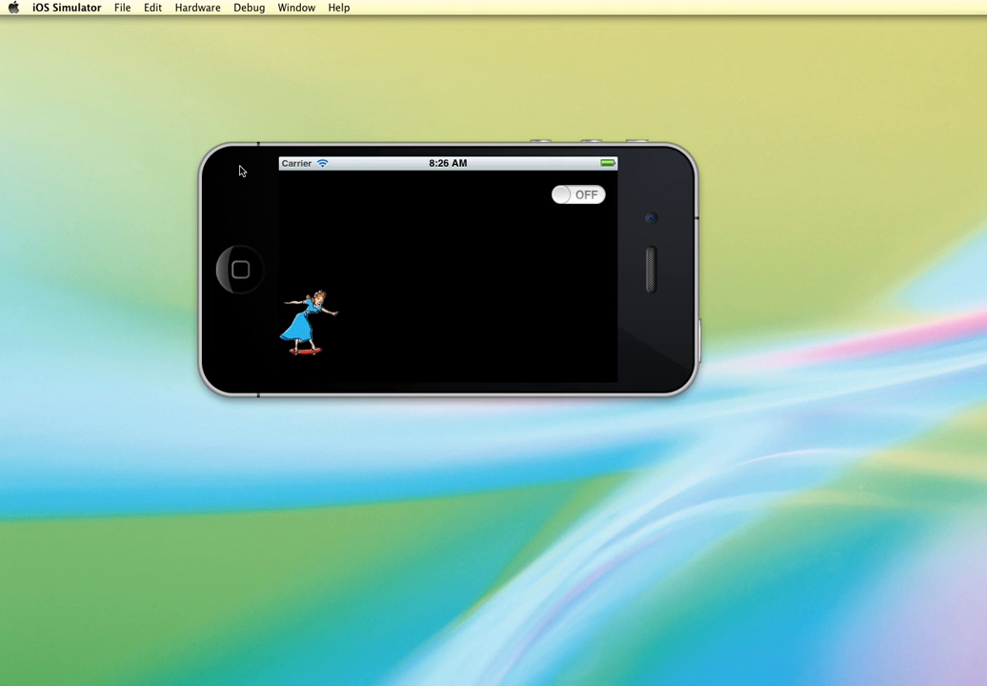
{"action": "mouse_move", "coordinate": [381, 349]}
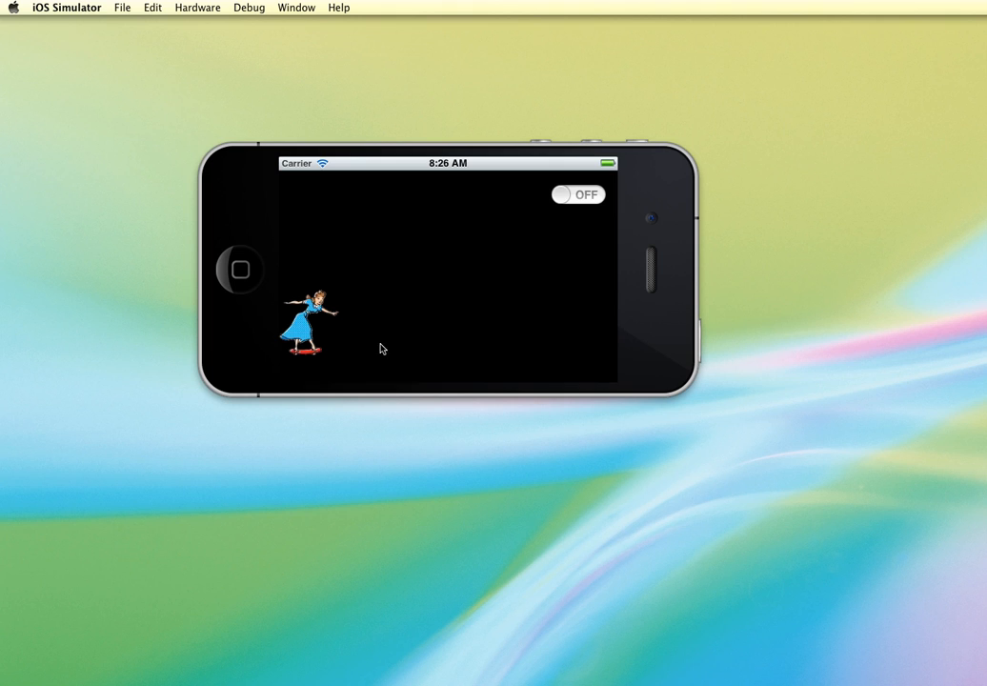
{"action": "mouse_move", "coordinate": [290, 362]}
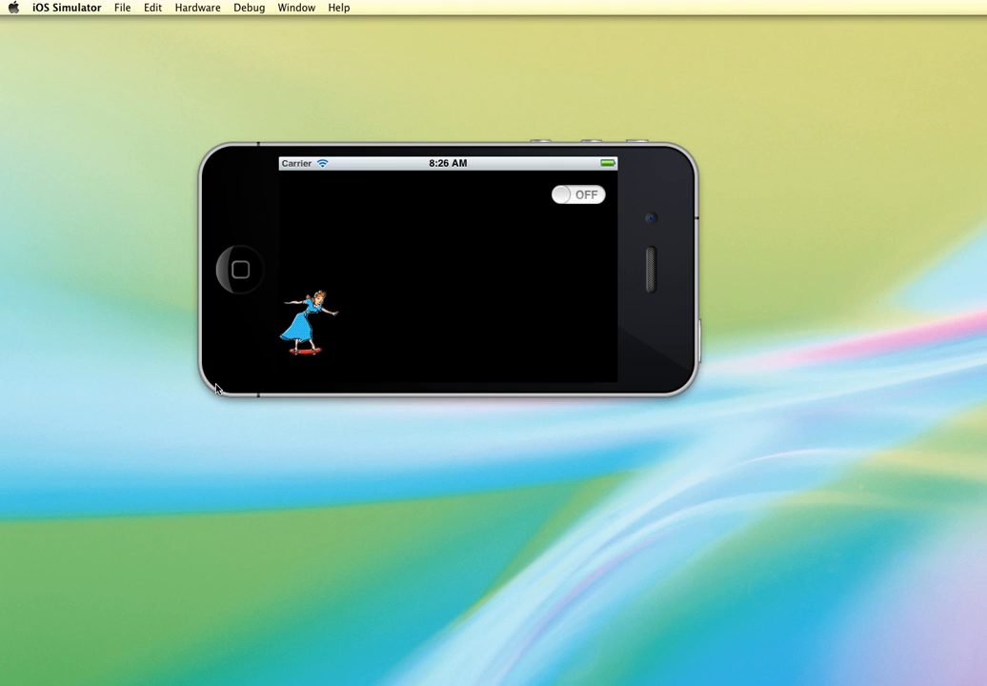
{"action": "mouse_move", "coordinate": [577, 240]}
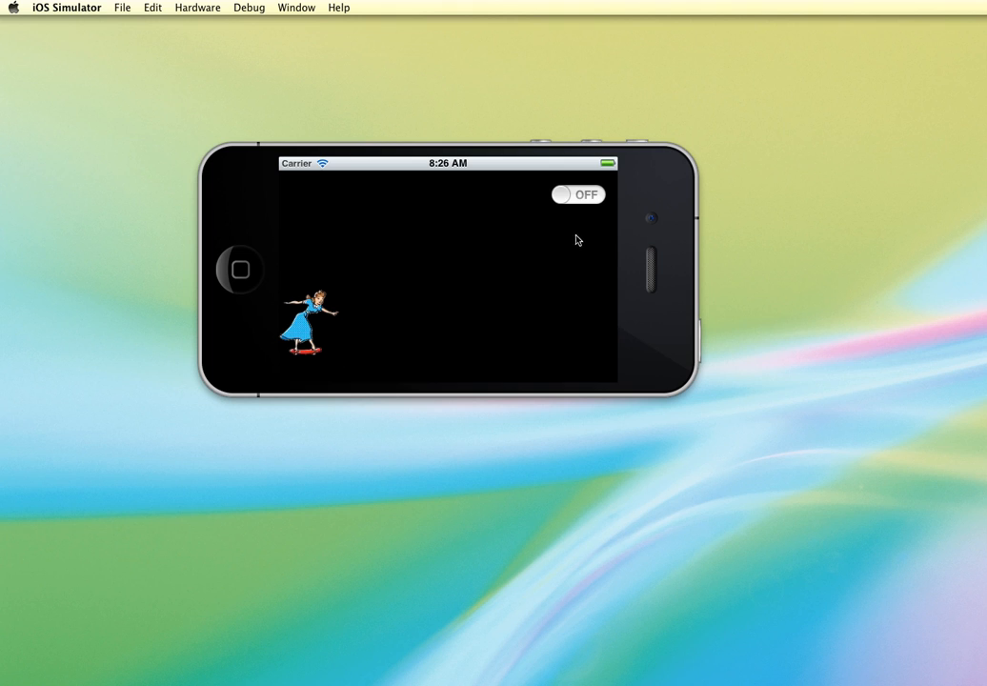
Step: Create a Single View Application project named AnimateSeries, keeping Automatic Reference Counting enabled
{"action": "left_click", "coordinate": [577, 194]}
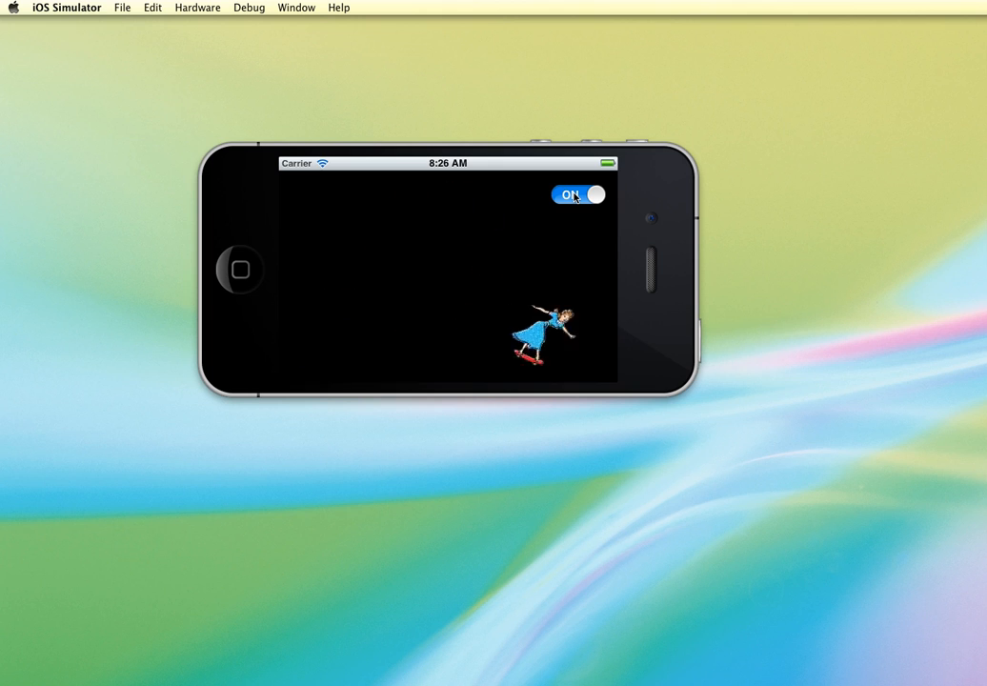
{"action": "left_click", "coordinate": [575, 194]}
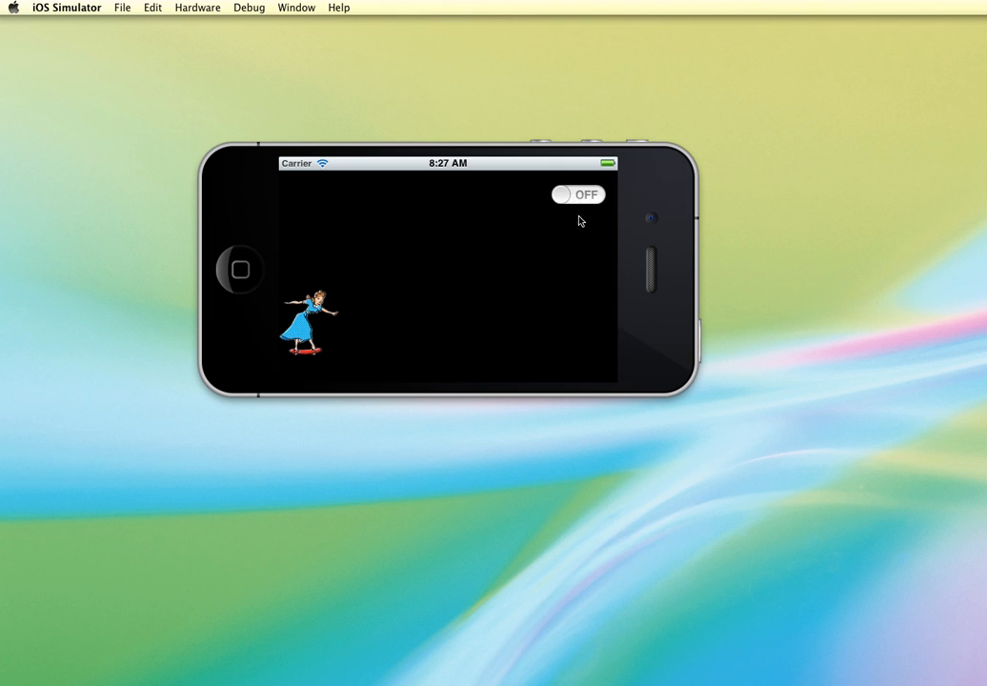
{"action": "mouse_move", "coordinate": [427, 301]}
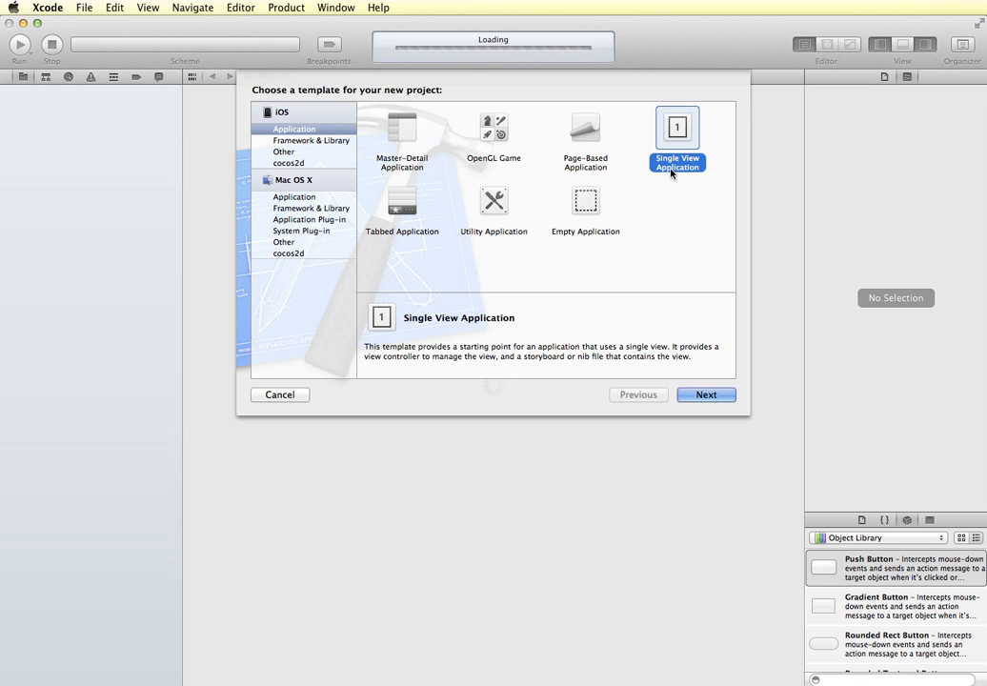
{"action": "left_click", "coordinate": [705, 395]}
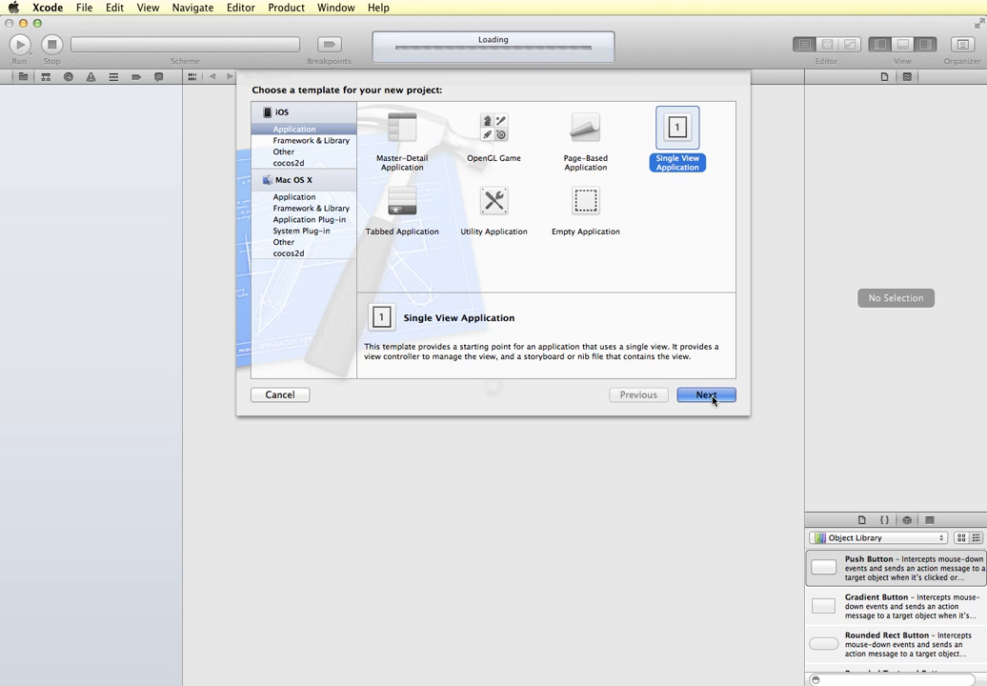
{"action": "left_click", "coordinate": [705, 395]}
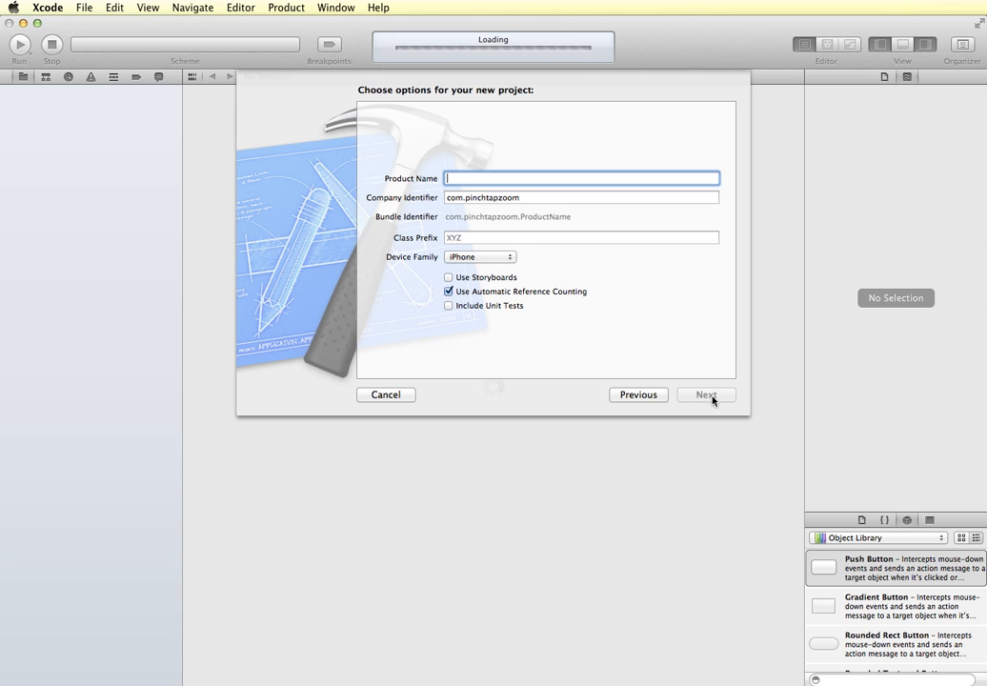
{"action": "type", "text": "AnimateSeries"}
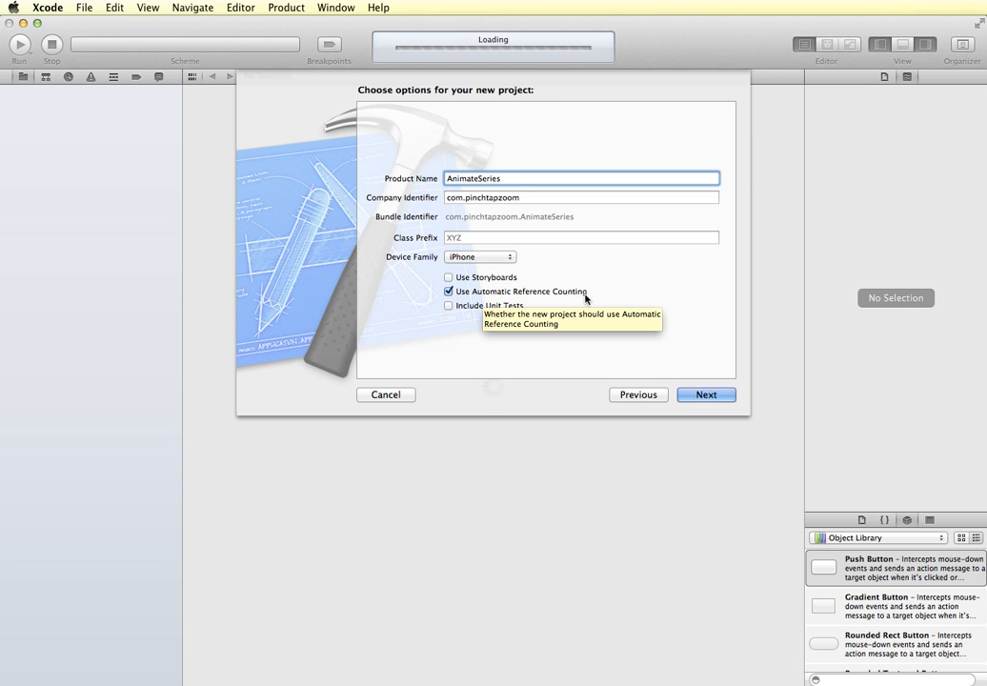
{"action": "mouse_move", "coordinate": [707, 402]}
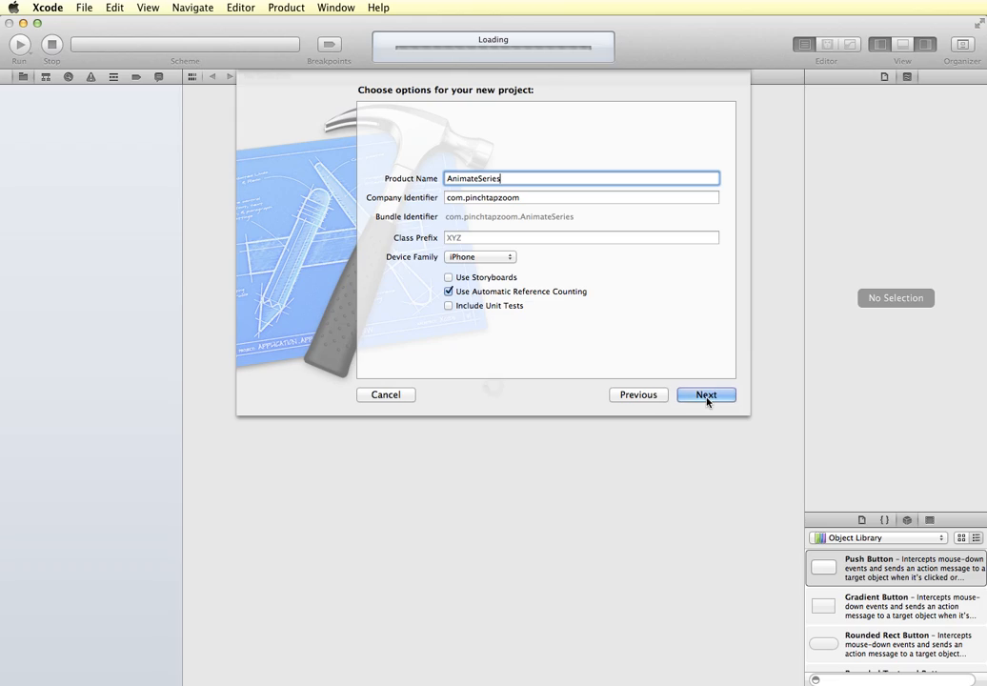
{"action": "left_click", "coordinate": [705, 394]}
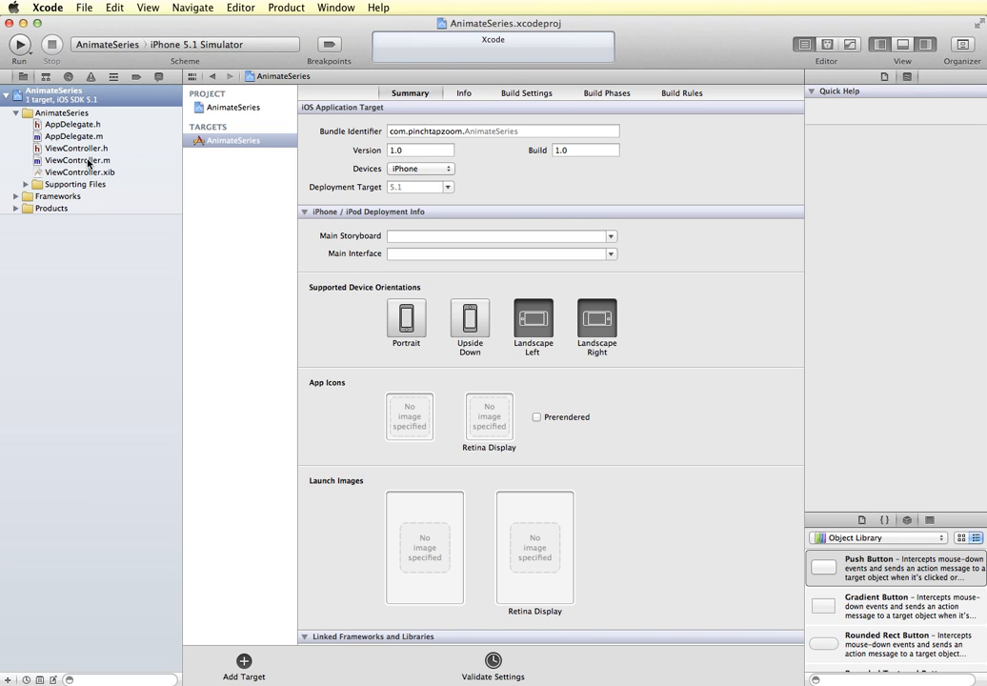
Step: Open ViewController.m to restrict shouldAutorotateToInterfaceOrientation to landscape left and right
{"action": "left_click", "coordinate": [77, 160]}
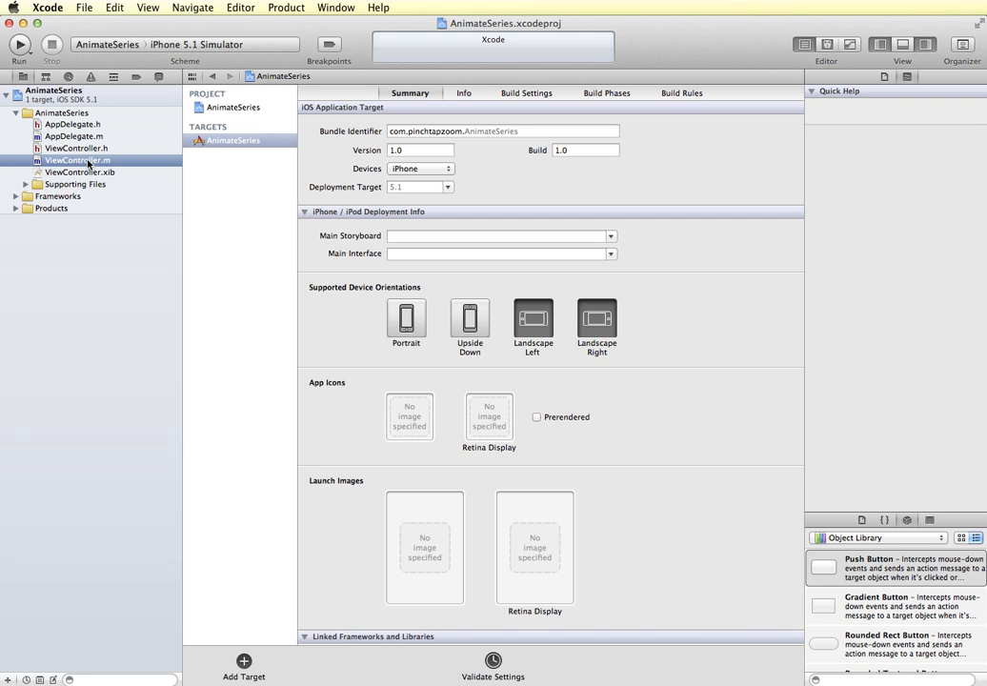
{"action": "left_click", "coordinate": [76, 160]}
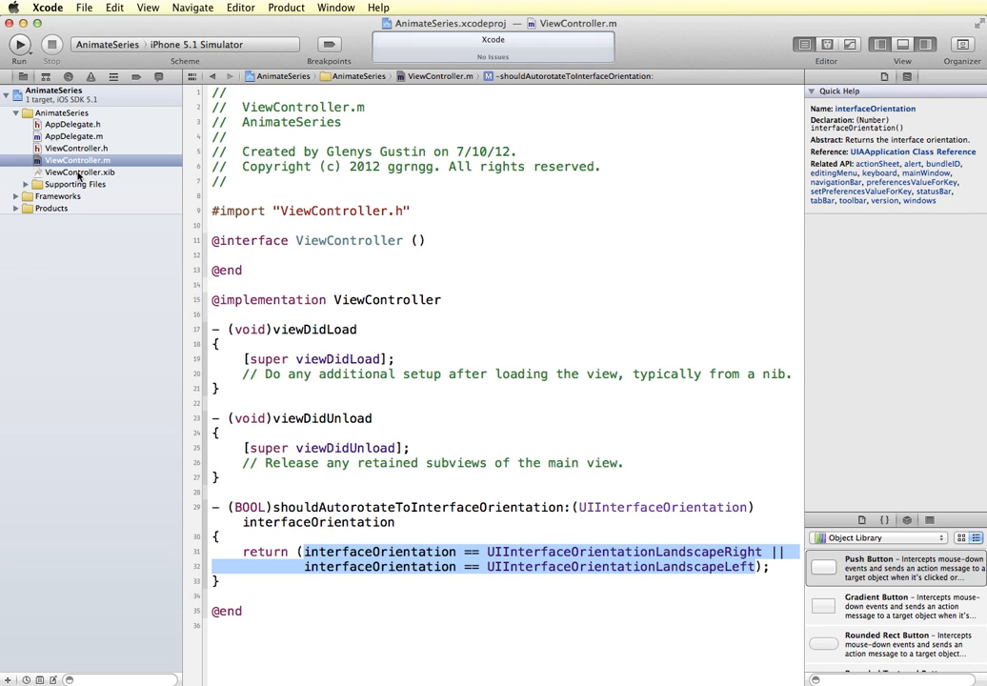
Step: Open ViewController.xib and set its Simulated Metrics orientation to Landscape
{"action": "left_click", "coordinate": [80, 171]}
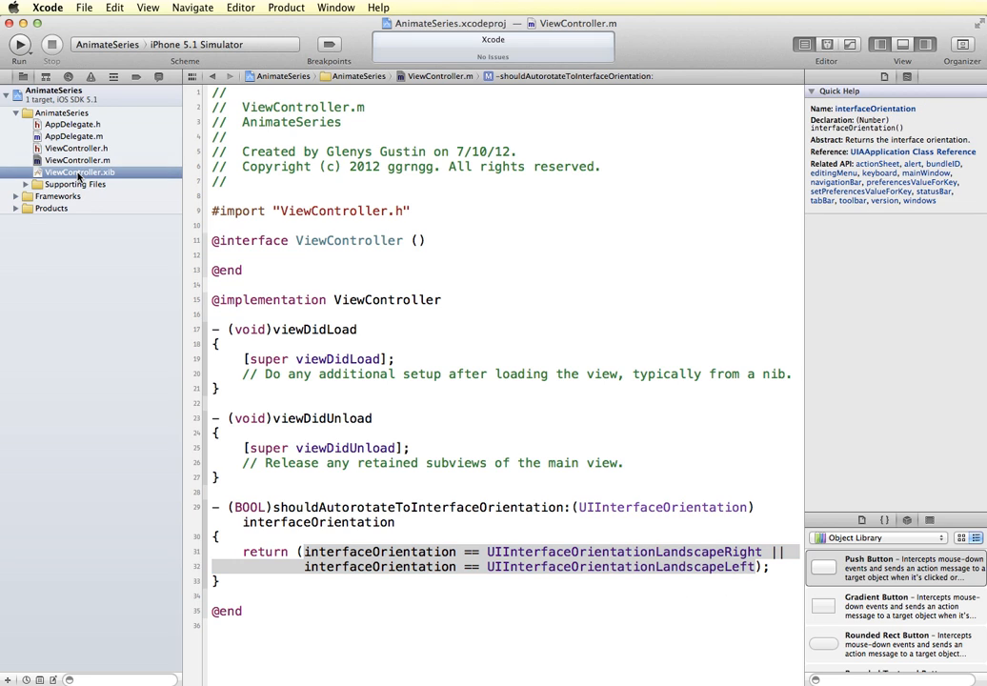
{"action": "left_click", "coordinate": [80, 172]}
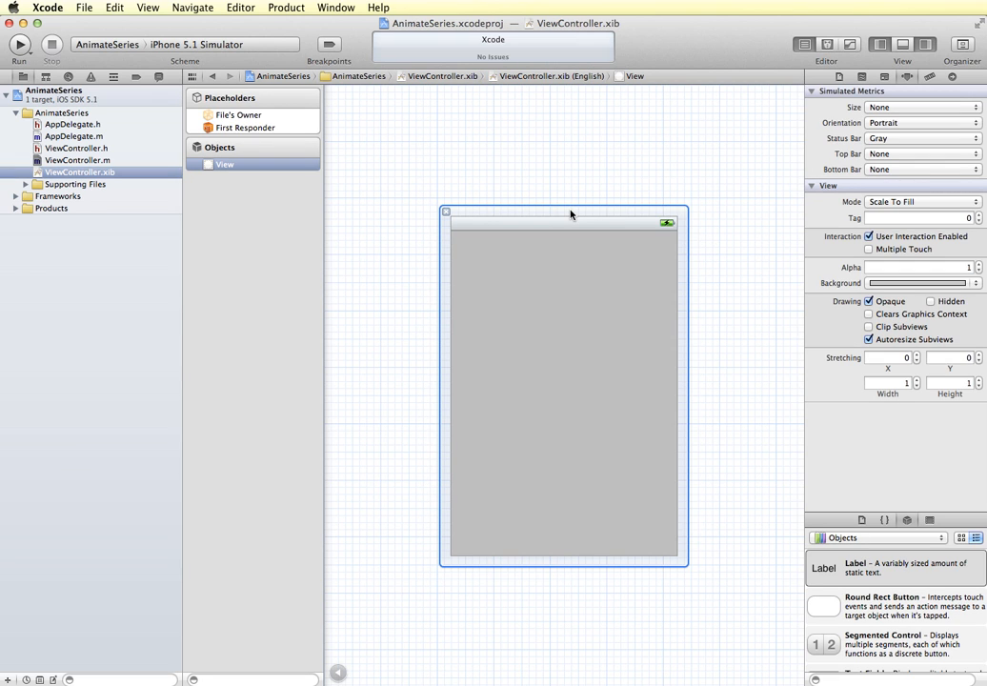
{"action": "mouse_move", "coordinate": [564, 213]}
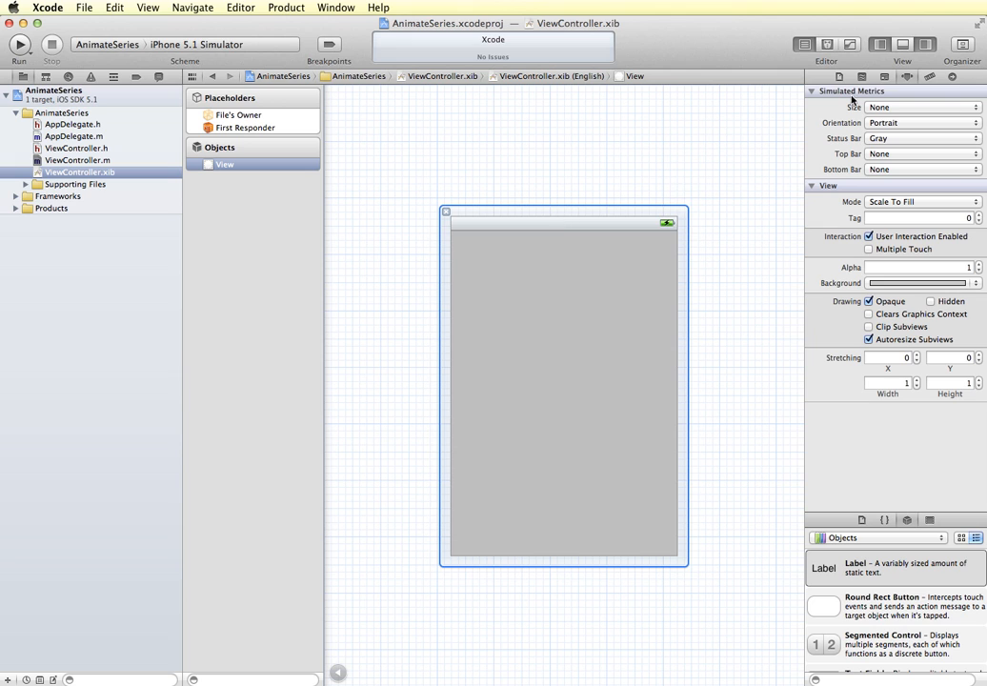
{"action": "left_click", "coordinate": [918, 122]}
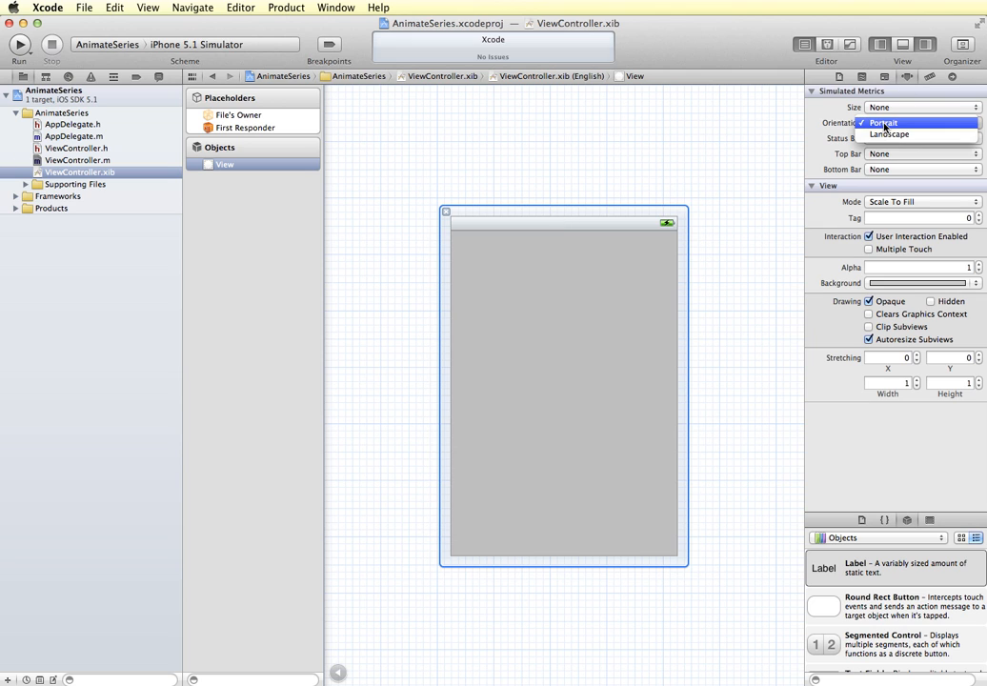
{"action": "left_click", "coordinate": [888, 133]}
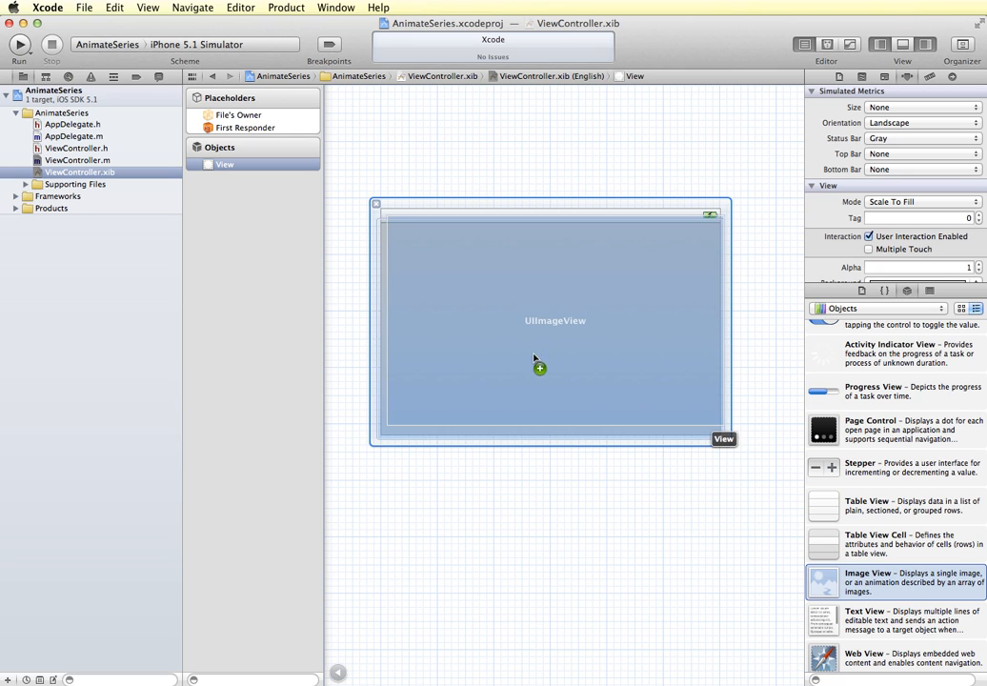
Step: Add a full-view image view and a top-right switch whose default state is Off
{"action": "left_click_drag", "start_coordinate": [823, 583], "coordinate": [553, 327]}
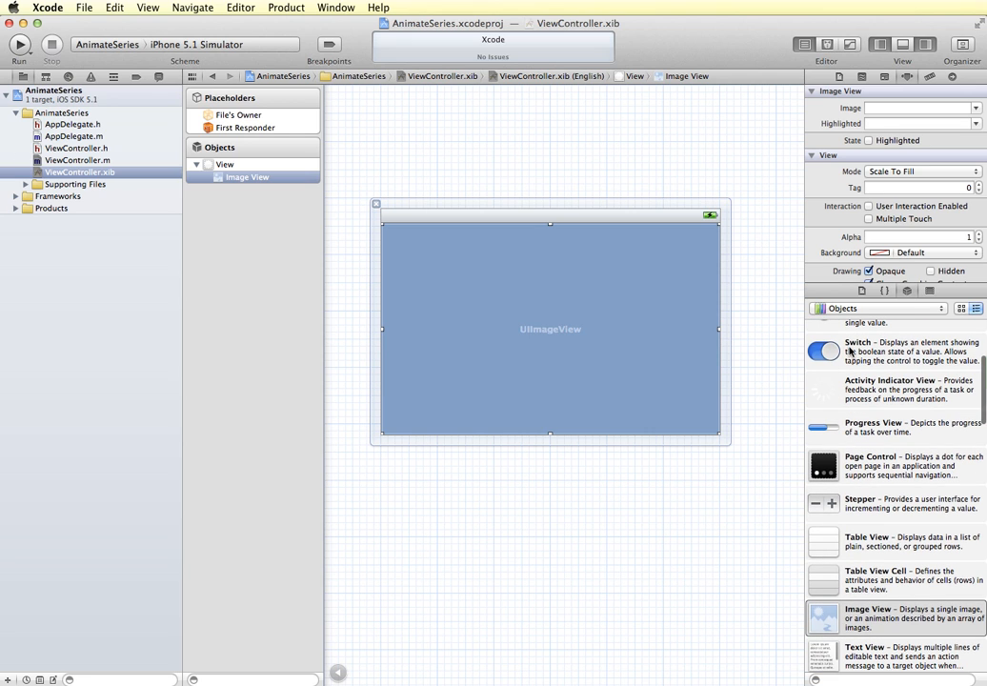
{"action": "left_click_drag", "start_coordinate": [823, 351], "coordinate": [651, 251]}
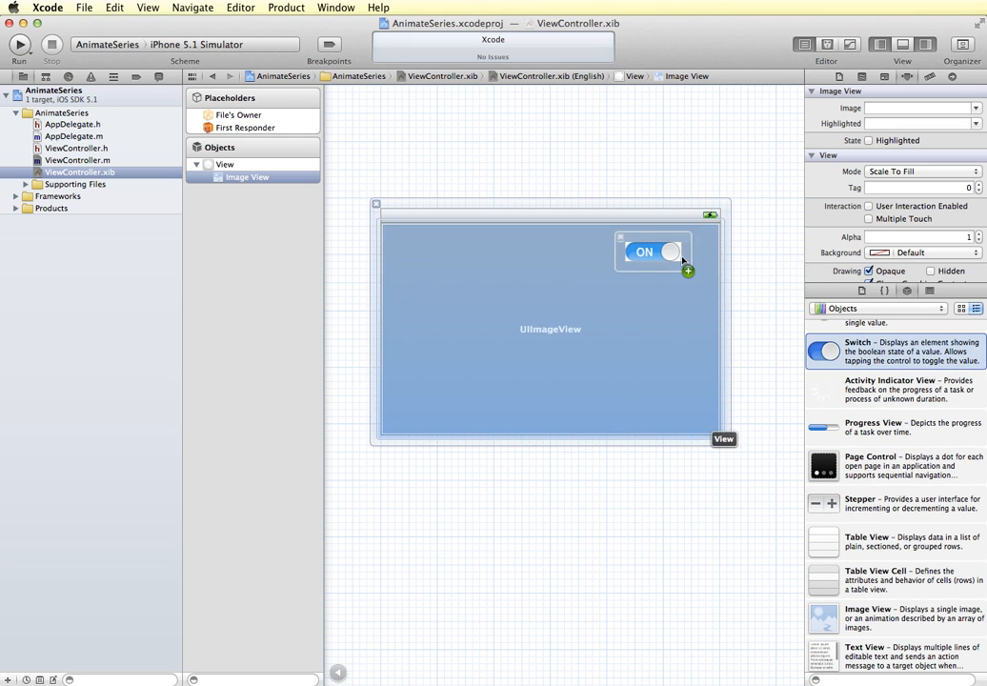
{"action": "left_click_drag", "start_coordinate": [655, 252], "coordinate": [671, 252]}
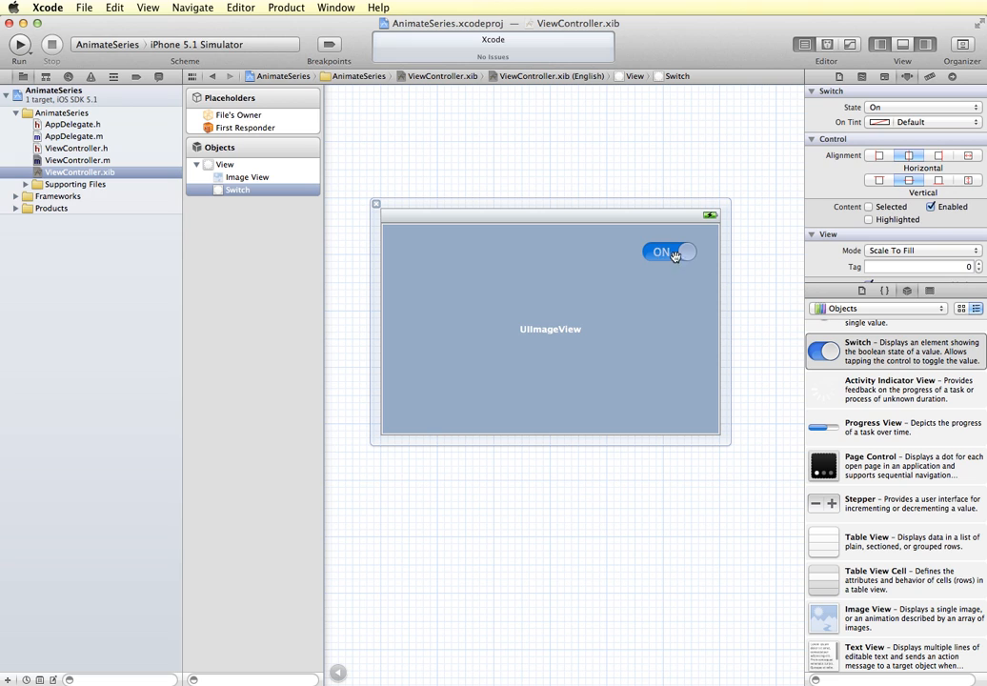
{"action": "mouse_move", "coordinate": [671, 252]}
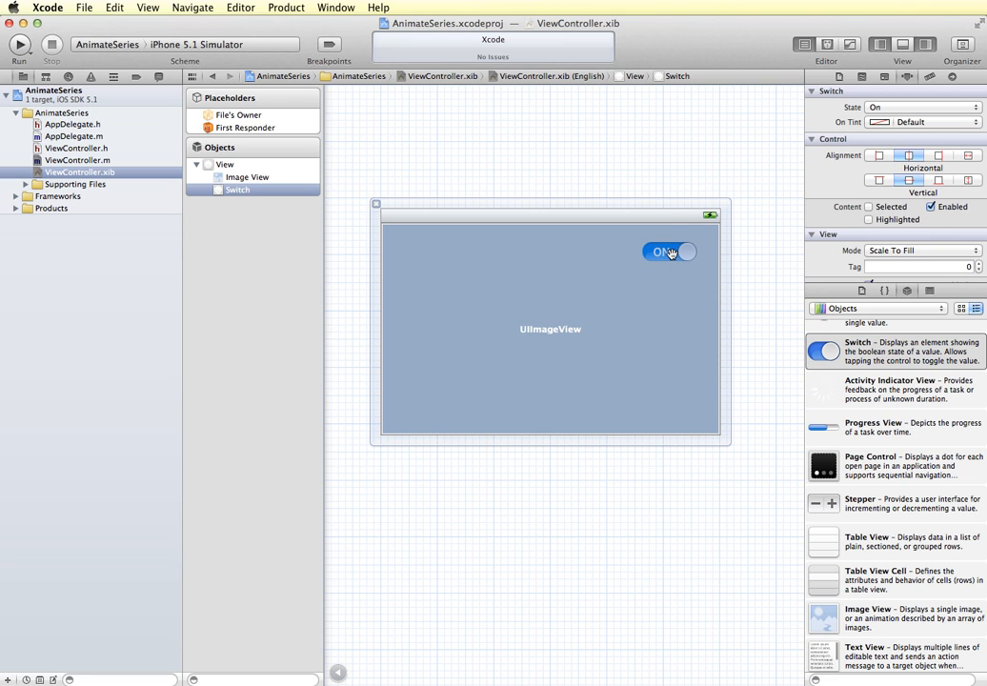
{"action": "mouse_move", "coordinate": [677, 252]}
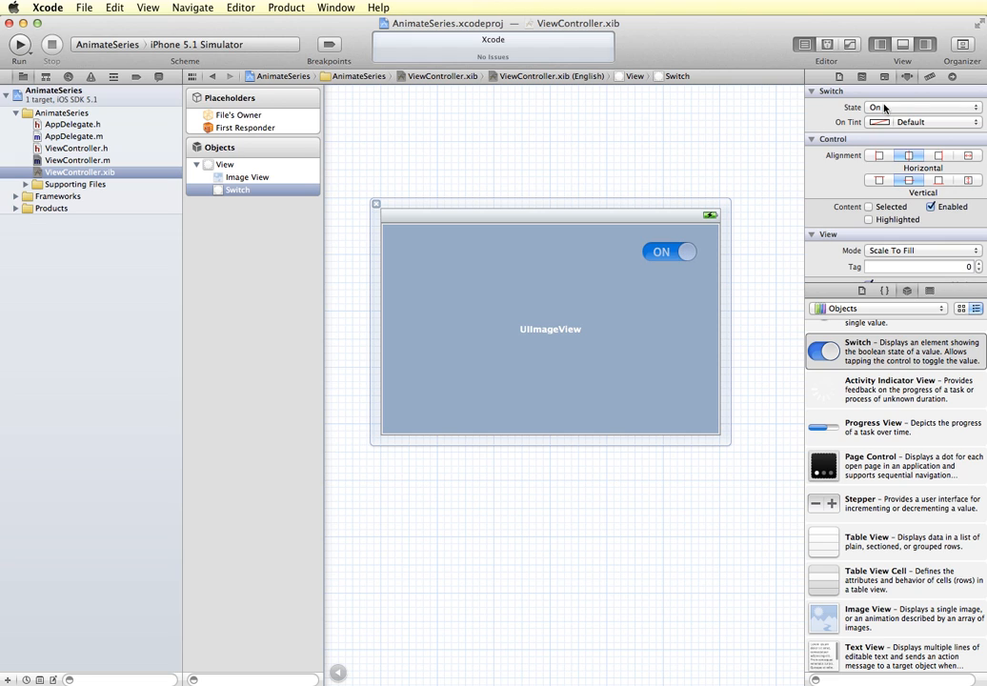
{"action": "mouse_move", "coordinate": [888, 109]}
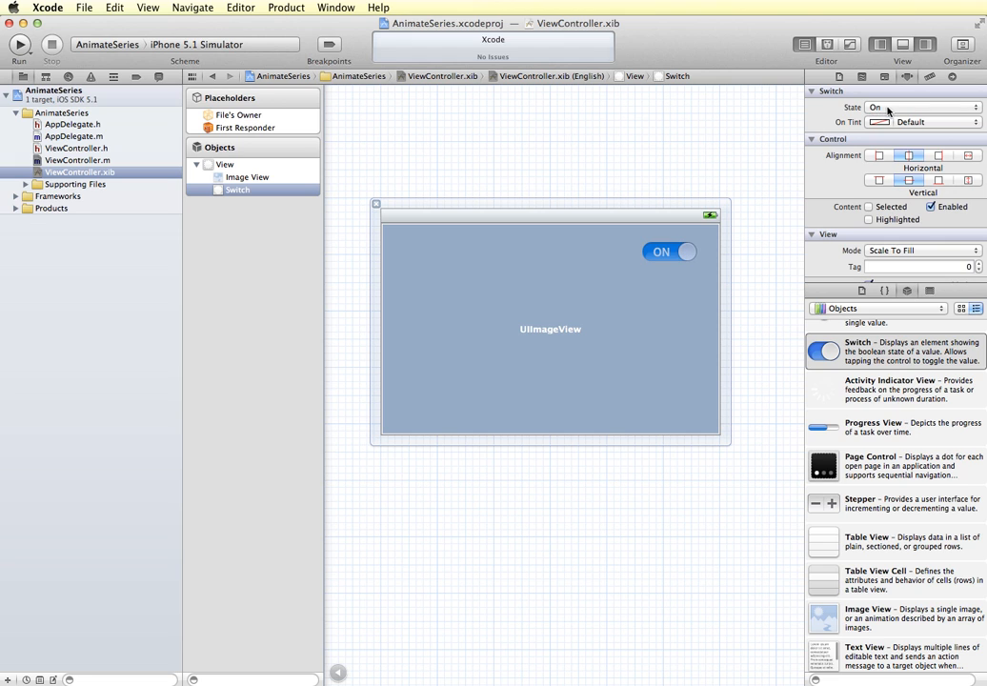
{"action": "left_click", "coordinate": [934, 107]}
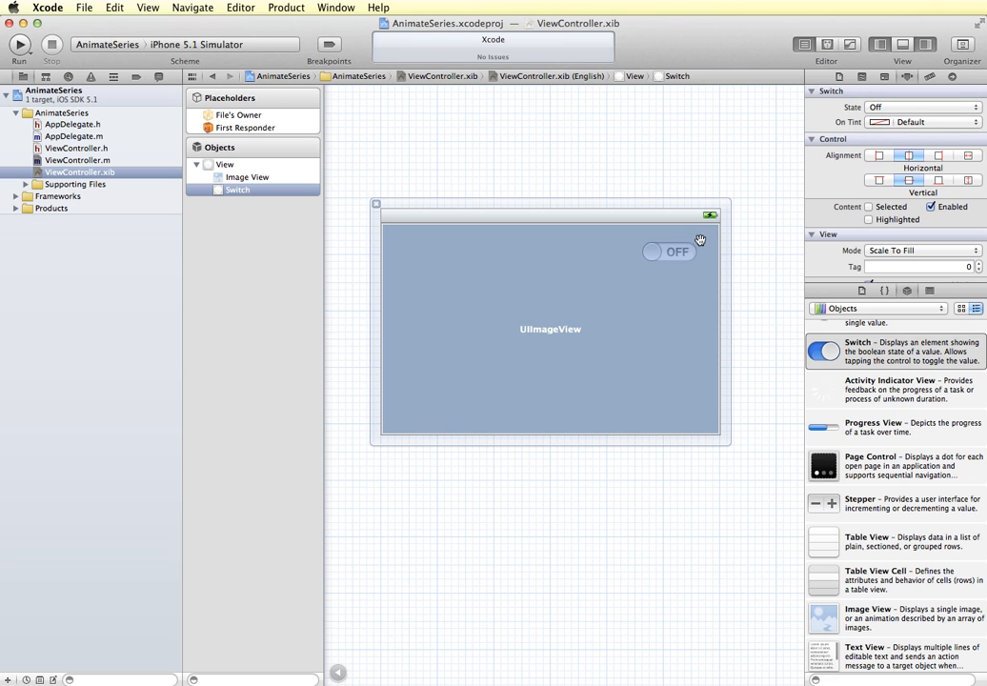
{"action": "mouse_move", "coordinate": [686, 248]}
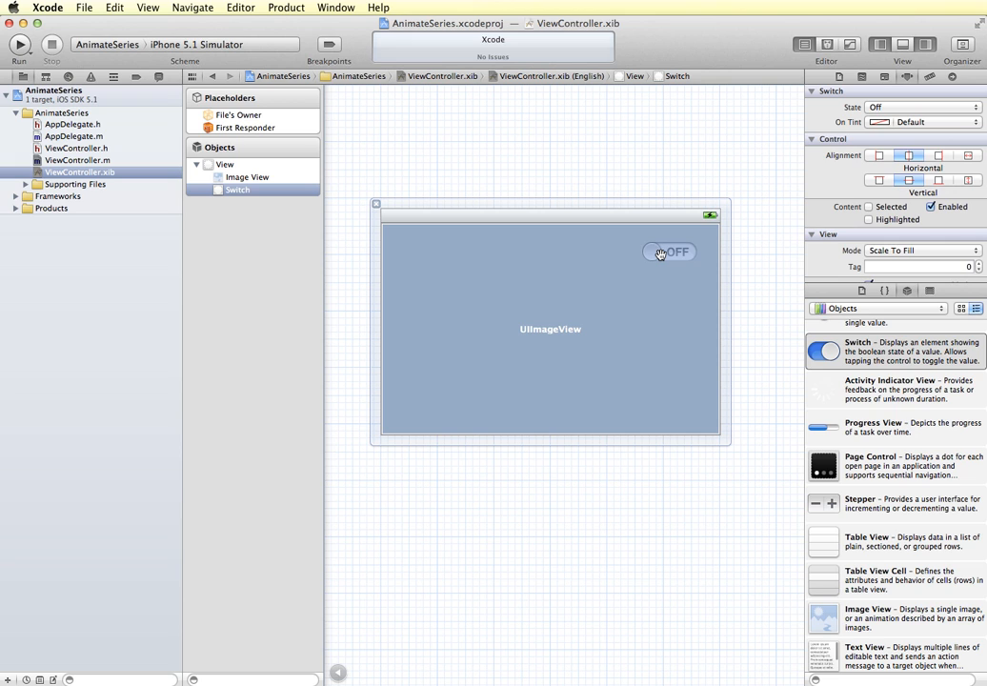
{"action": "left_click", "coordinate": [512, 274]}
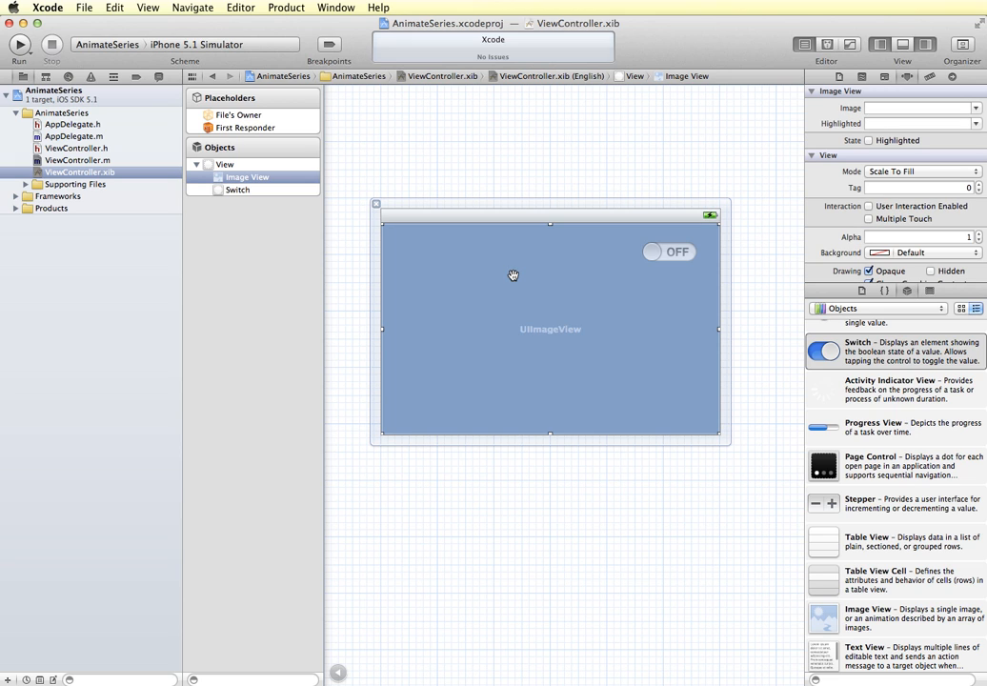
{"action": "mouse_move", "coordinate": [436, 252]}
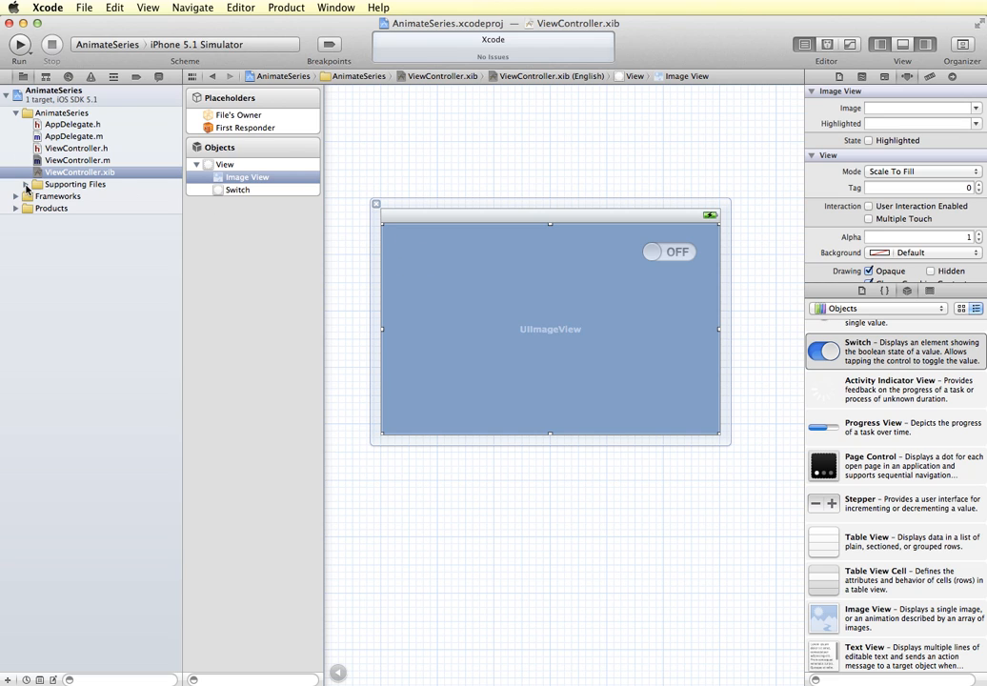
{"action": "mouse_move", "coordinate": [949, 160]}
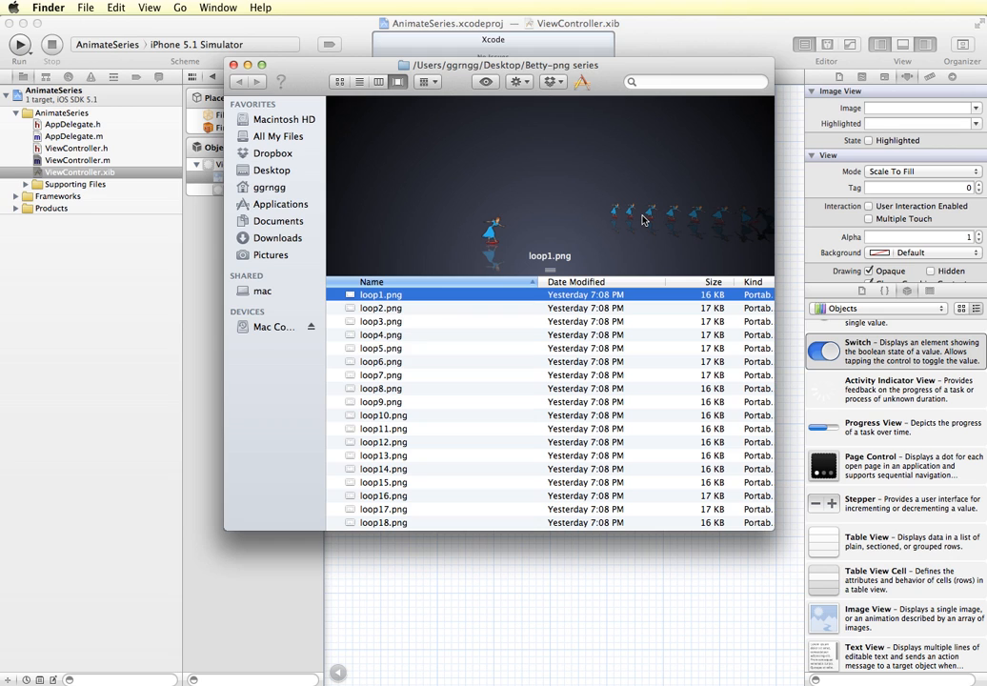
Step: Preview loop5, loop11, loop15, loop24 and loop22 frames, then copy the Betty-png series folder into AnimateSeries
{"action": "left_click", "coordinate": [381, 347]}
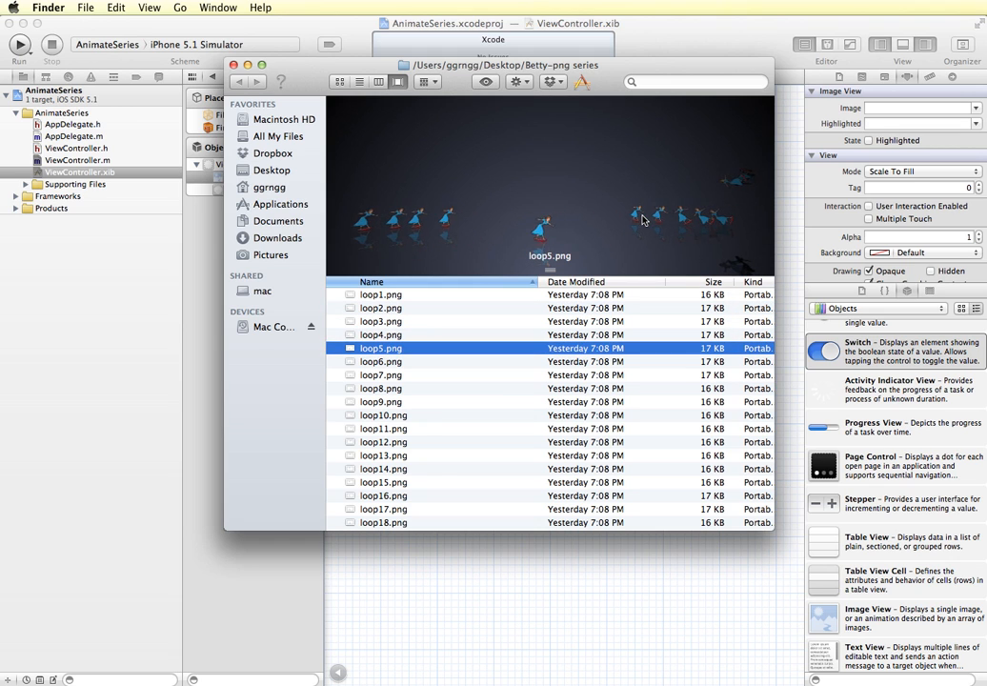
{"action": "left_click", "coordinate": [381, 400]}
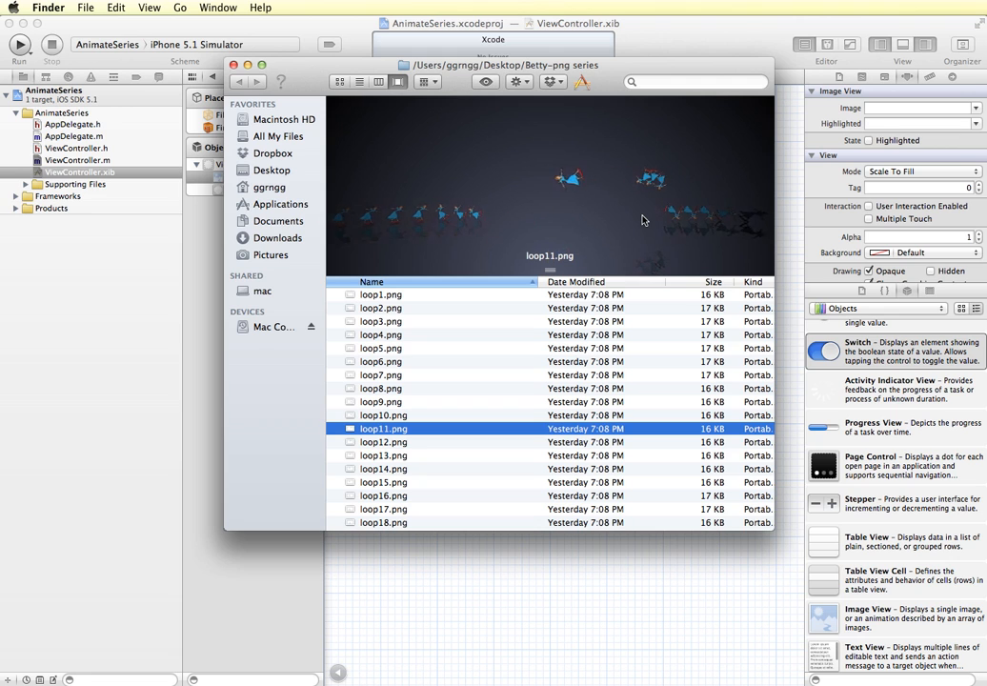
{"action": "left_click", "coordinate": [383, 482]}
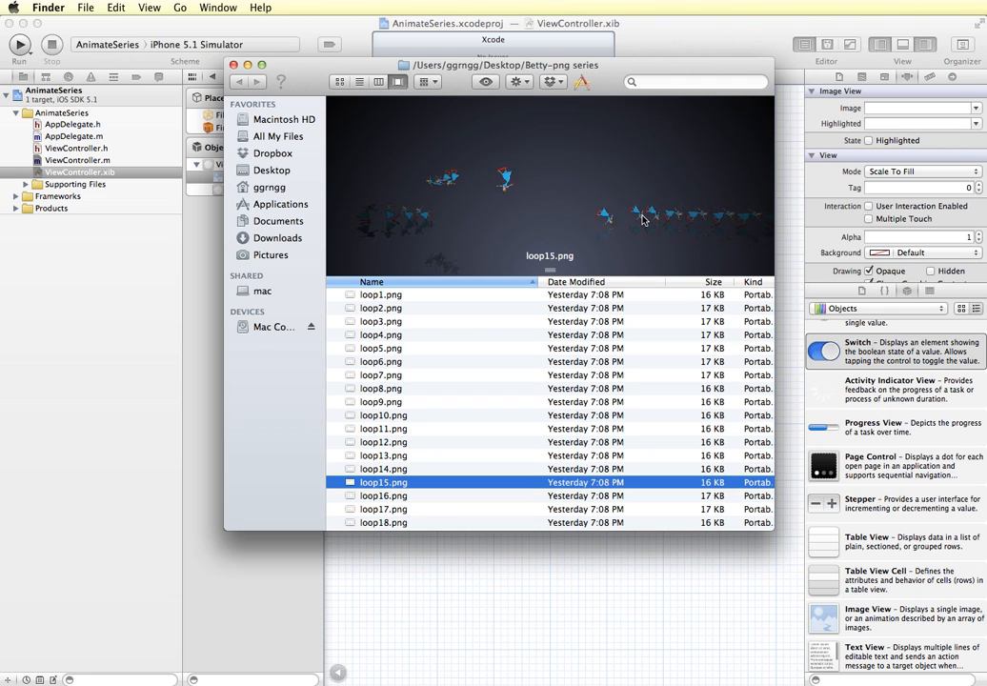
{"action": "left_click", "coordinate": [377, 522]}
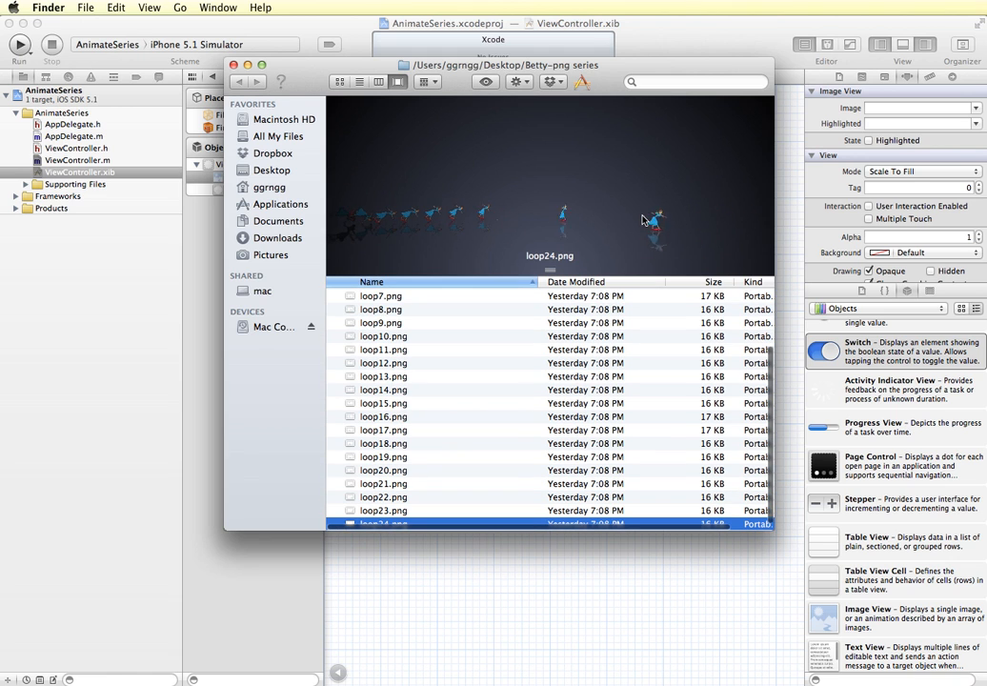
{"action": "left_click", "coordinate": [381, 495]}
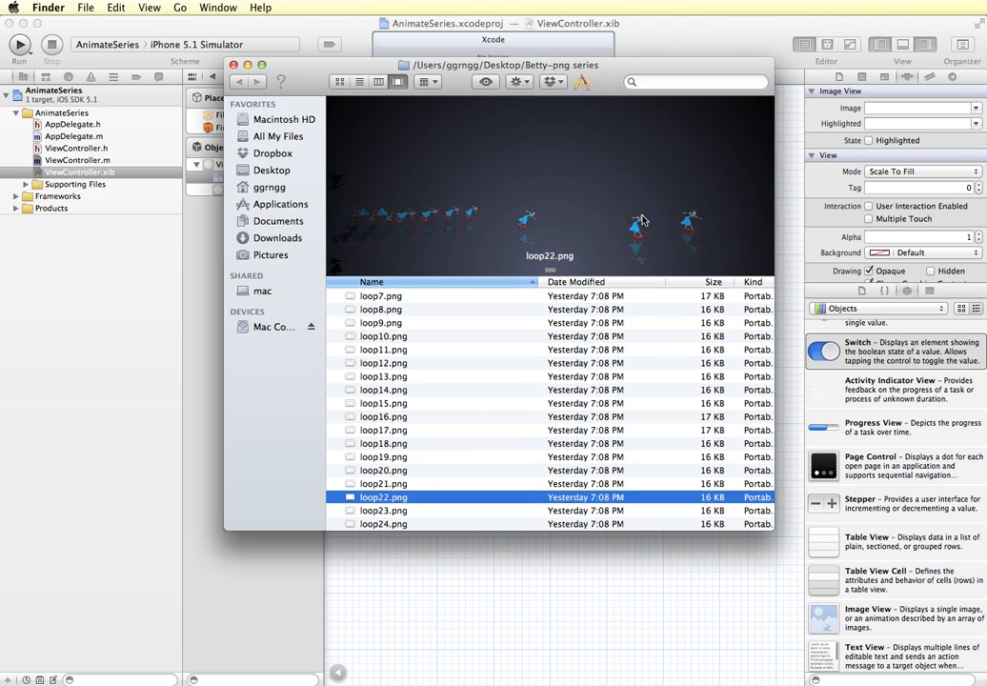
{"action": "left_click", "coordinate": [383, 389]}
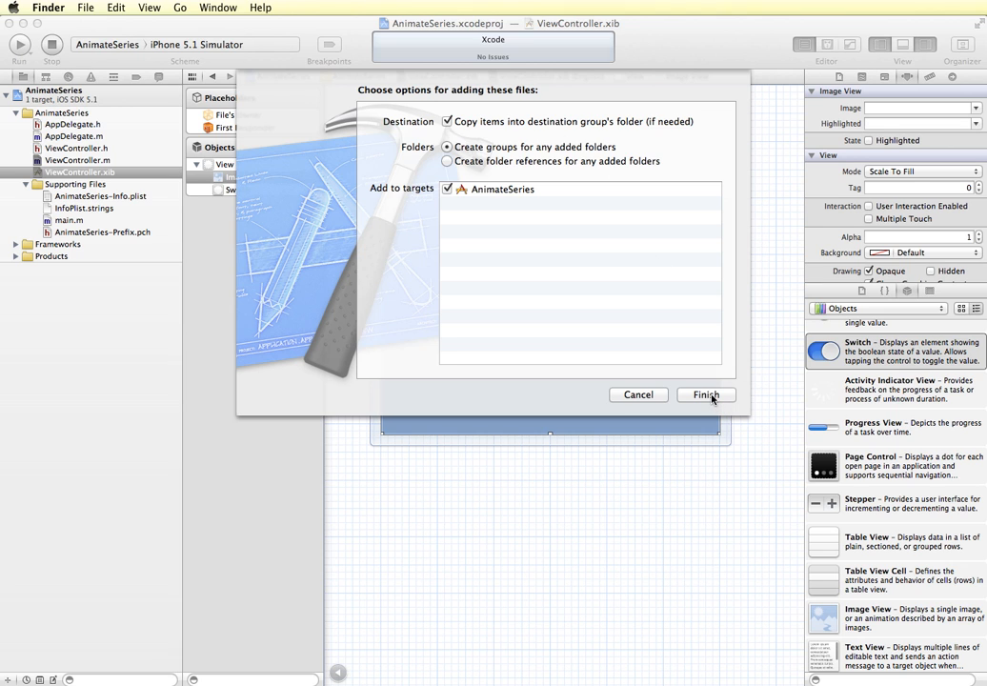
{"action": "left_click", "coordinate": [705, 394]}
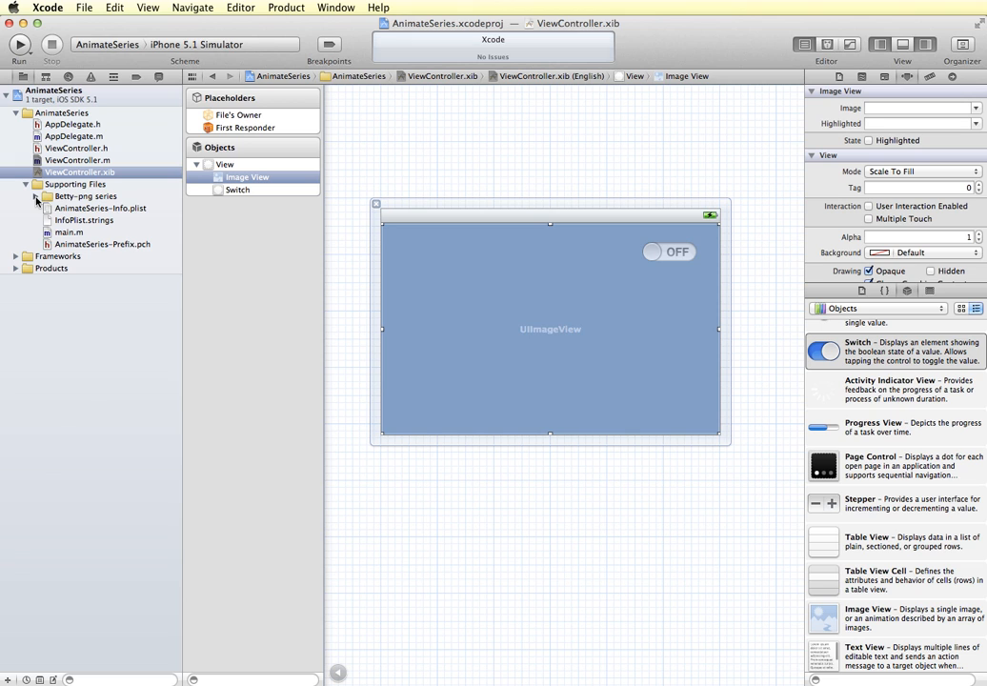
{"action": "left_click", "coordinate": [34, 194]}
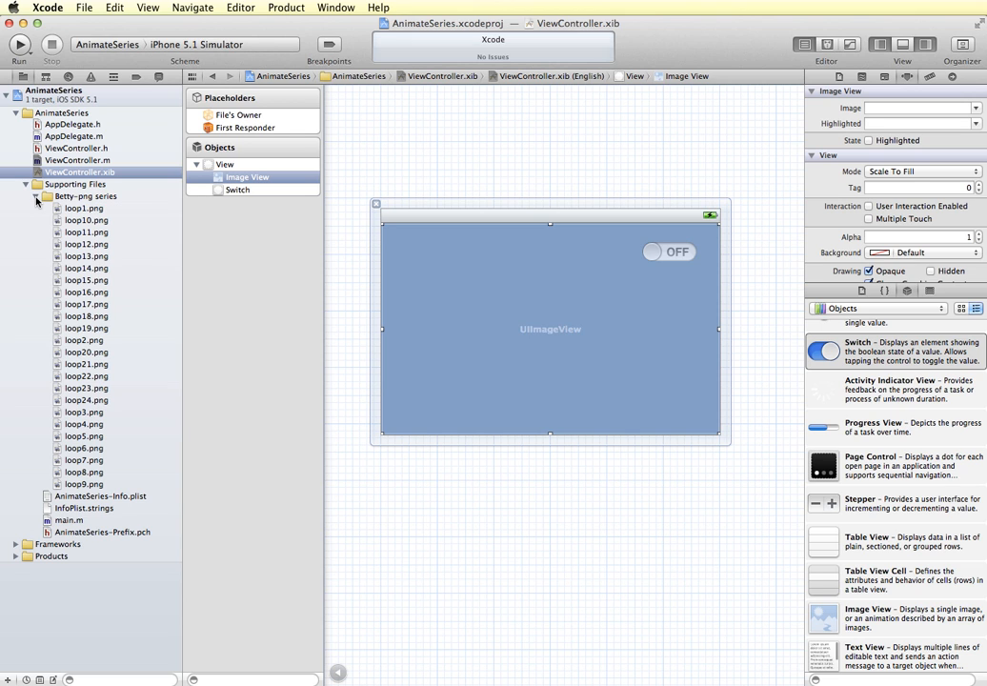
{"action": "left_click", "coordinate": [28, 196]}
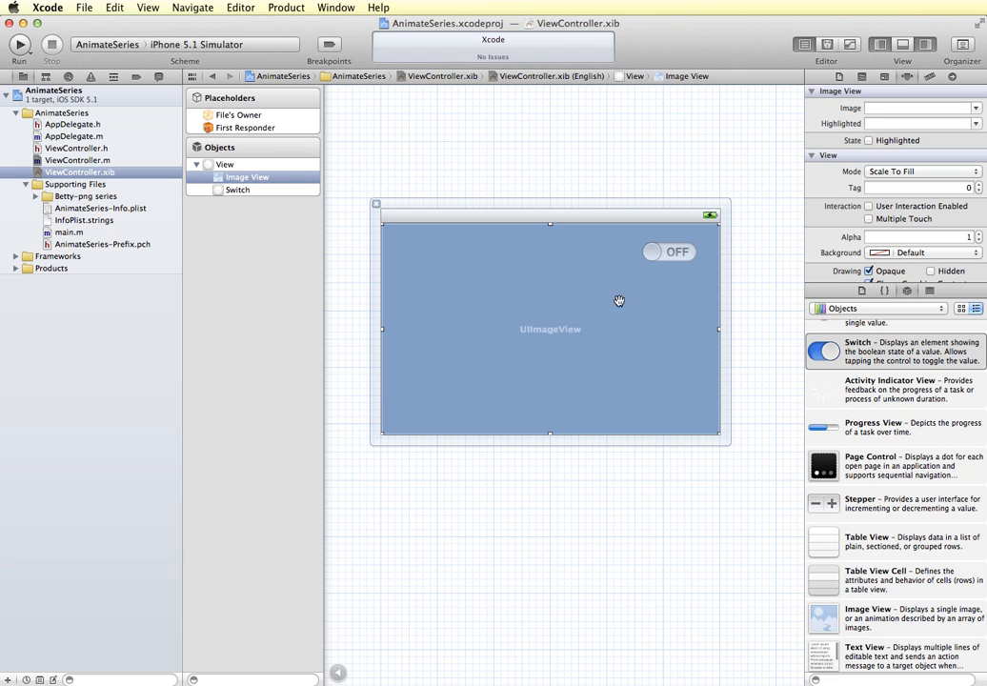
{"action": "mouse_move", "coordinate": [564, 297]}
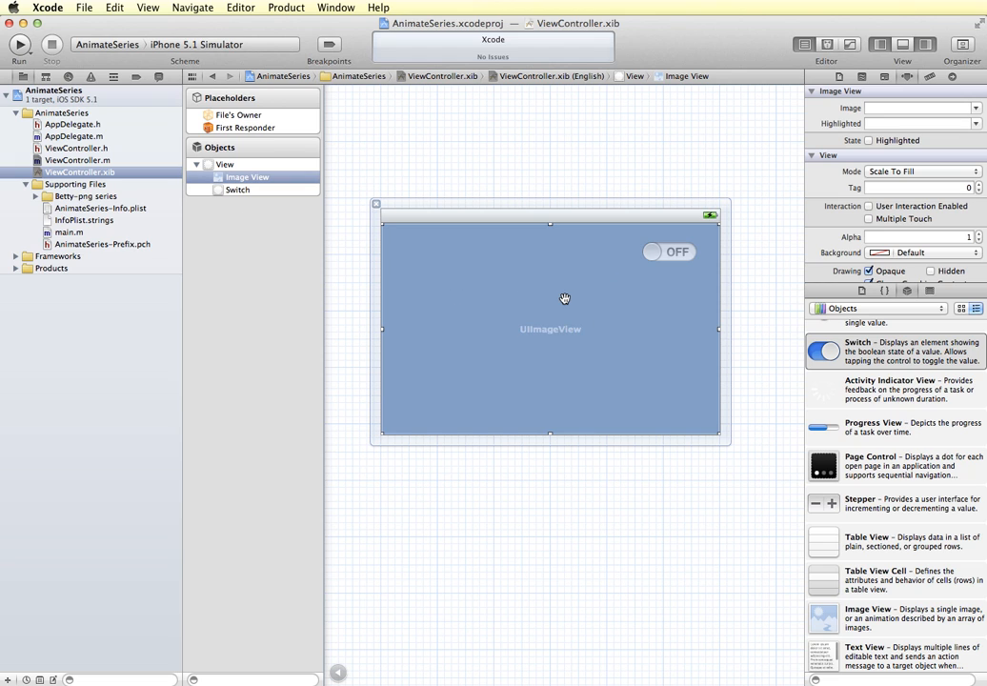
{"action": "mouse_move", "coordinate": [518, 331]}
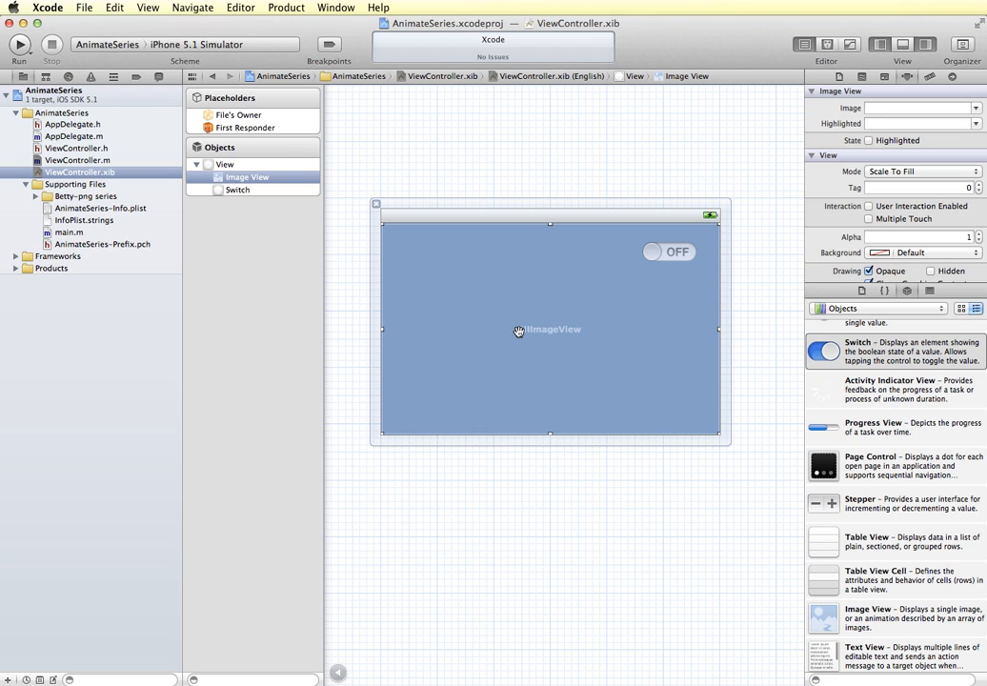
{"action": "mouse_move", "coordinate": [665, 256]}
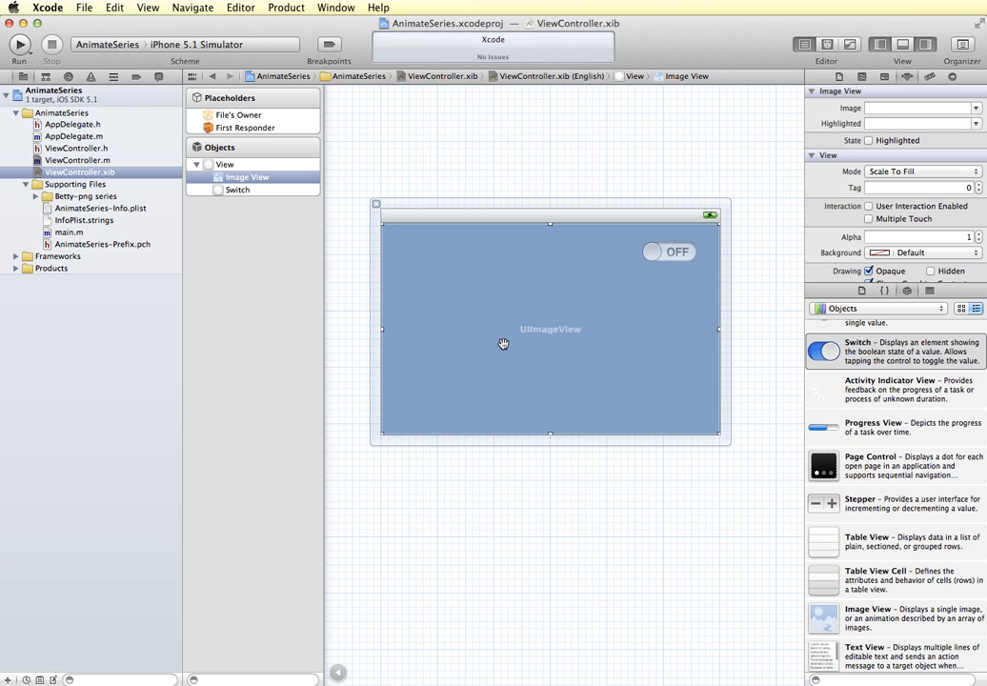
{"action": "mouse_move", "coordinate": [565, 350]}
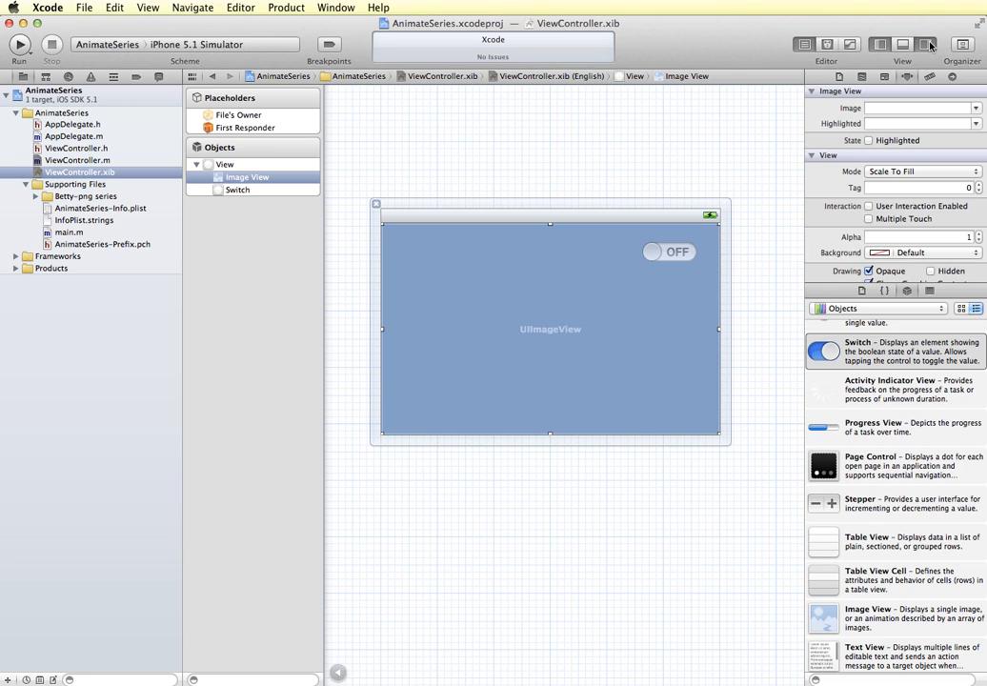
Step: Show ViewController.h in the Assistant Editor beside the xib and select the ON/OFF switch
{"action": "left_click", "coordinate": [922, 46]}
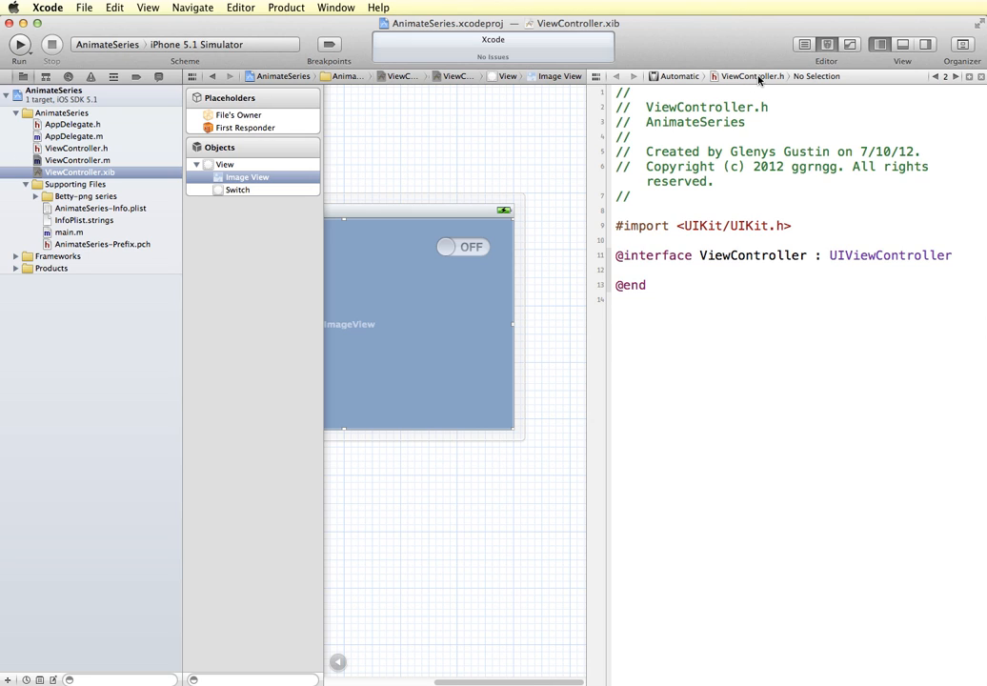
{"action": "mouse_move", "coordinate": [453, 221]}
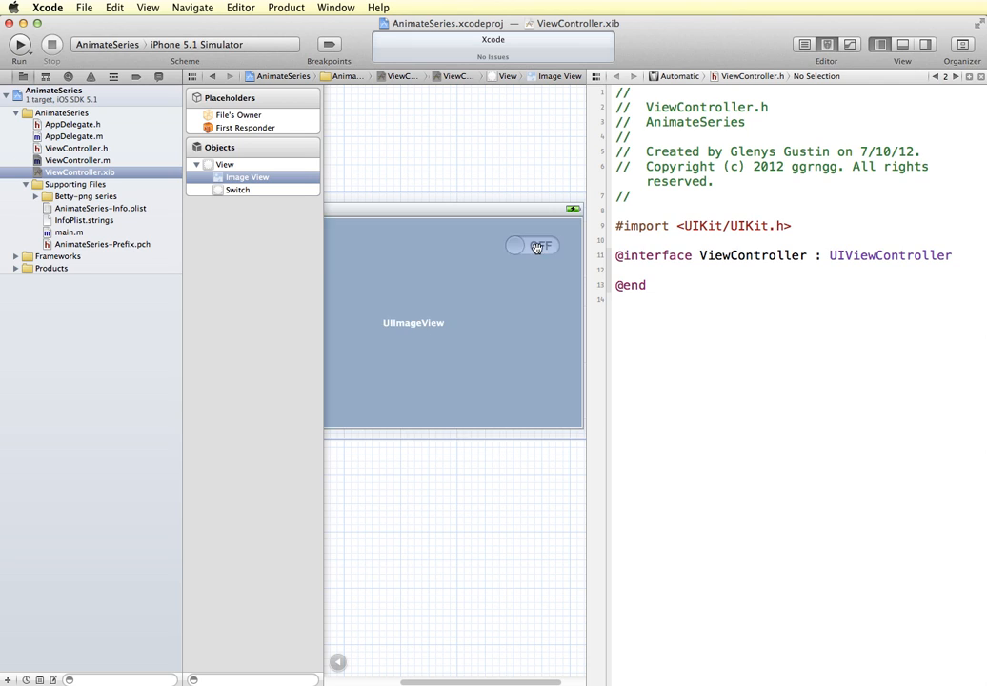
{"action": "left_click", "coordinate": [534, 246]}
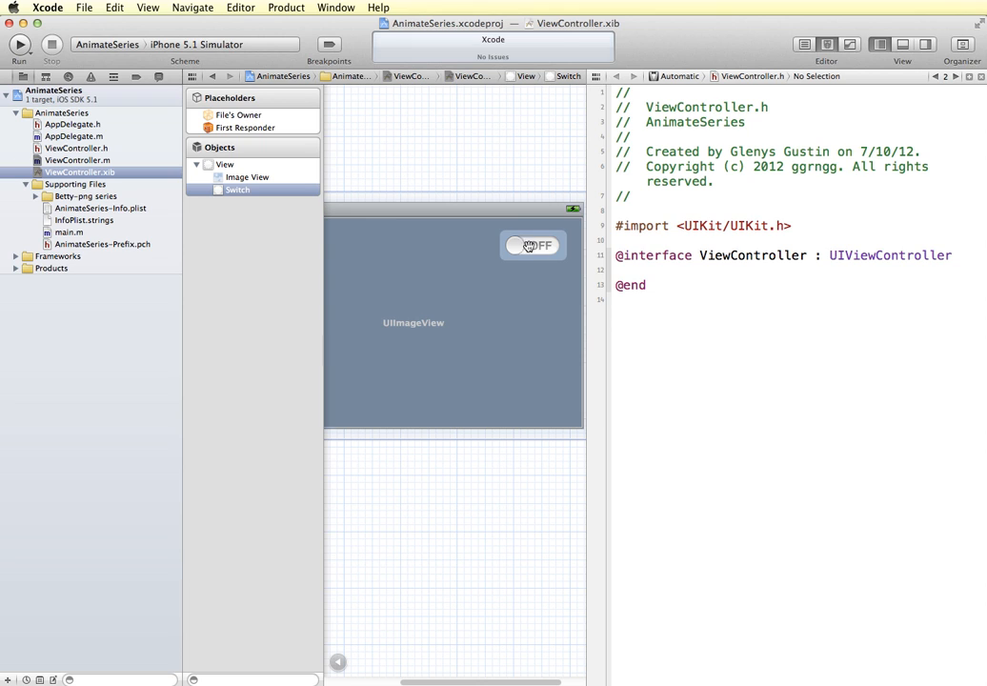
{"action": "left_click", "coordinate": [532, 245]}
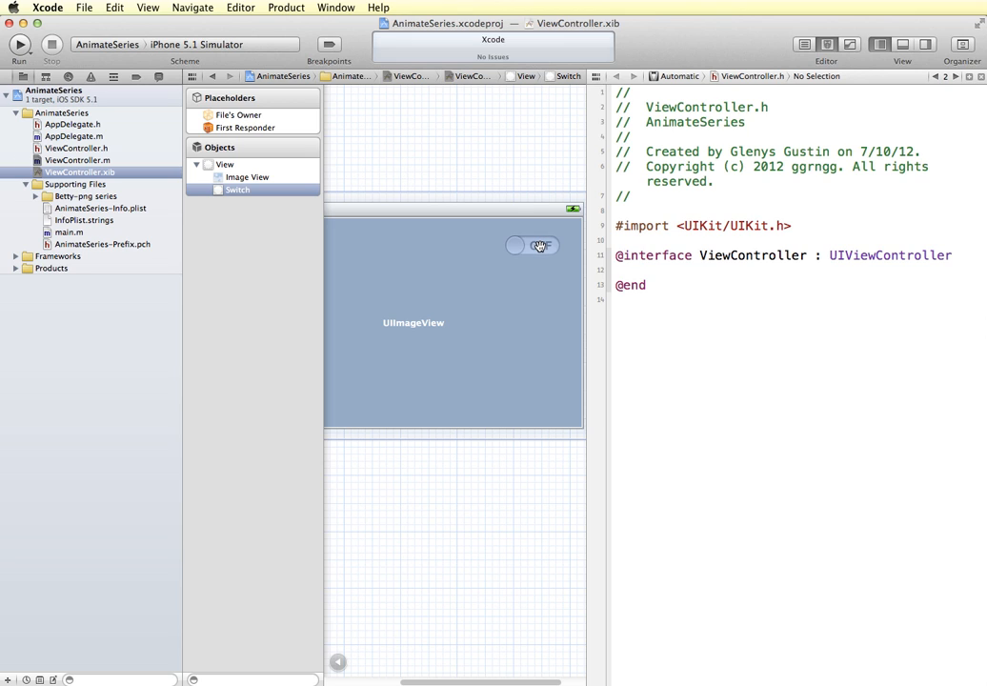
{"action": "left_click", "coordinate": [532, 245]}
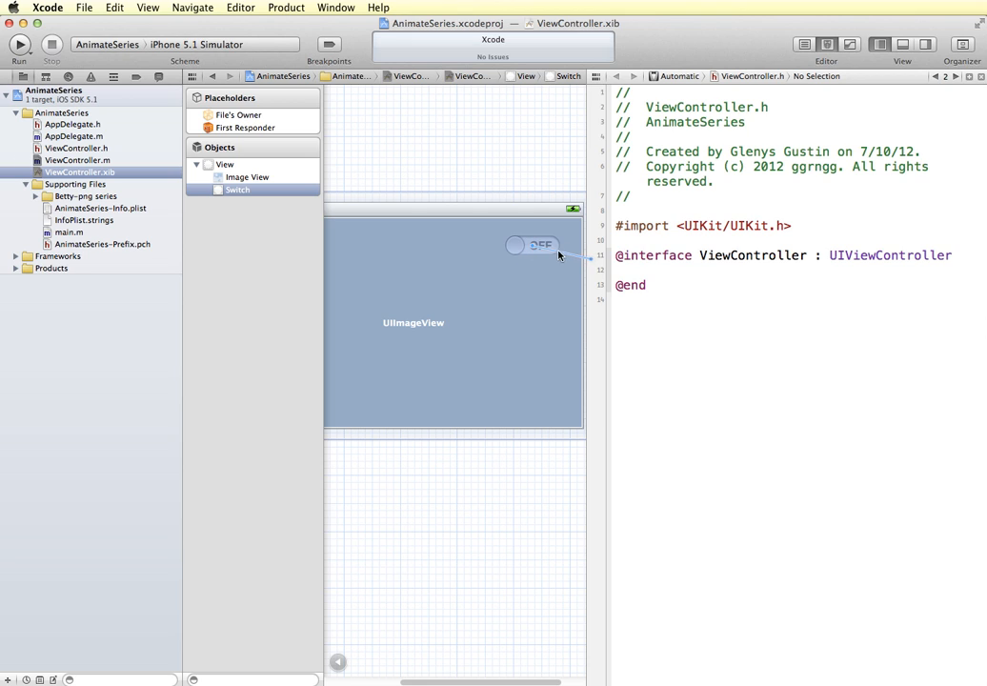
Step: Connect the switch to a new Action named toggleAnimation in ViewController.h
{"action": "left_click_drag", "start_coordinate": [531, 246], "coordinate": [621, 271]}
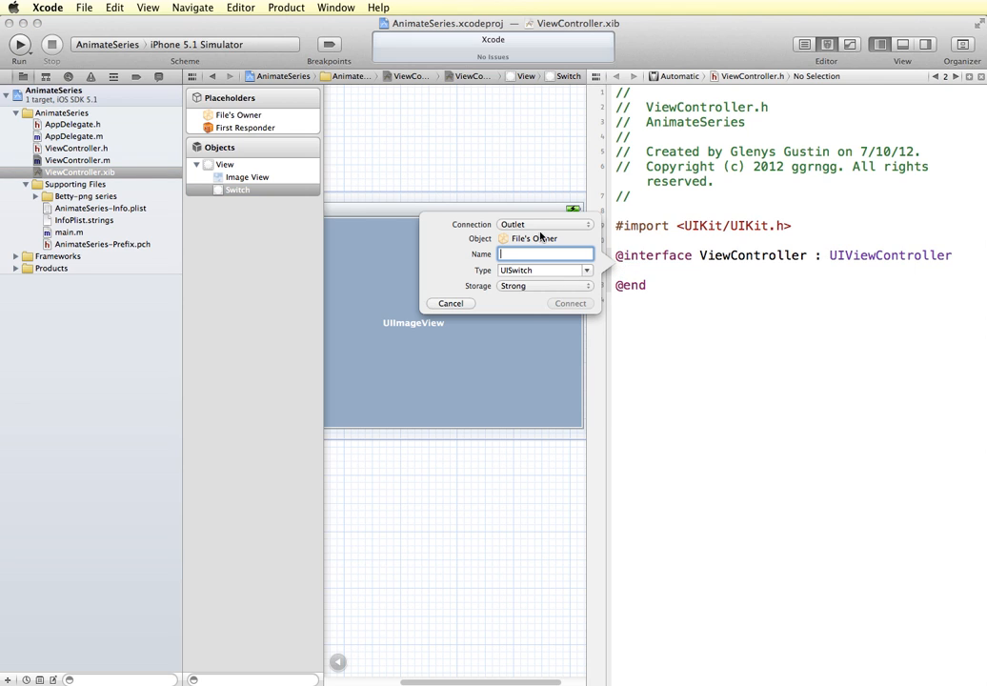
{"action": "left_click", "coordinate": [544, 225]}
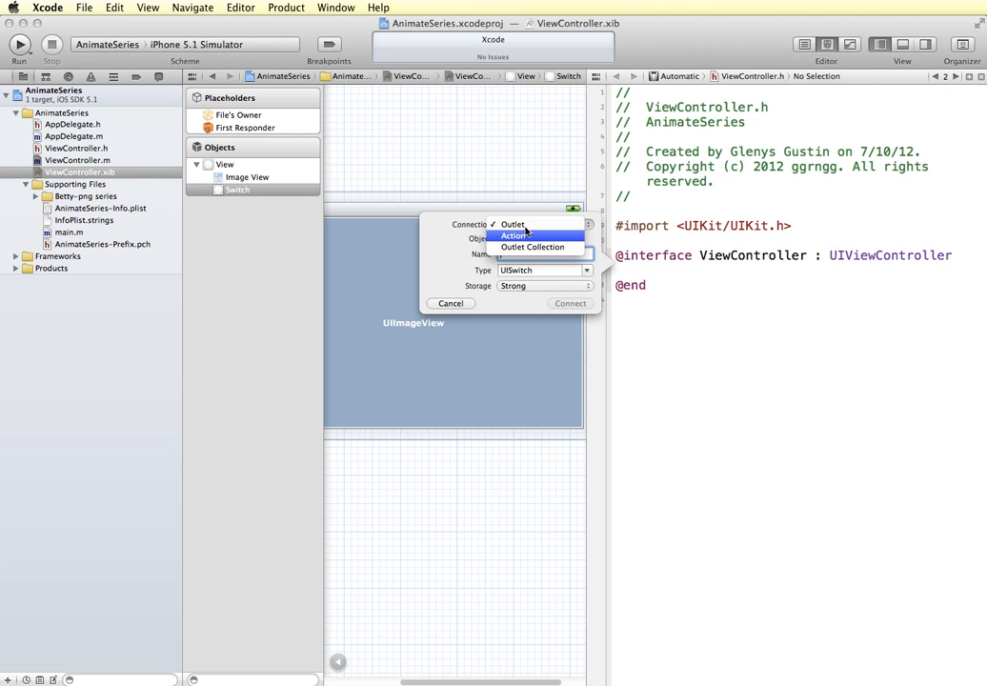
{"action": "left_click", "coordinate": [510, 236]}
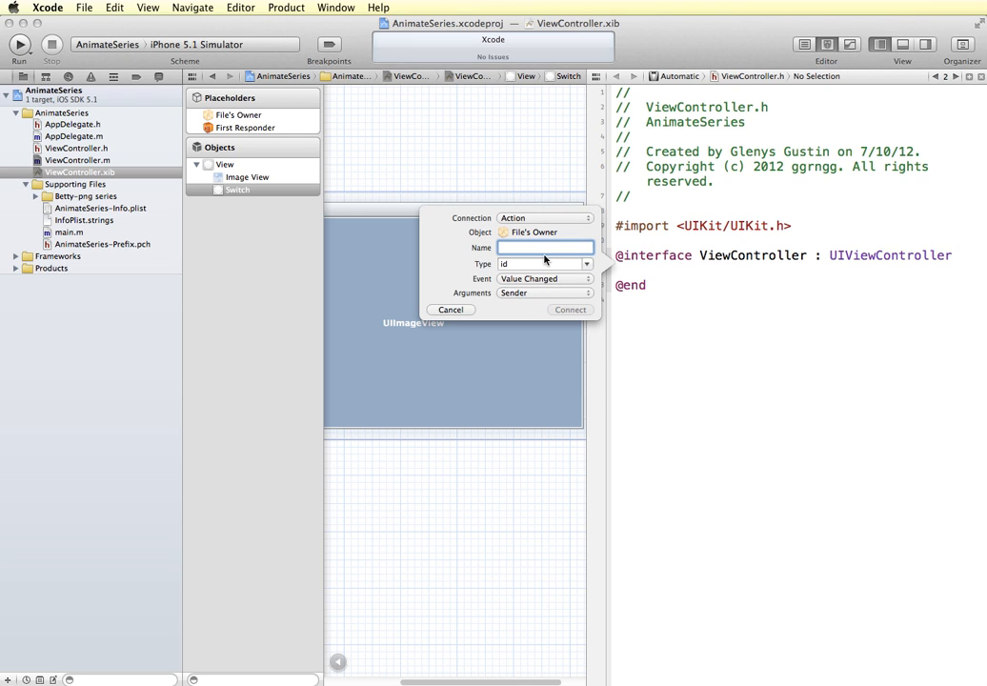
{"action": "type", "text": "toggle"}
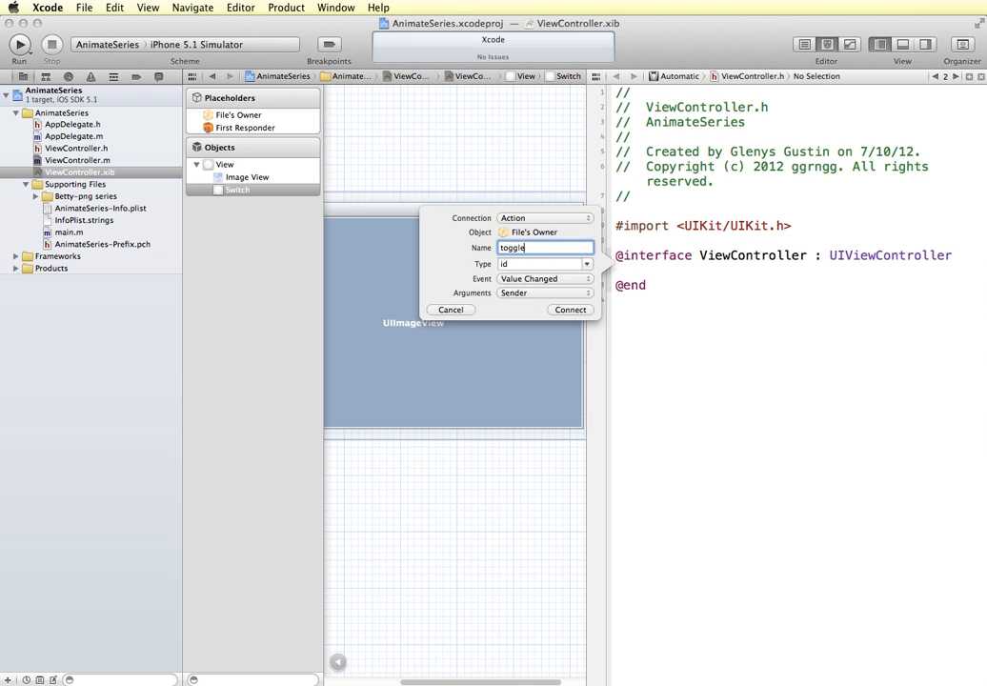
{"action": "type", "text": "Animation"}
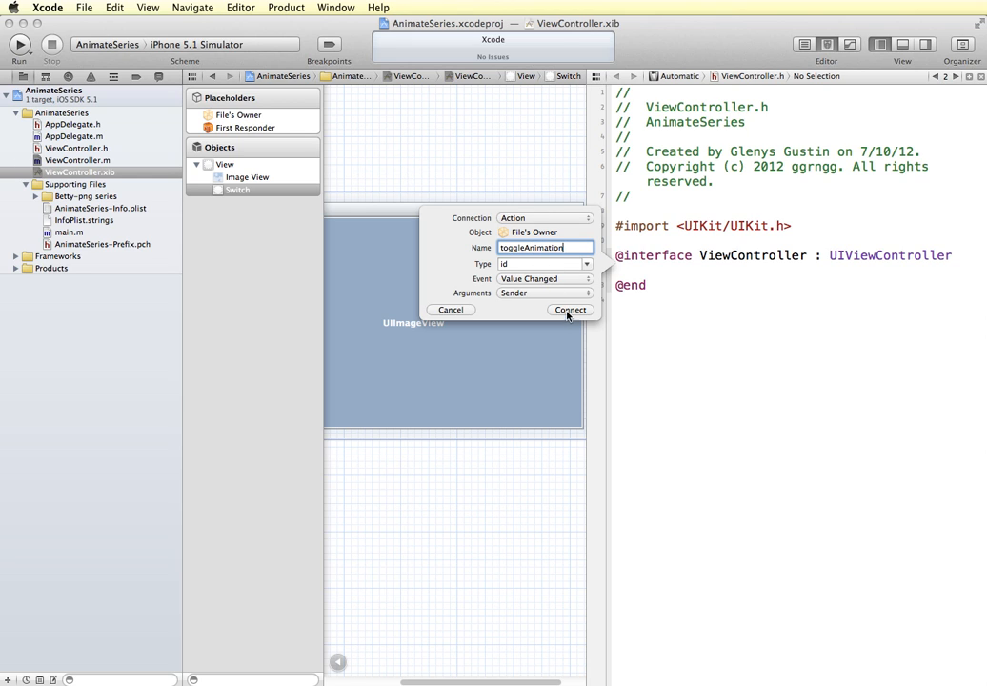
{"action": "left_click", "coordinate": [570, 308]}
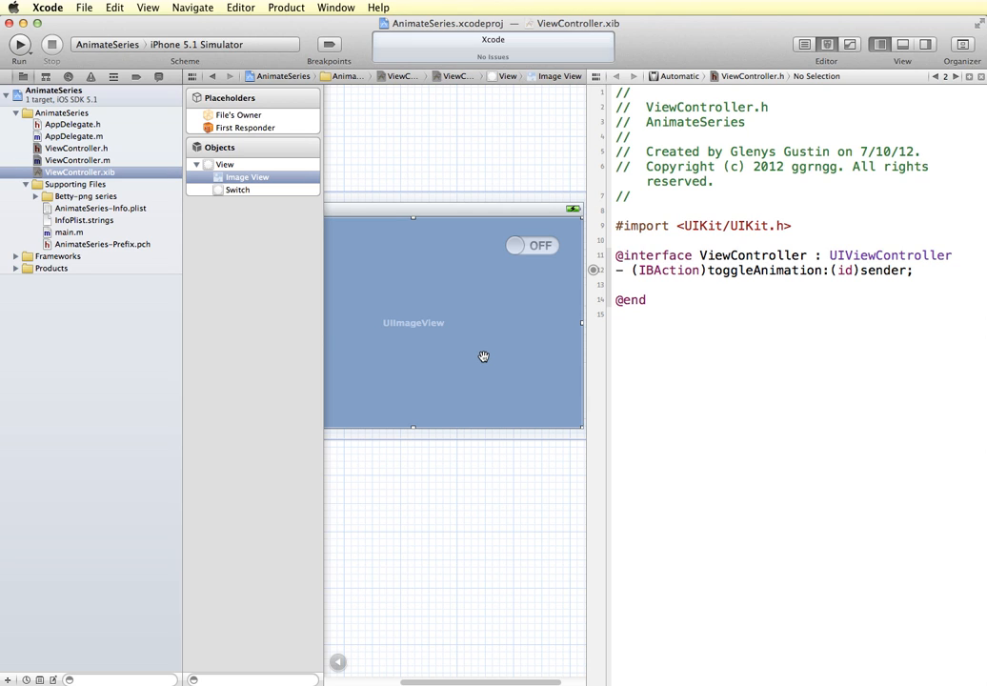
{"action": "mouse_move", "coordinate": [472, 351]}
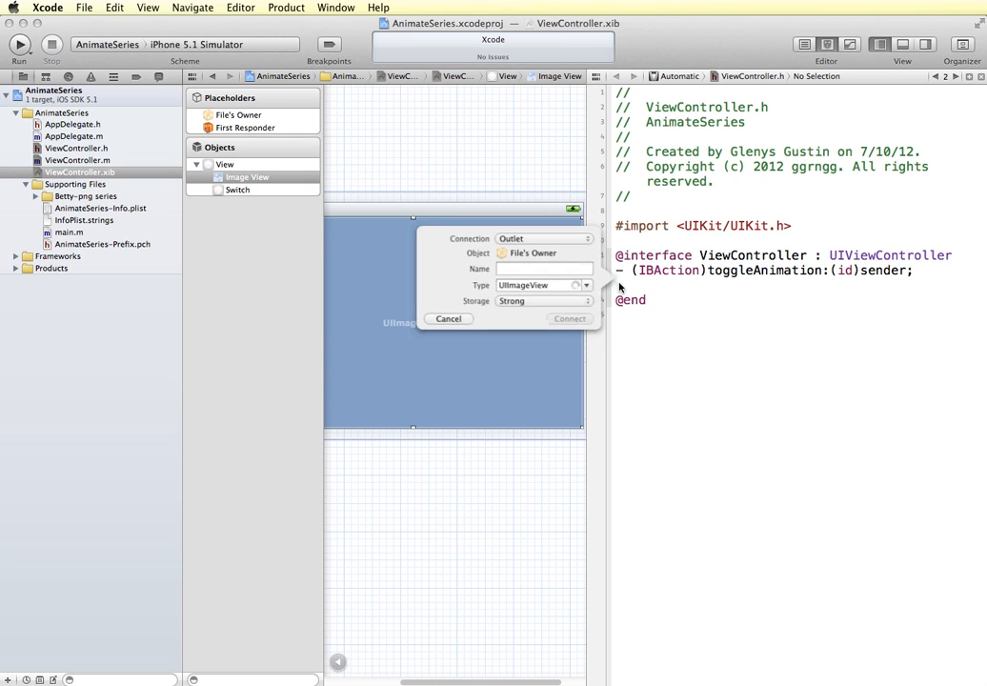
Step: Connect the image view to a new outlet named animationView in ViewController.h
{"action": "left_click", "coordinate": [543, 269]}
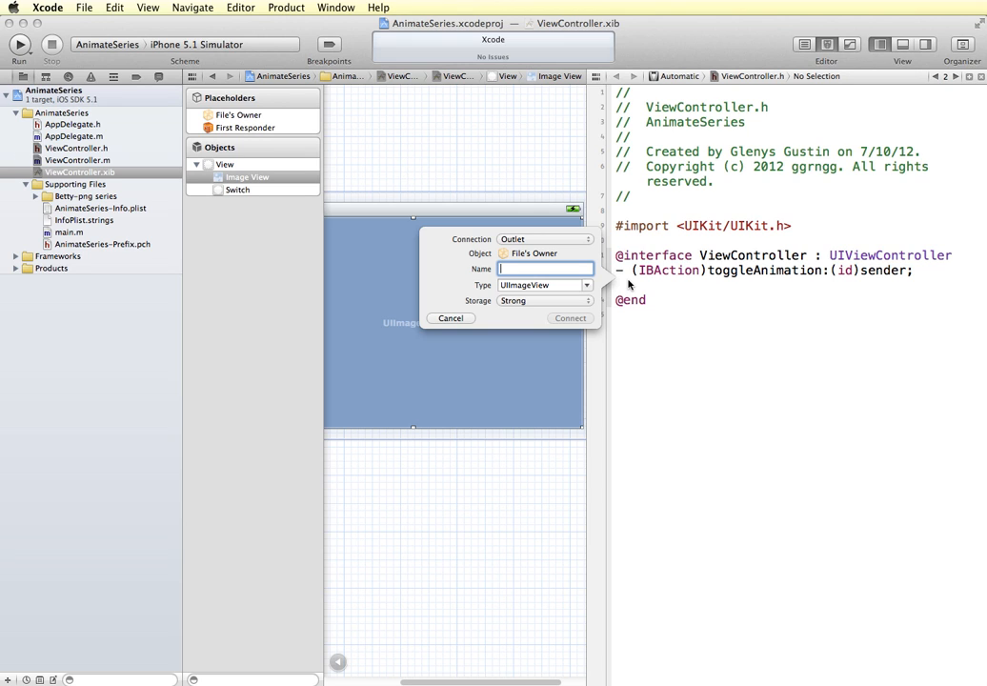
{"action": "type", "text": "animation"}
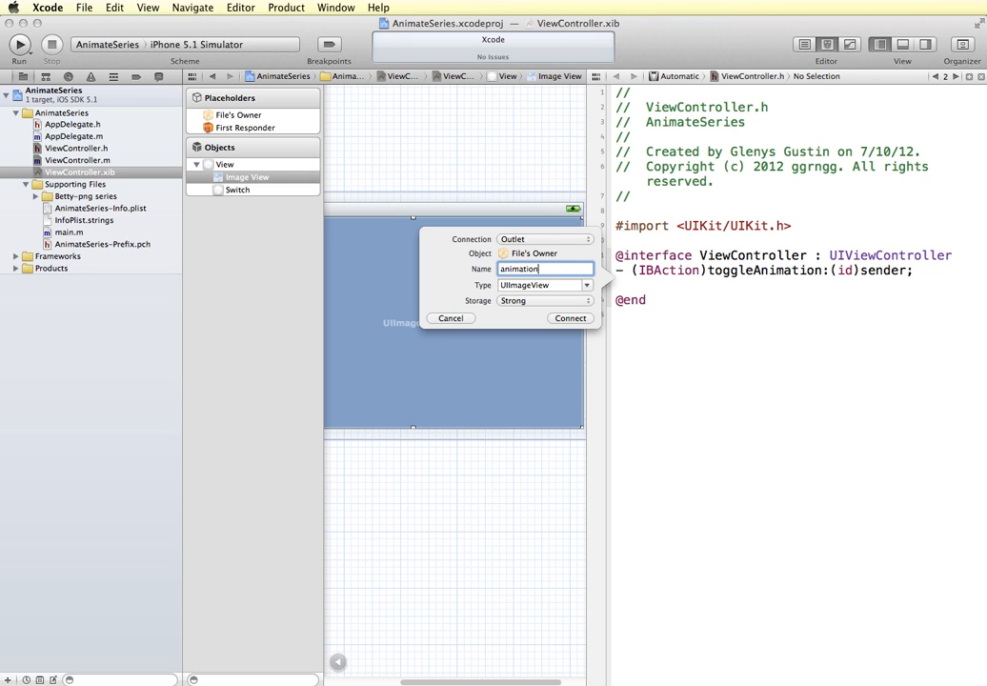
{"action": "type", "text": "View"}
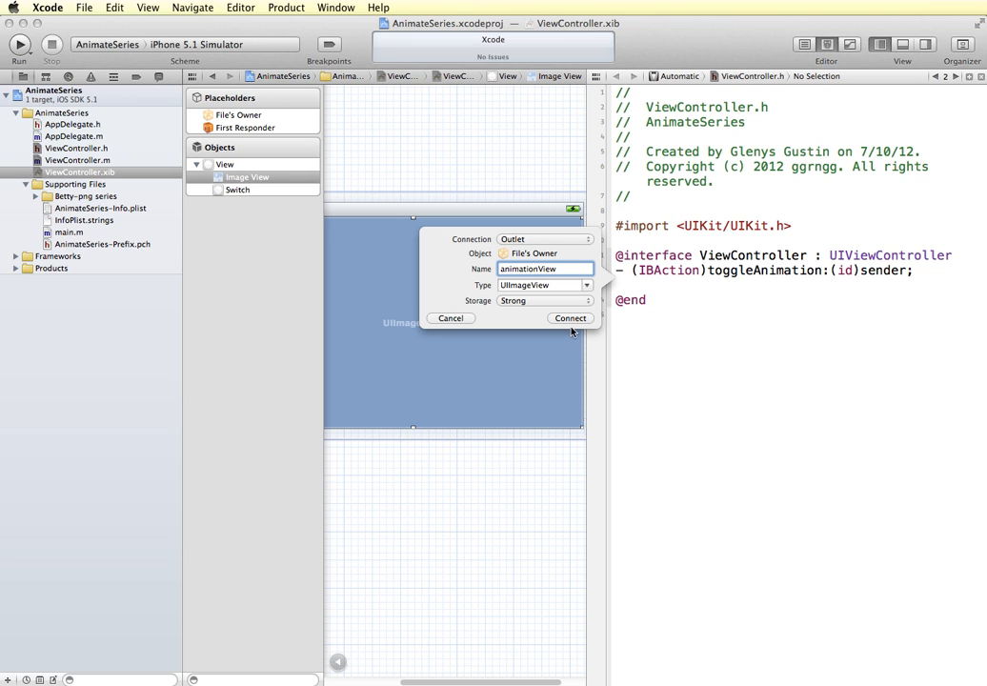
{"action": "left_click", "coordinate": [570, 318]}
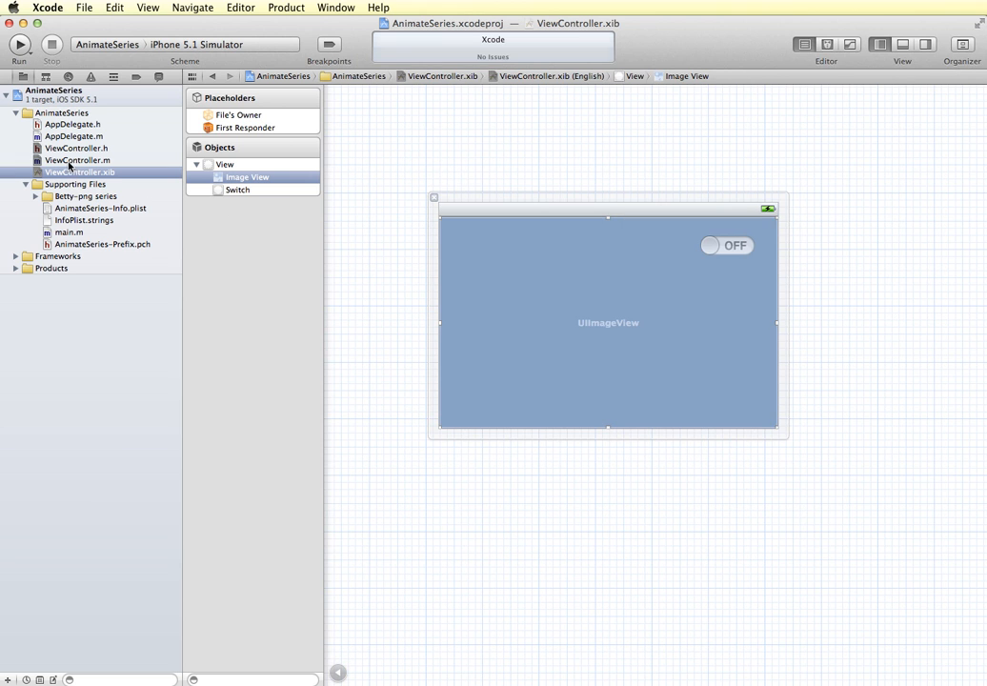
{"action": "mouse_move", "coordinate": [67, 163]}
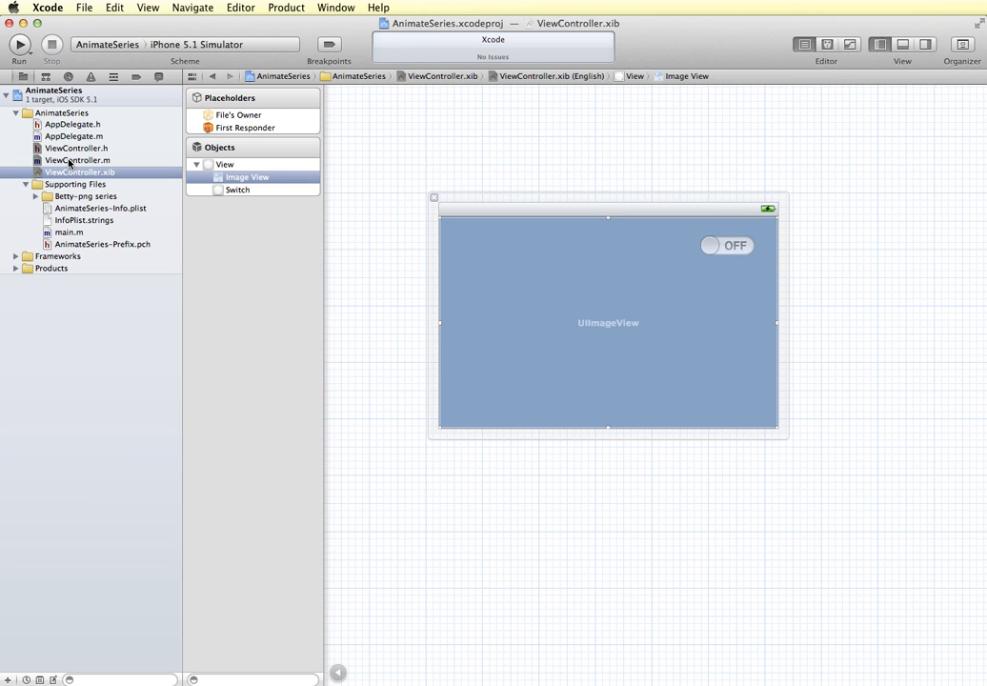
Step: Open ViewController.m to build the images array from loop1.png through loop4.png in viewDidLoad
{"action": "left_click", "coordinate": [77, 161]}
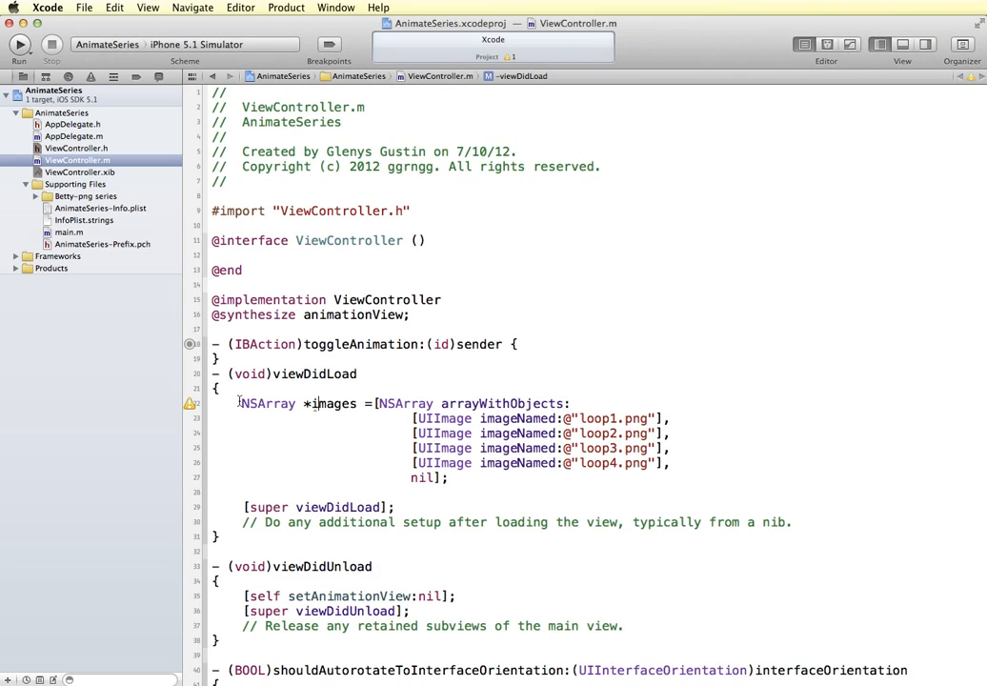
Step: Comment out the hard-coded images array and expand the Betty-png series group in the navigator
{"action": "double_click", "coordinate": [267, 404]}
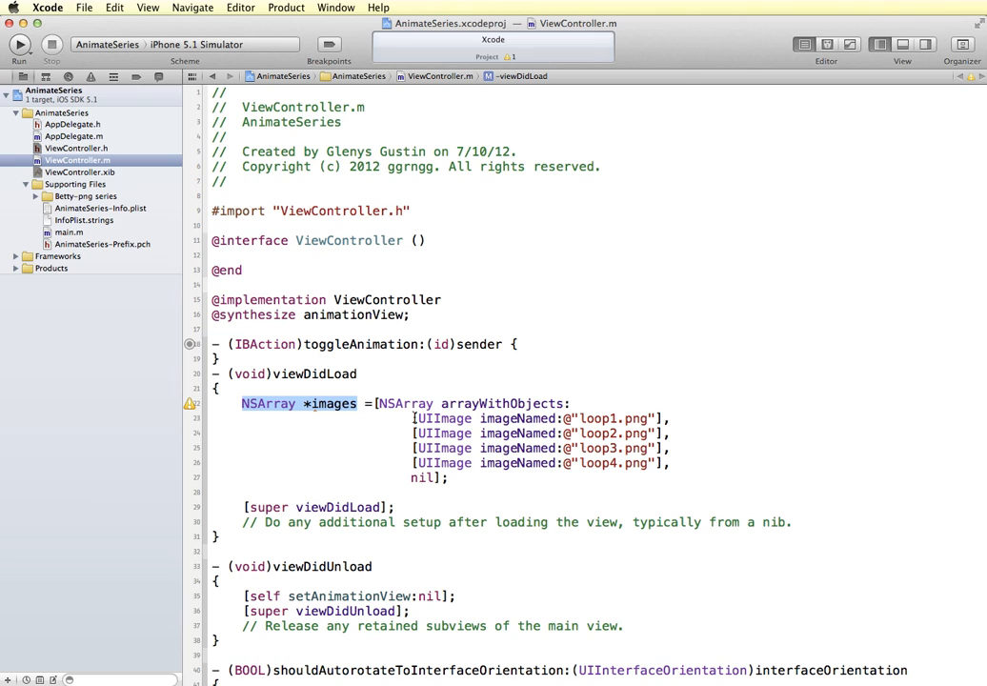
{"action": "double_click", "coordinate": [443, 417]}
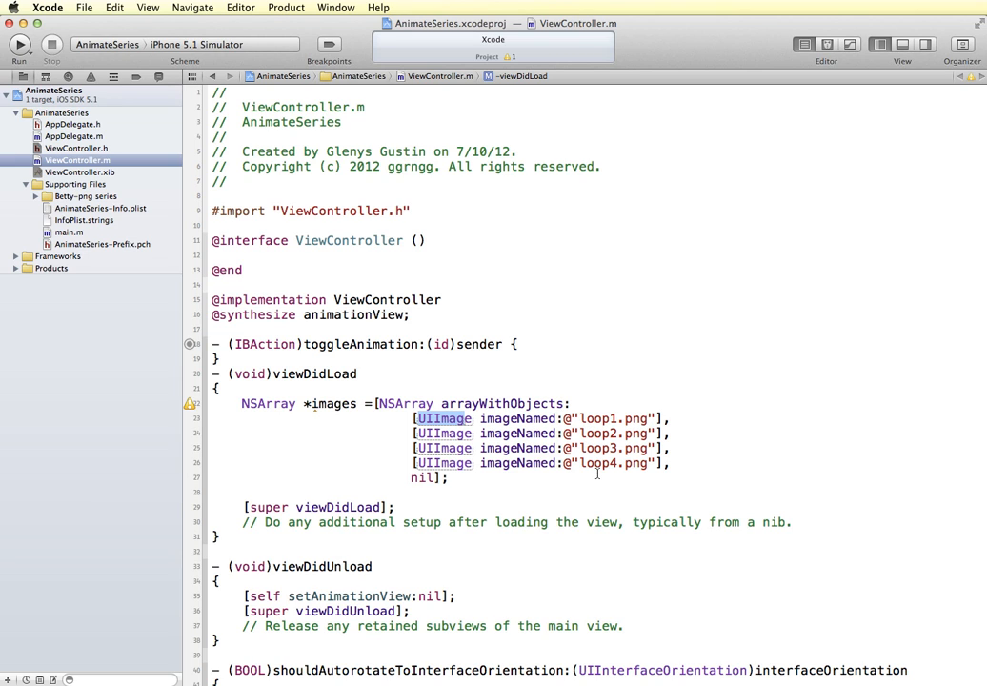
{"action": "left_click", "coordinate": [36, 197]}
{"action": "type", "text": "#define"}
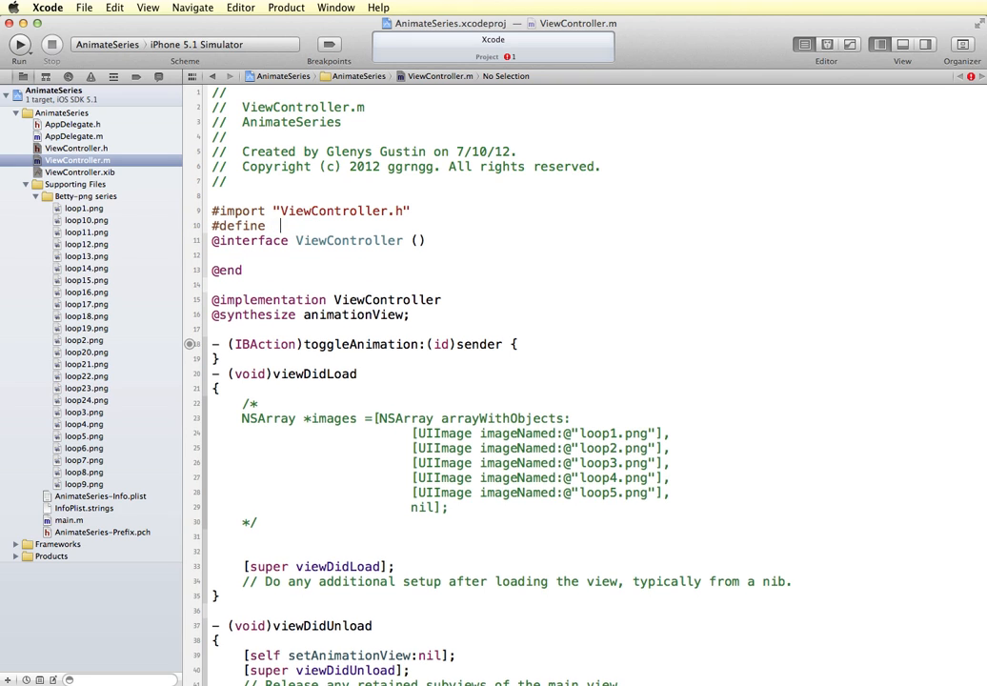
Step: Complete the line as #define IMAGE_COUNT 24 and highlight the value 24
{"action": "type", "text": "IMAG"}
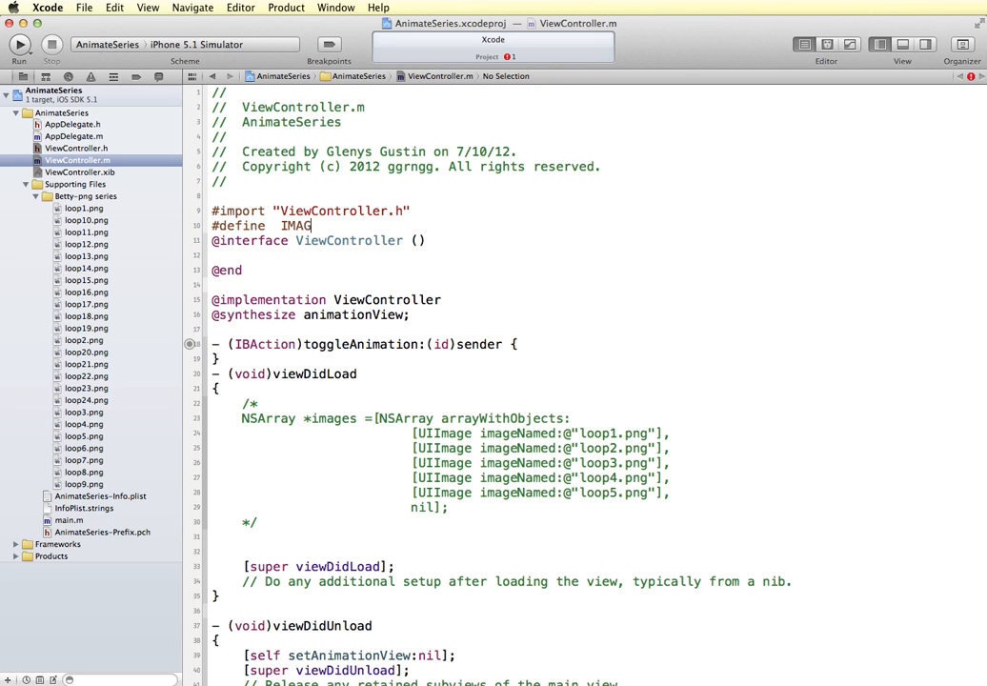
{"action": "type", "text": "_"}
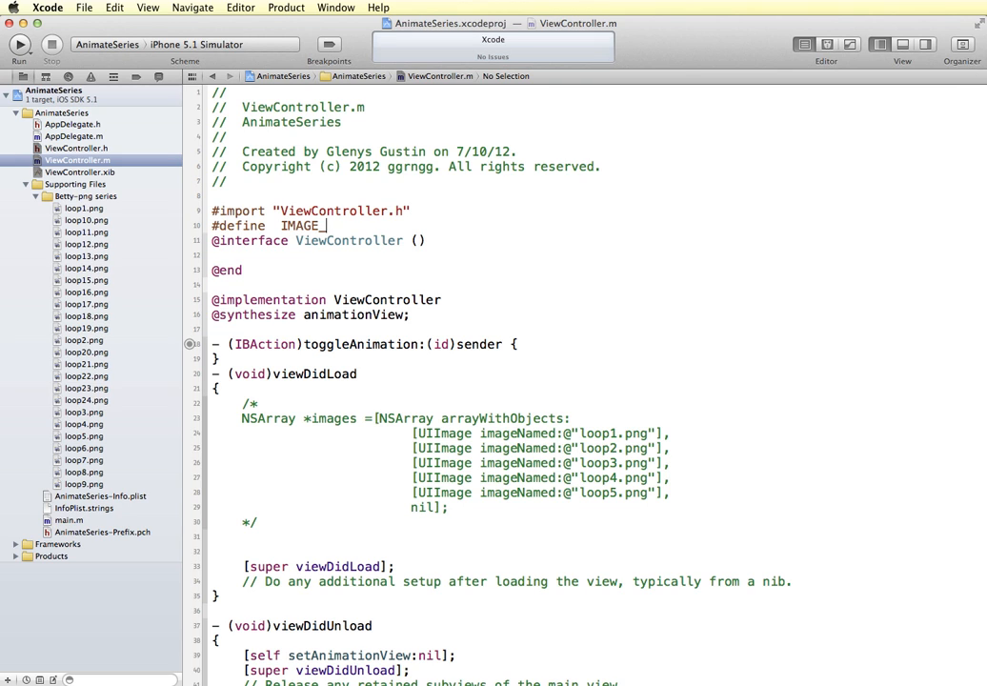
{"action": "type", "text": "COUNT"}
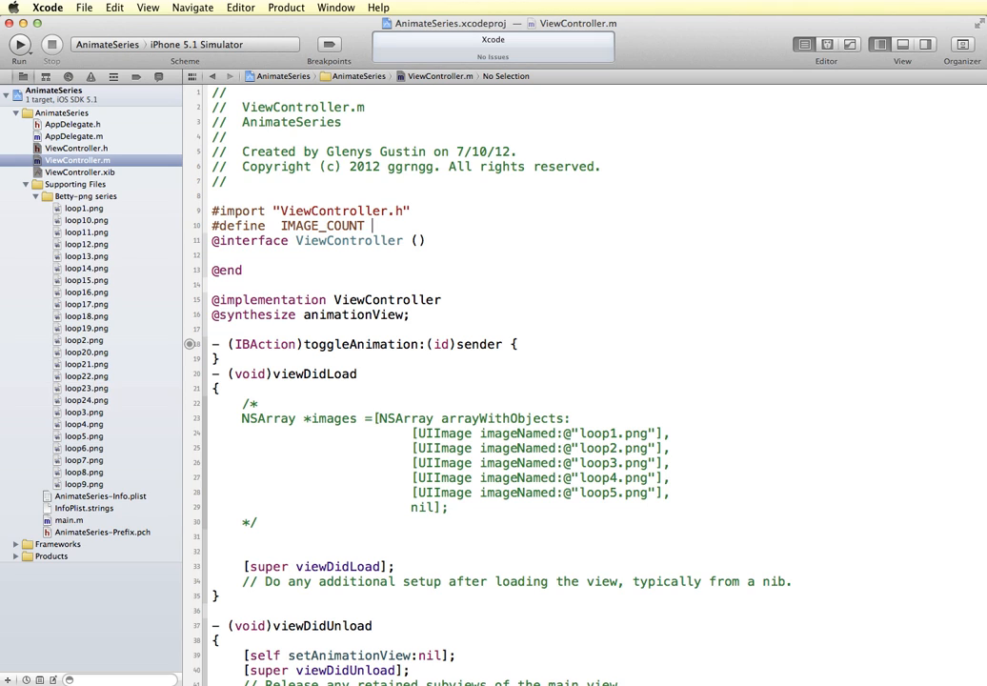
{"action": "type", "text": "24"}
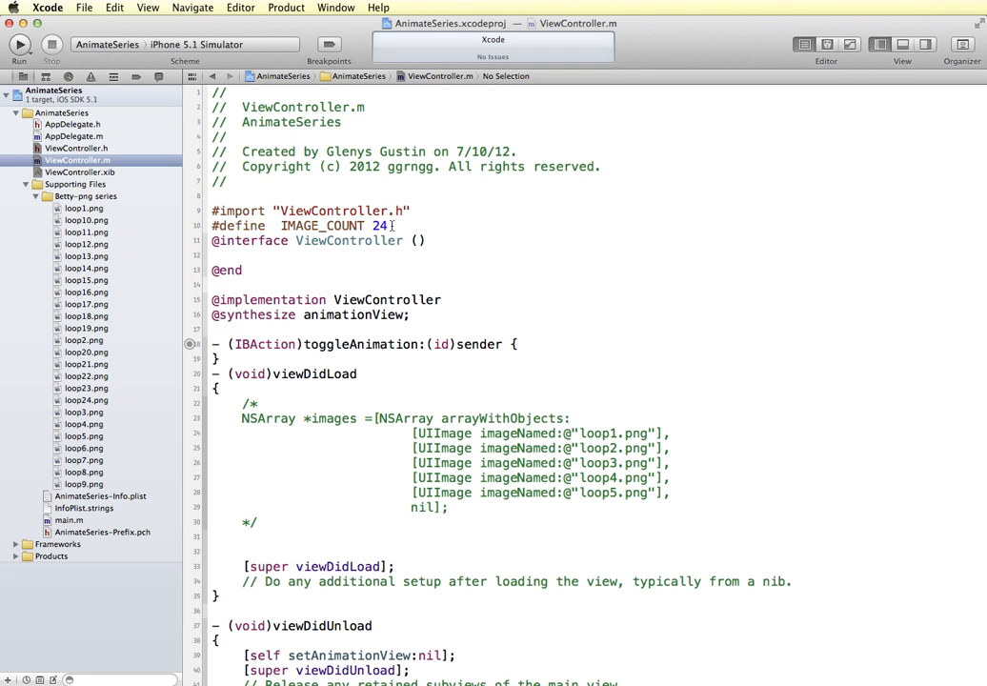
{"action": "mouse_move", "coordinate": [392, 484]}
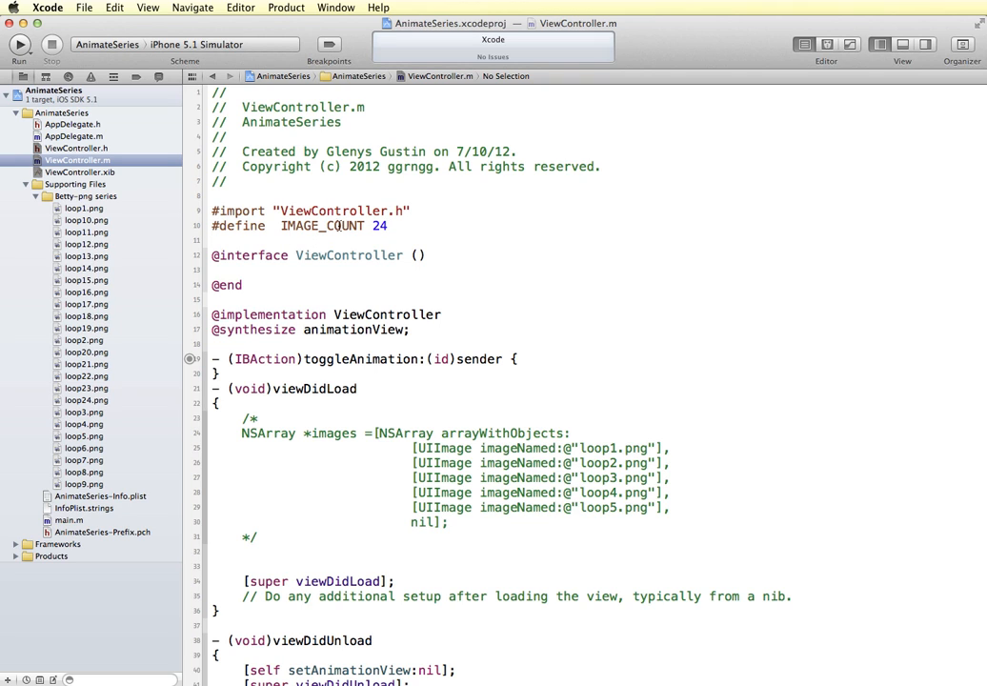
{"action": "double_click", "coordinate": [379, 225]}
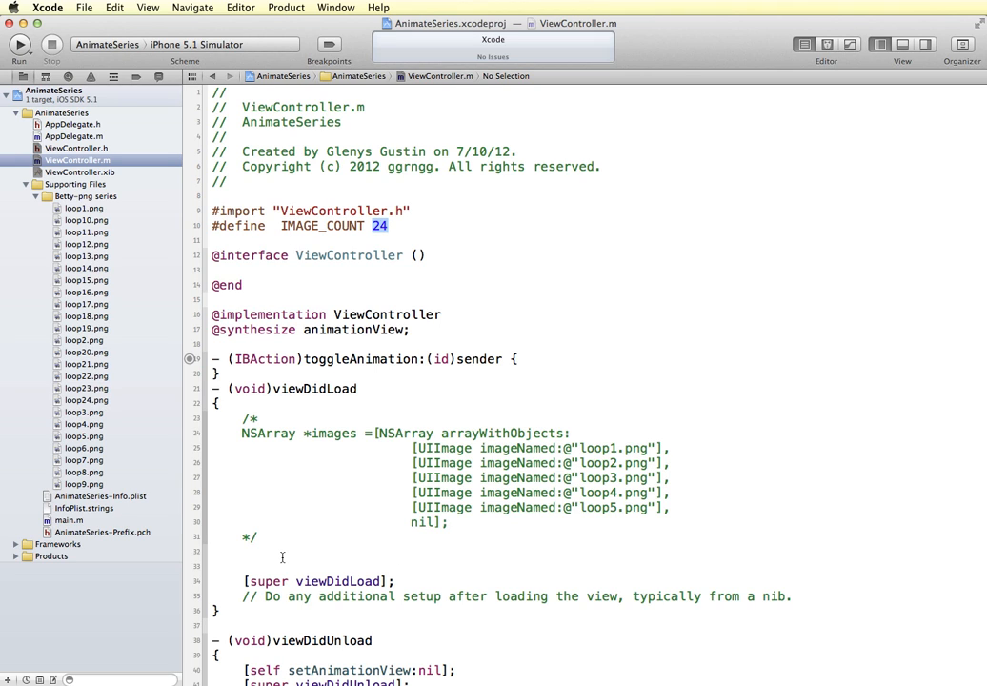
{"action": "mouse_move", "coordinate": [274, 559]}
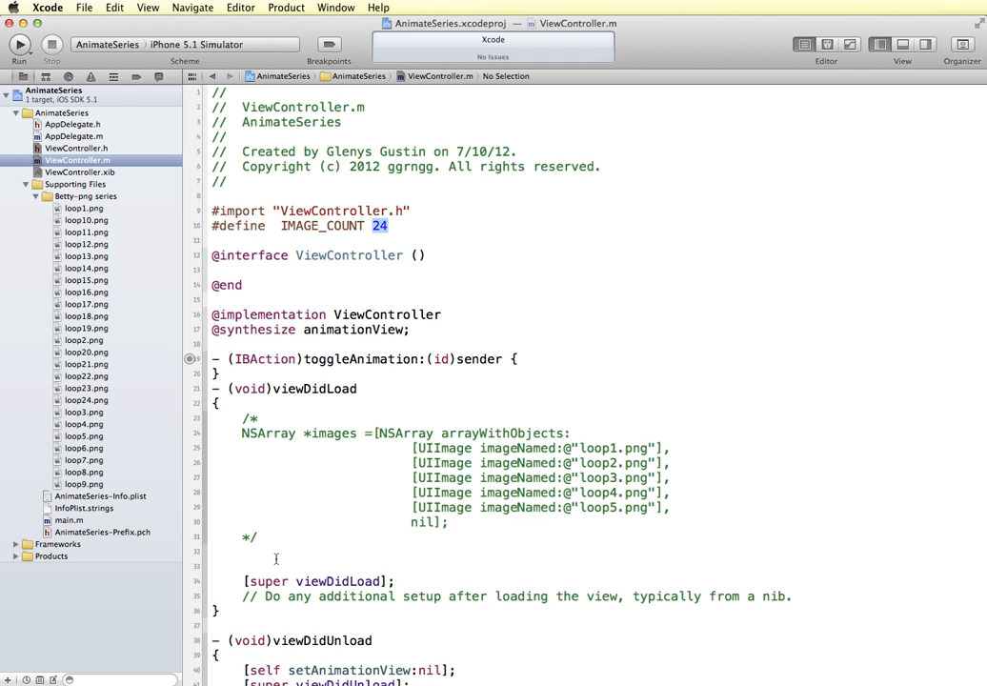
{"action": "mouse_move", "coordinate": [312, 514]}
{"action": "type", "text": "NSMutableArray"}
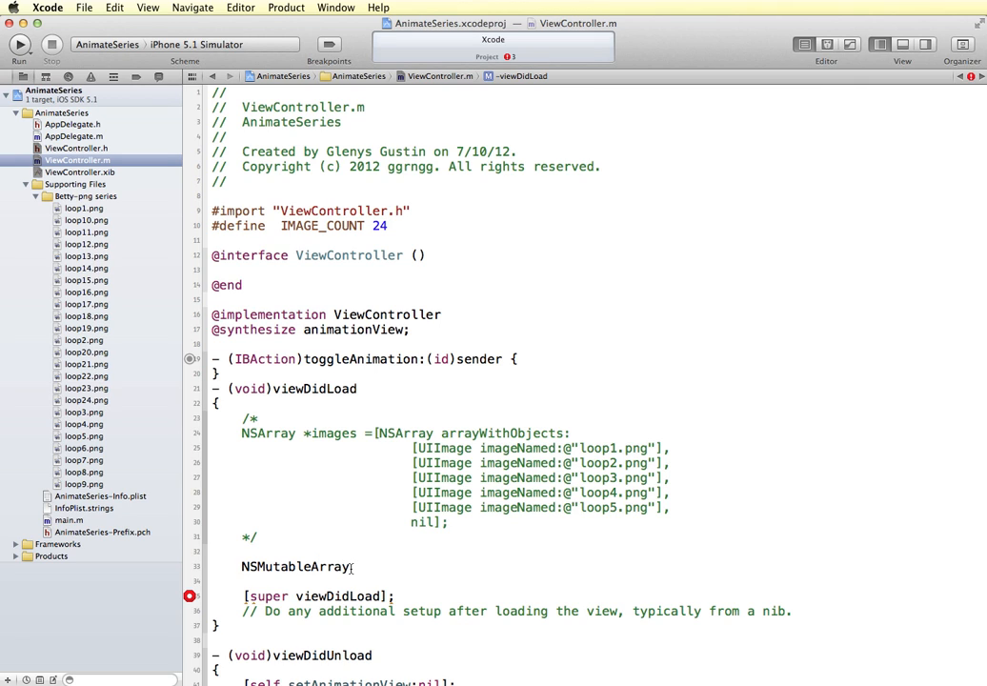
Step: Declare NSMutableArray *images initialized with capacity IMAGE_COUNT, then begin the int i declaration
{"action": "type", "text": "*"}
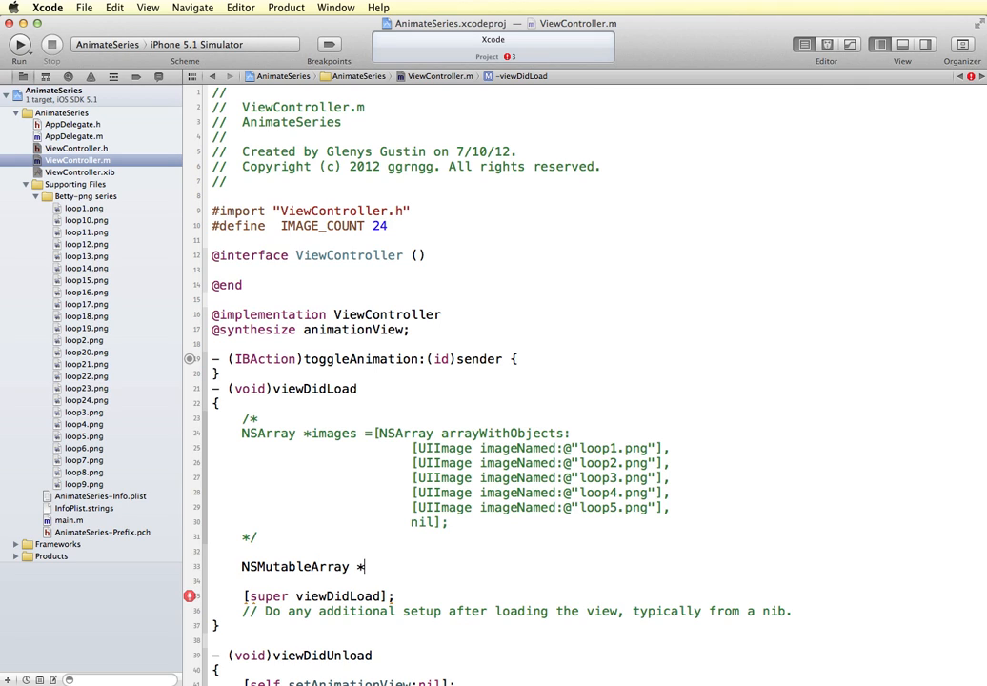
{"action": "type", "text": "images ="}
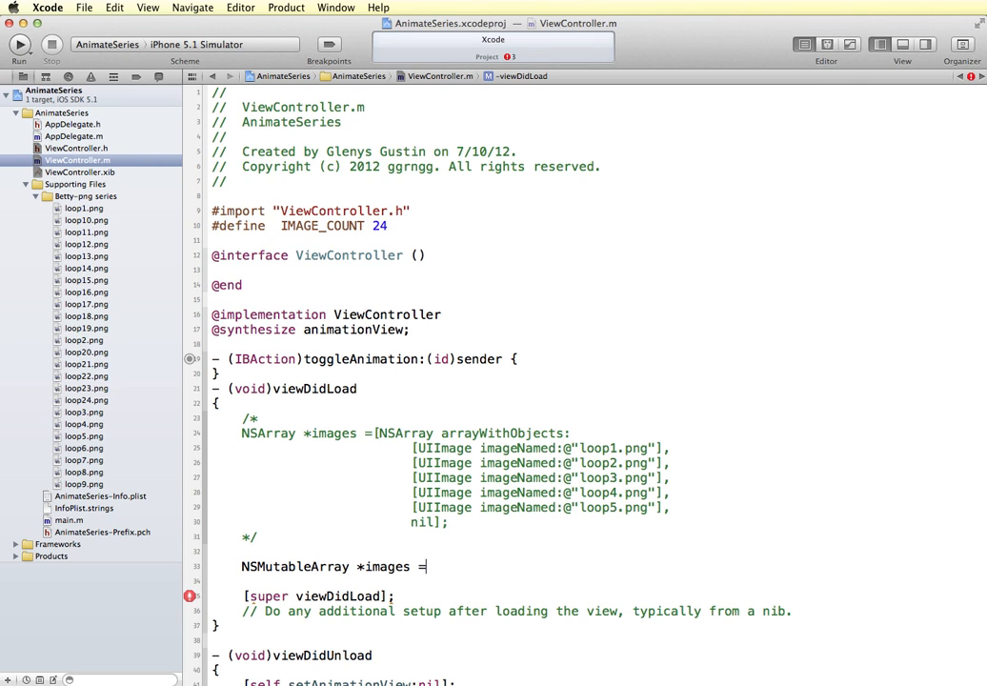
{"action": "type", "text": "["}
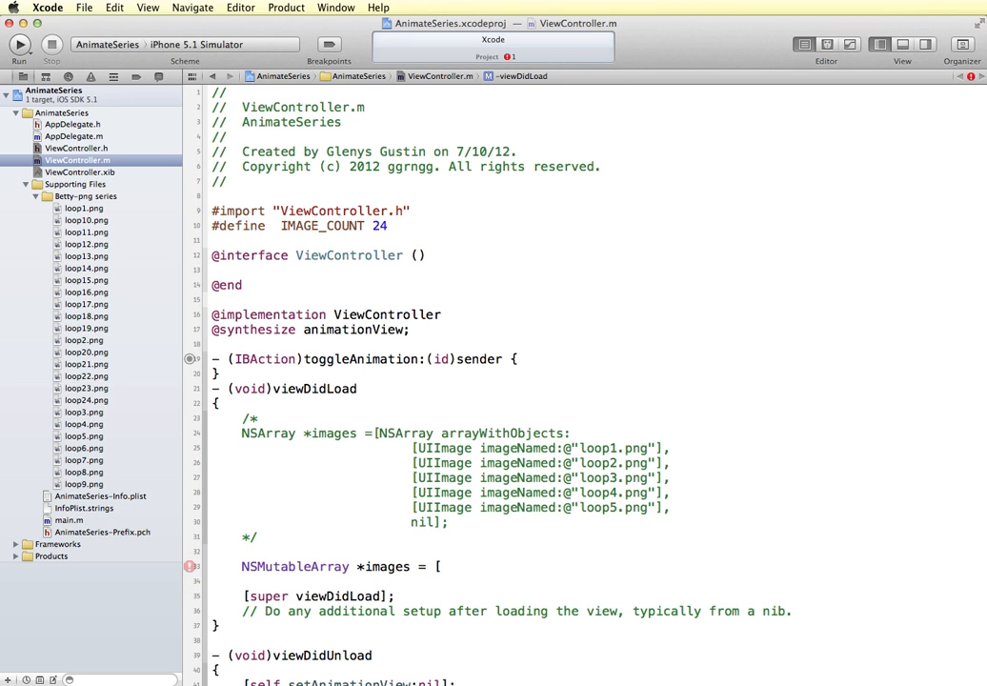
{"action": "type", "text": "[NSMutableArray"}
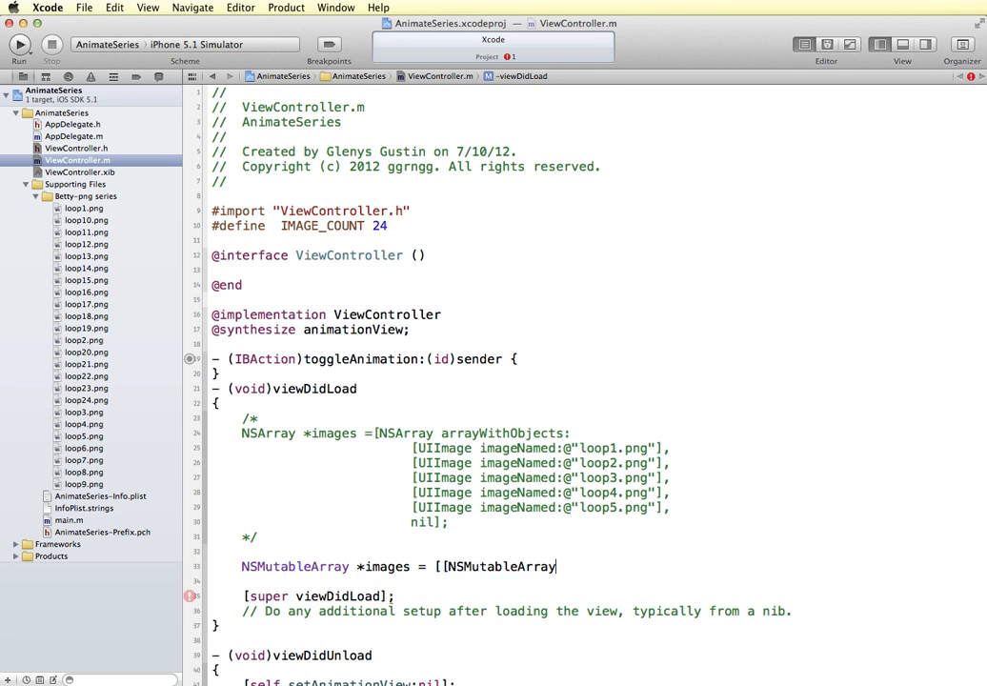
{"action": "type", "text": "alloc"}
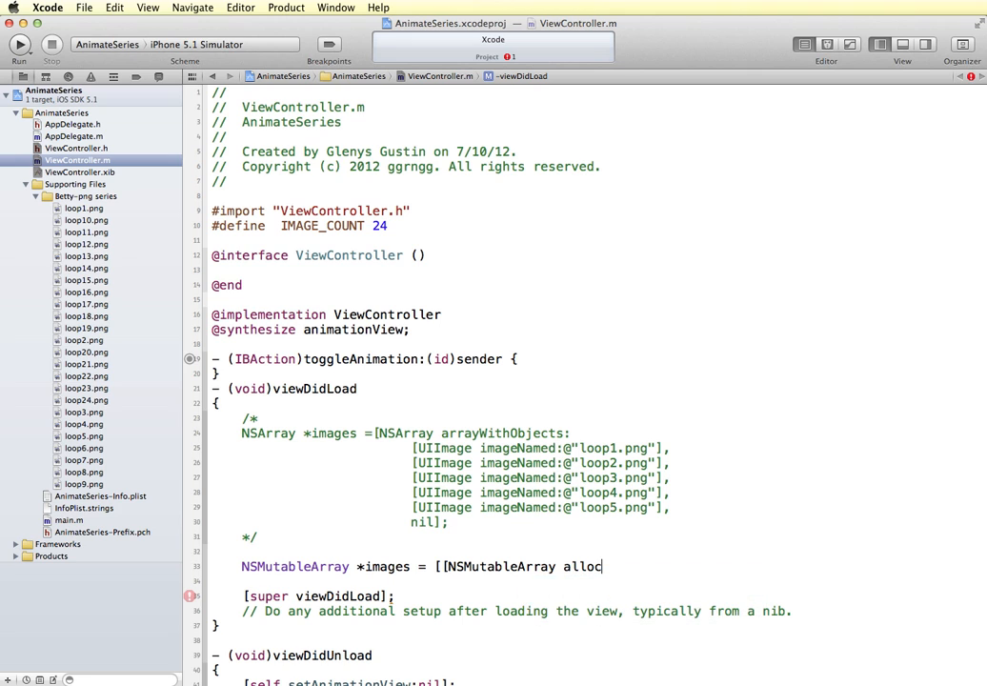
{"action": "type", "text": "]"}
{"action": "left_click", "coordinate": [505, 581]}
{"action": "type", "text": "initWithCapacity:IMAGE_COUNT];"}
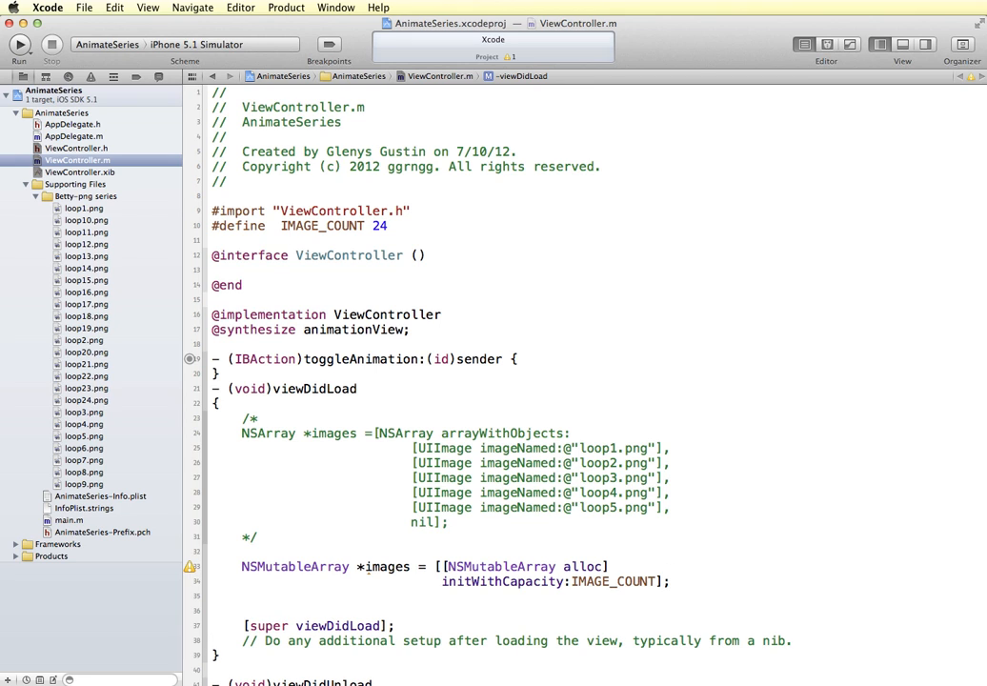
{"action": "type", "text": "int i"}
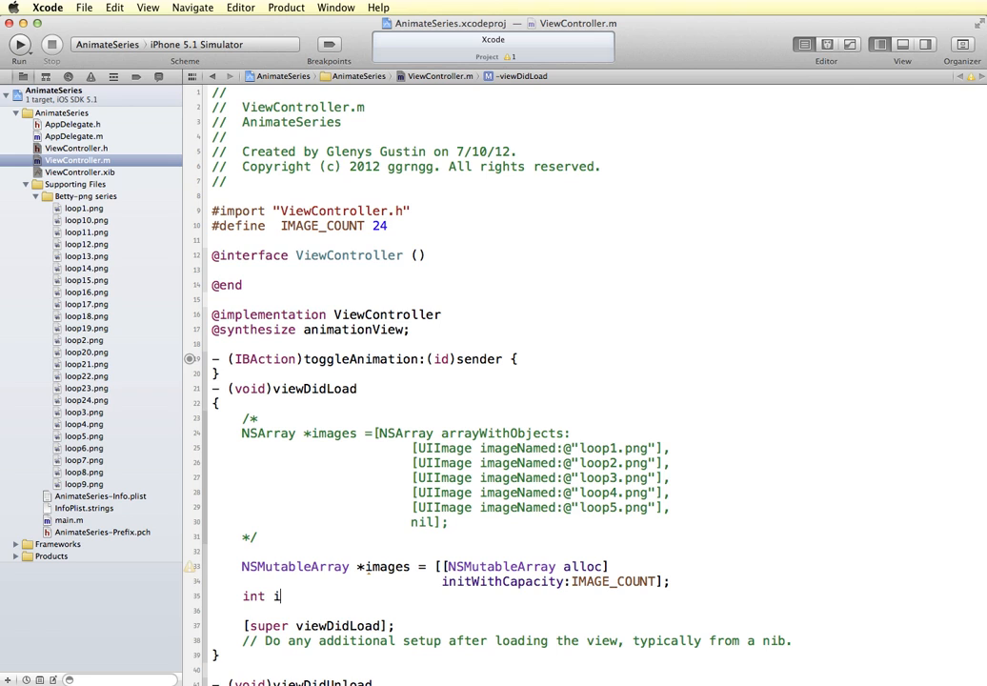
Step: Write the loop header for (i=1; i<IMAGE_COUNT; i++) using the for-loop completion
{"action": "type", "text": "for"}
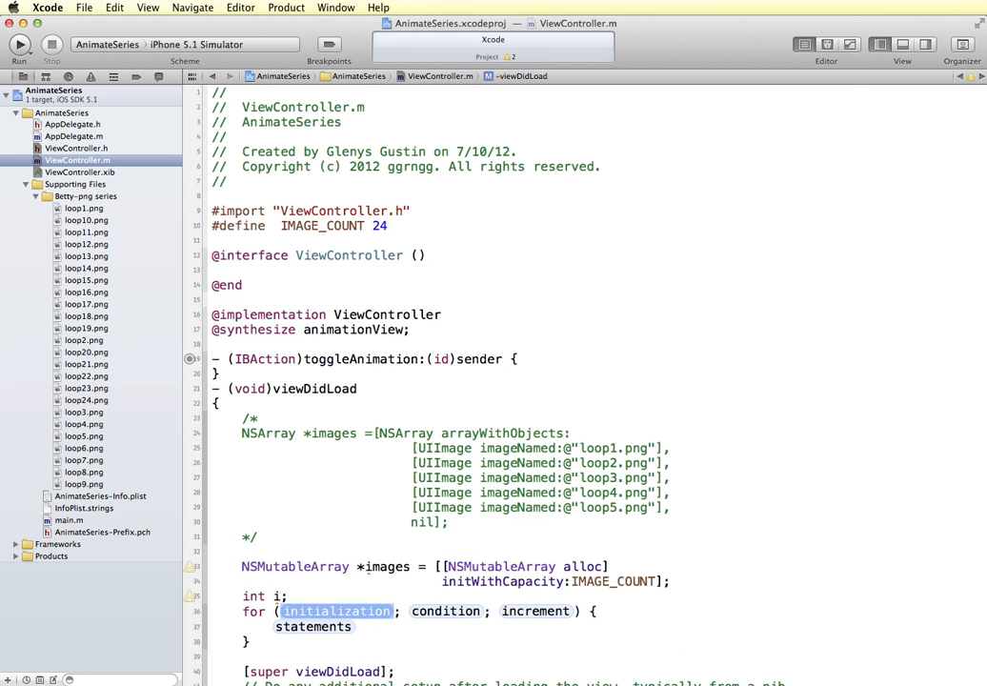
{"action": "type", "text": "i=1"}
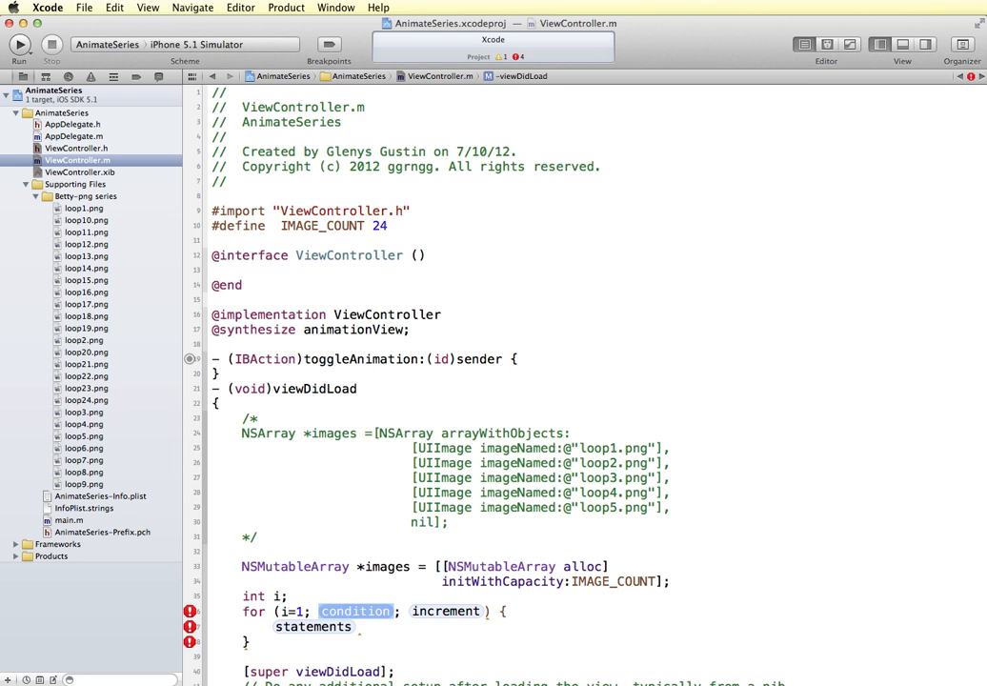
{"action": "type", "text": "i<"}
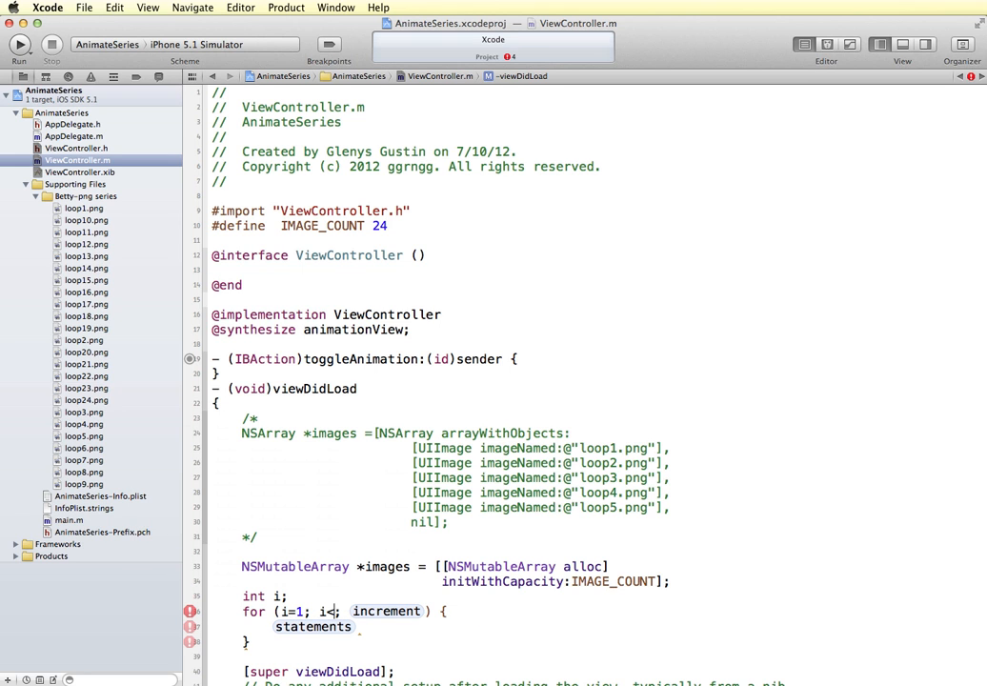
{"action": "type", "text": "IMAGE_COUNT"}
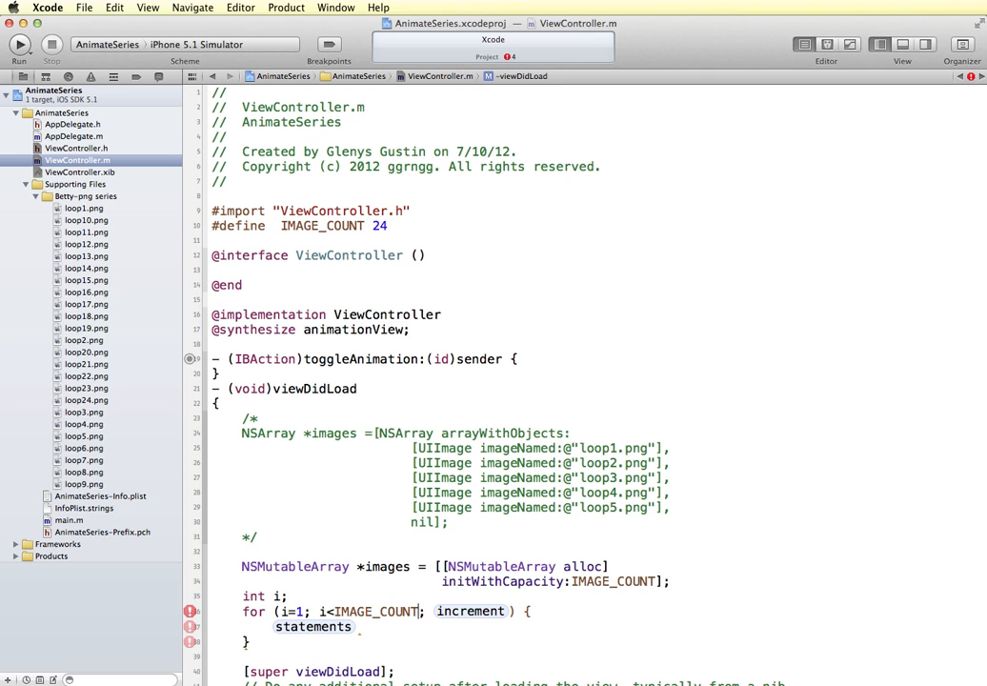
{"action": "double_click", "coordinate": [468, 610]}
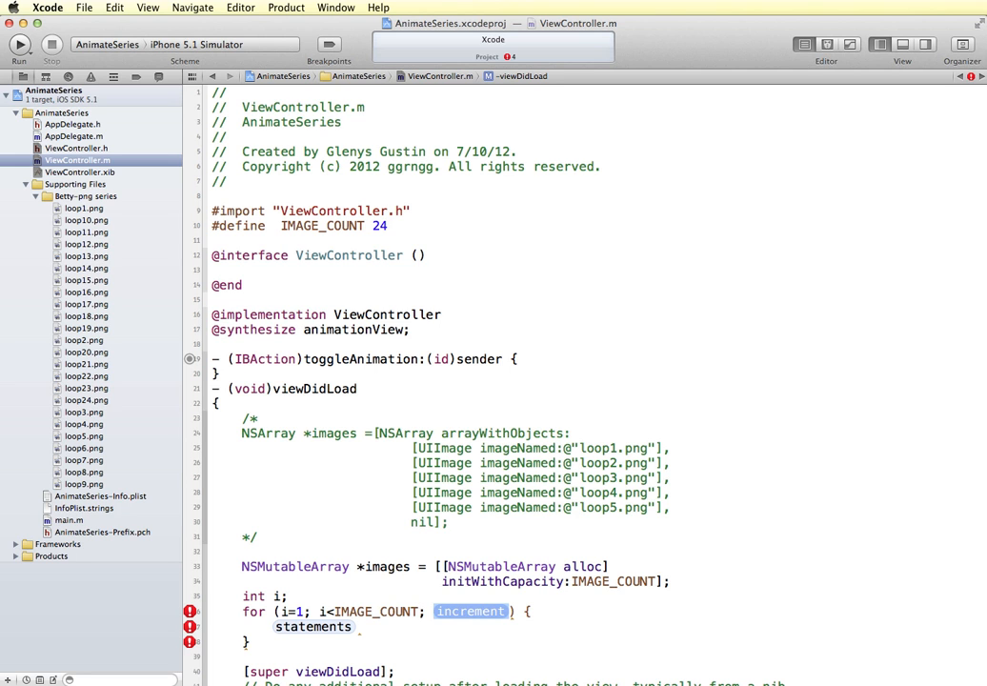
{"action": "type", "text": "i++"}
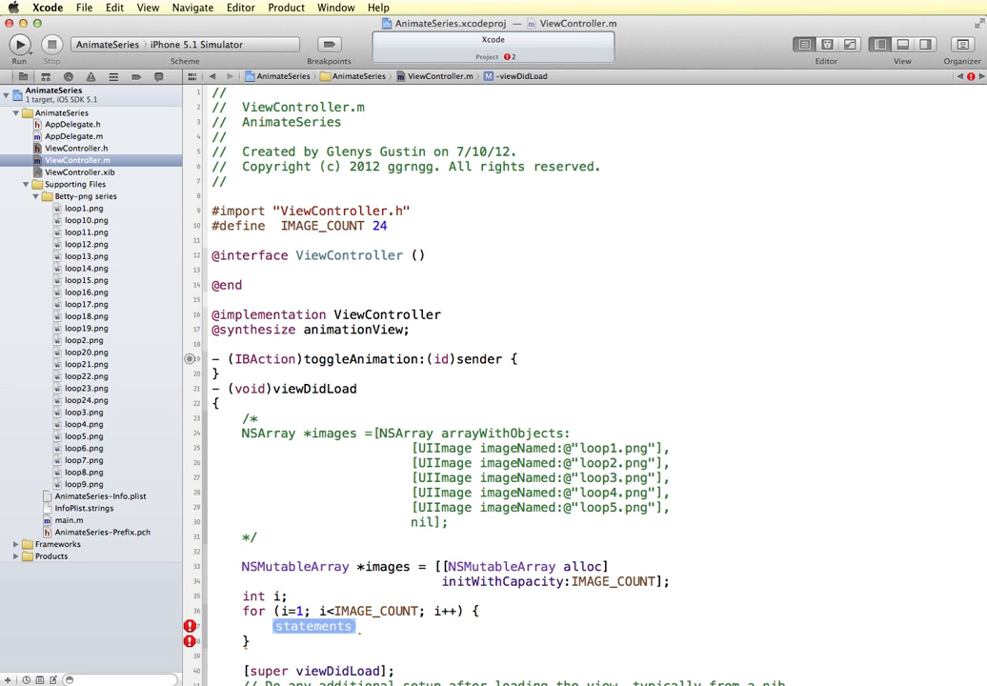
{"action": "scroll", "scroll_direction": "down", "scroll_amount": 3}
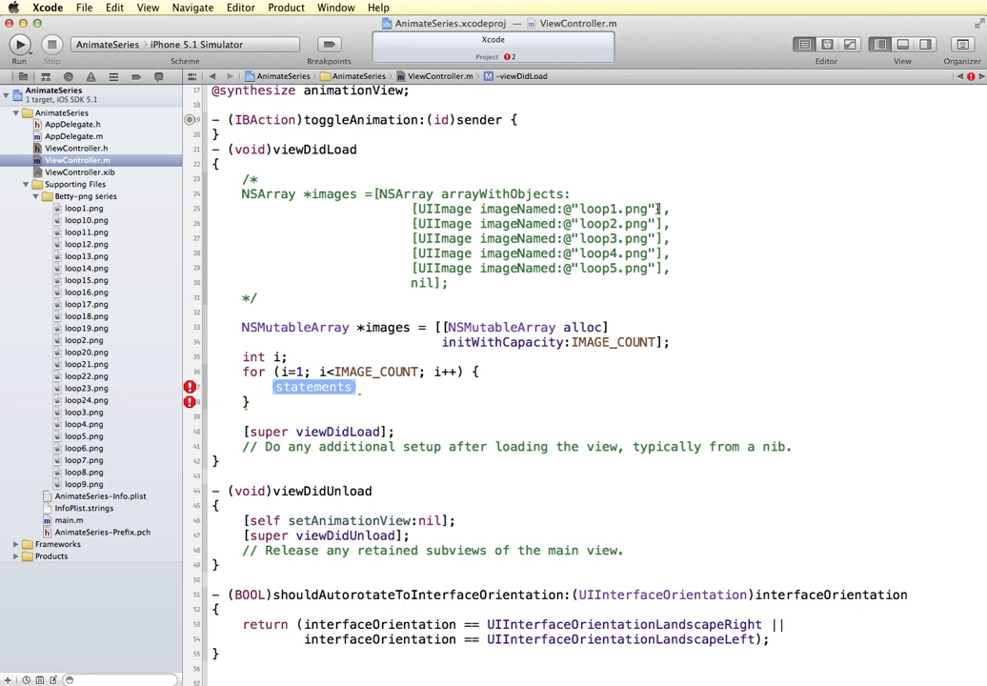
Step: Begin the loop body [images addObject:[UIImage imageNamed:[NSString stringWithFormat: via autocomplete
{"action": "type", "text": "[images add"}
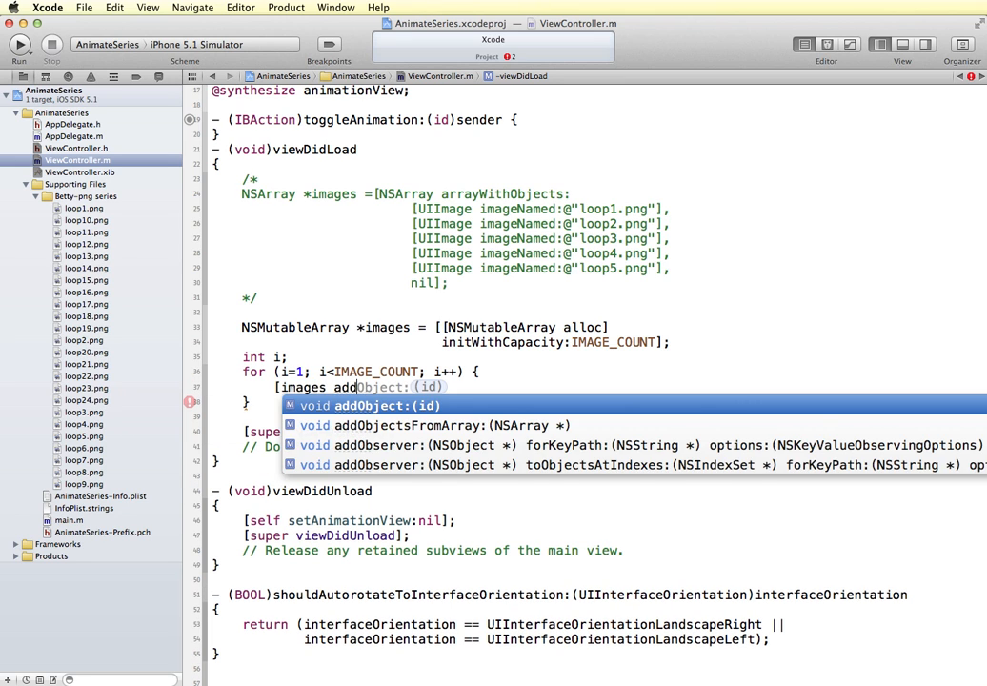
{"action": "type", "text": "U"}
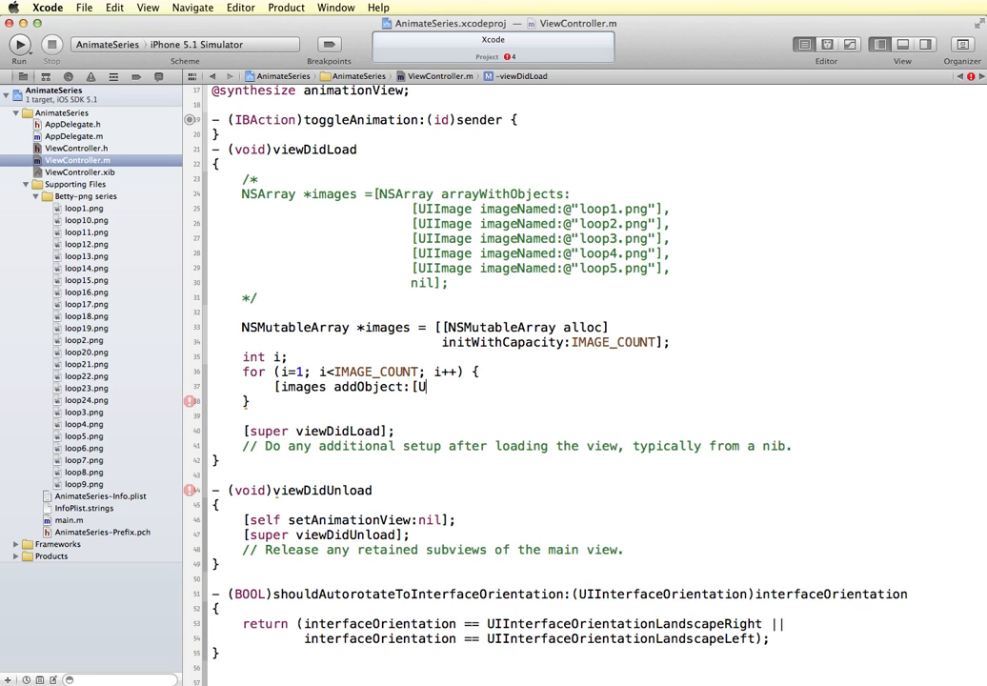
{"action": "type", "text": "IImage"}
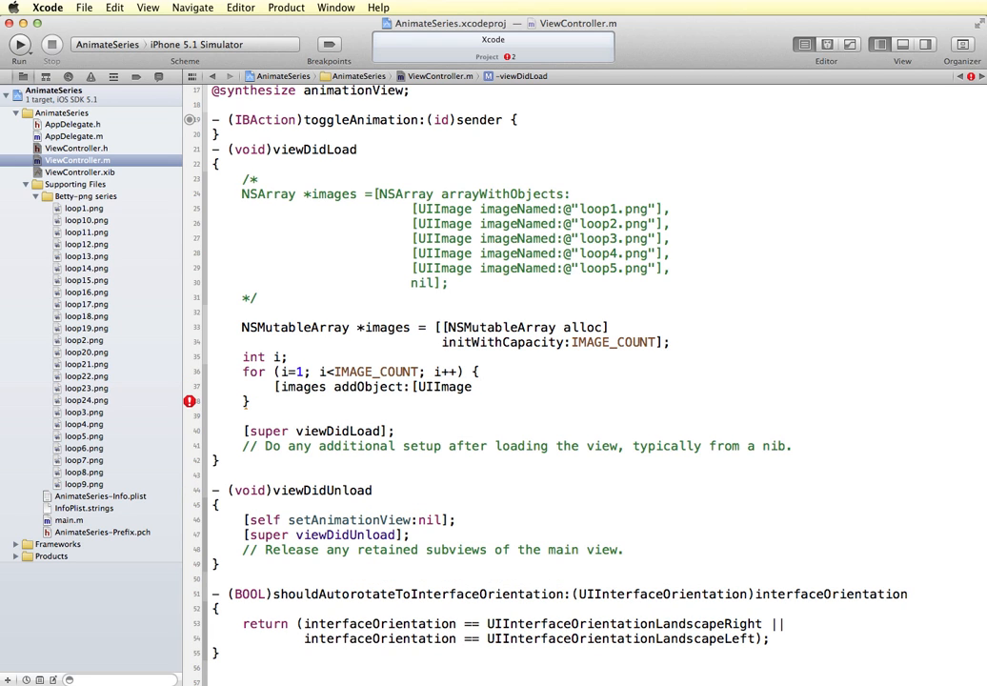
{"action": "type", "text": "imageNamed:["}
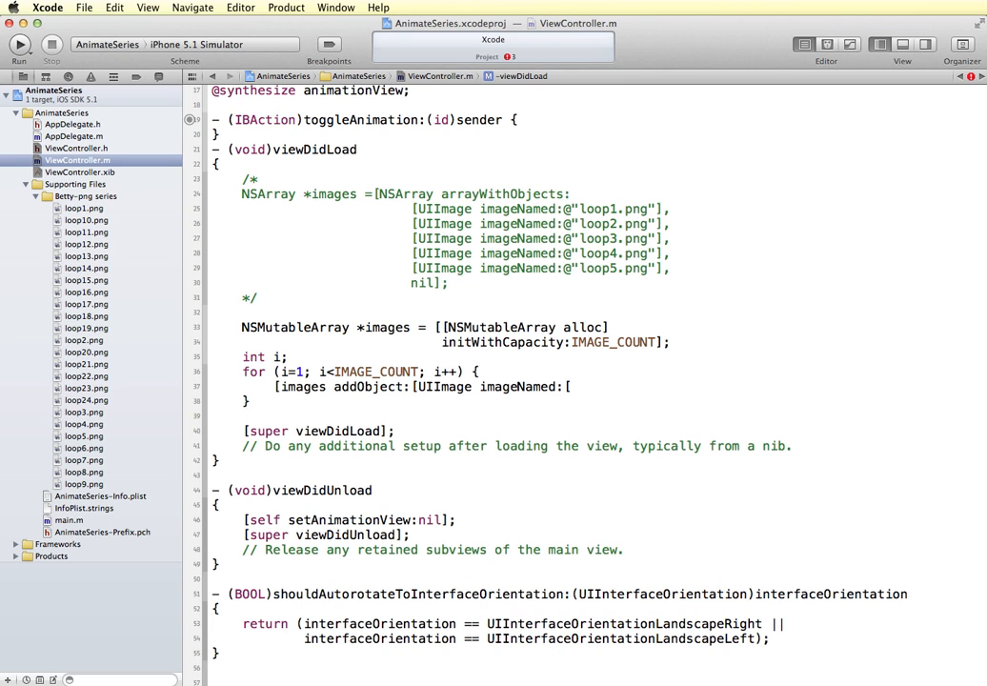
{"action": "type", "text": "NSString with"}
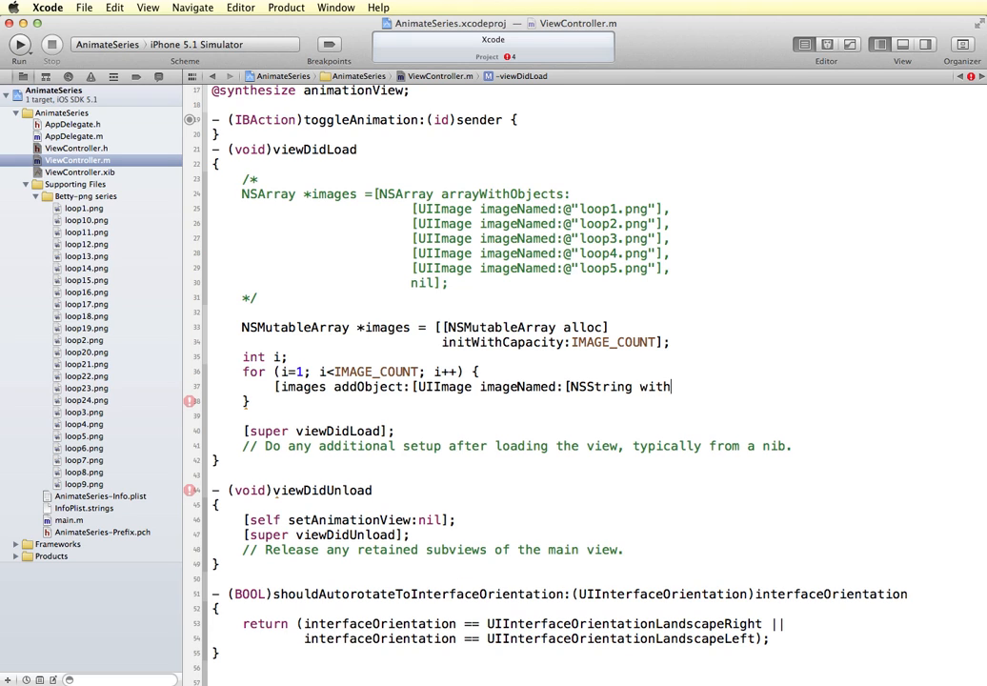
{"action": "type", "text": "stringWithFormat:"}
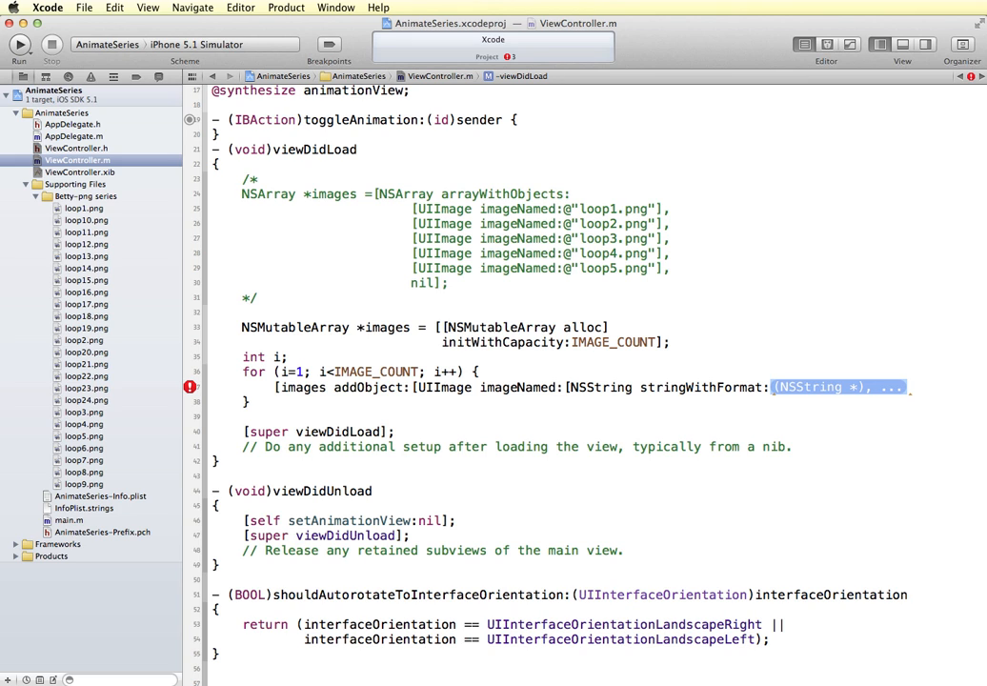
Step: Finish the call with the format string @"loop%d.png" and argument i, closing all brackets
{"action": "type", "text": "@\""}
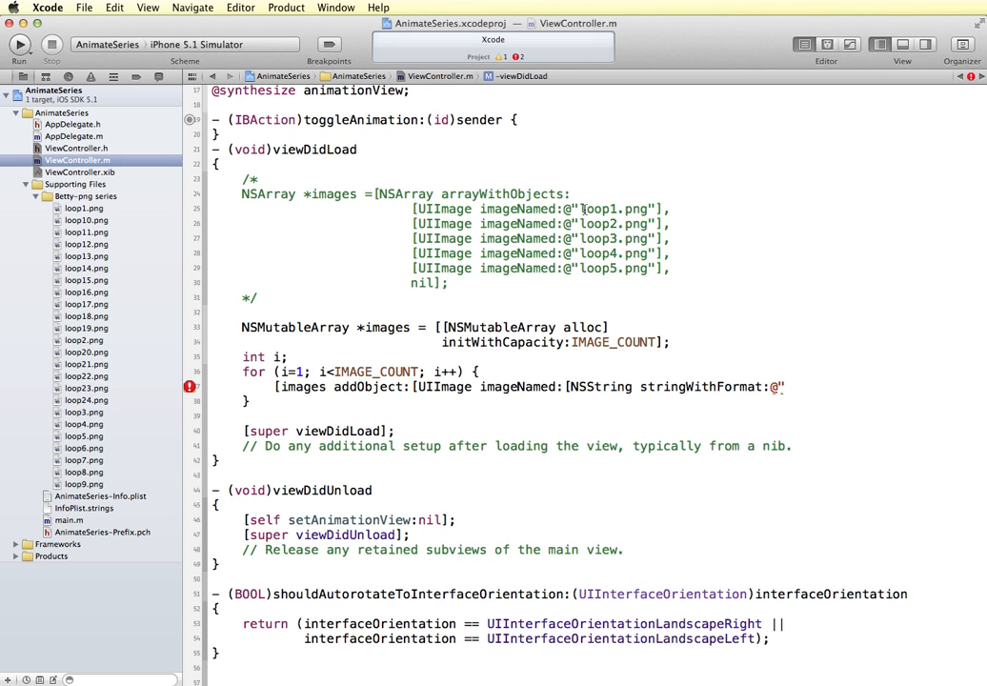
{"action": "type", "text": "loop"}
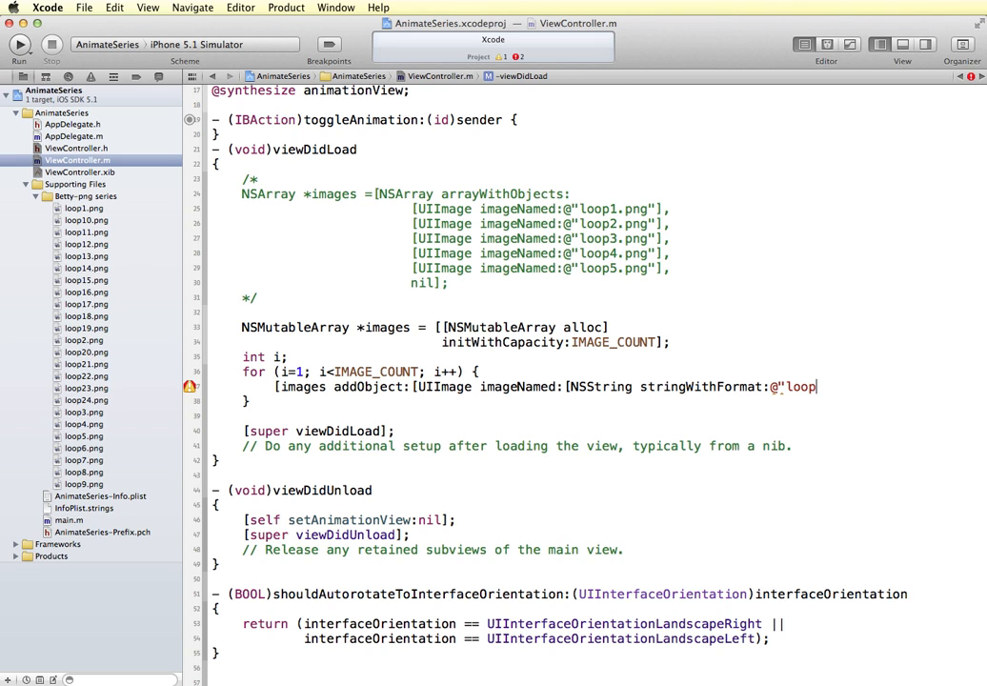
{"action": "type", "text": "%"}
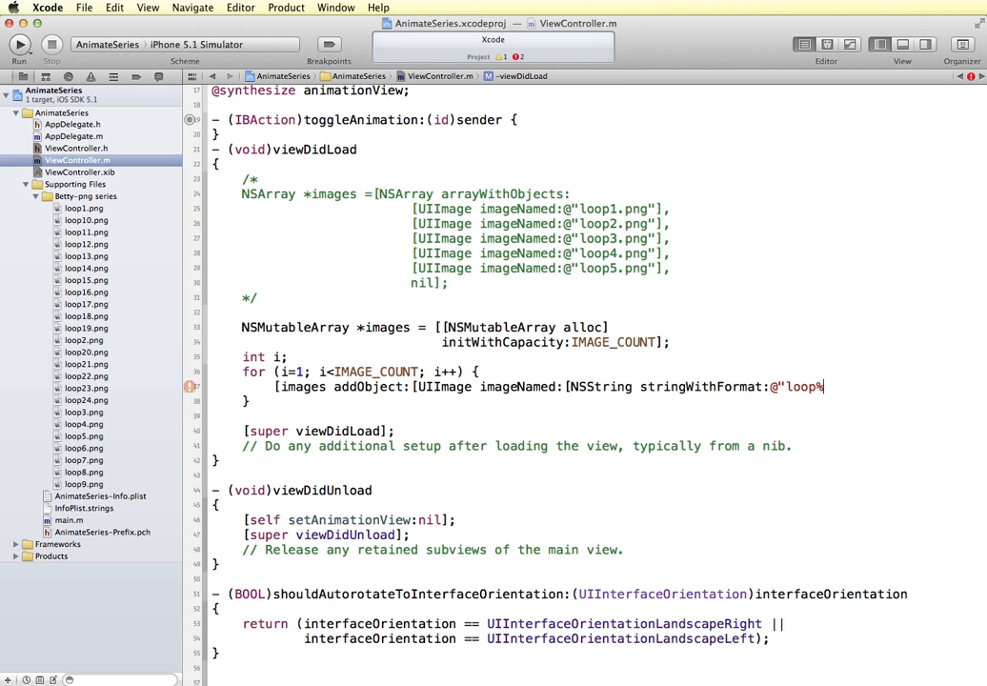
{"action": "type", "text": "d"}
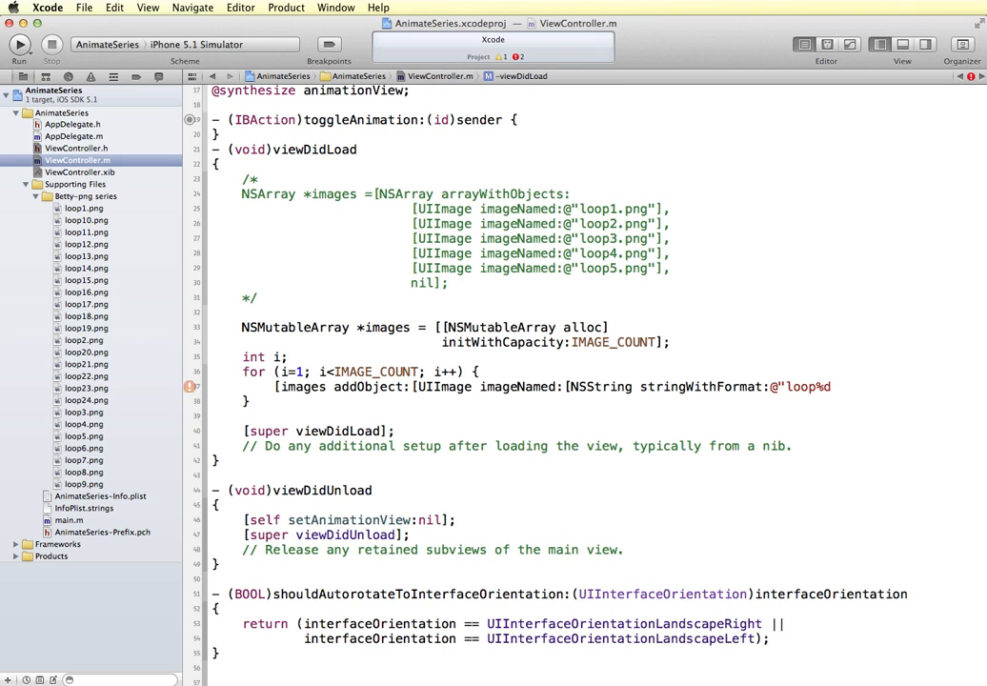
{"action": "type", "text": ".pn"}
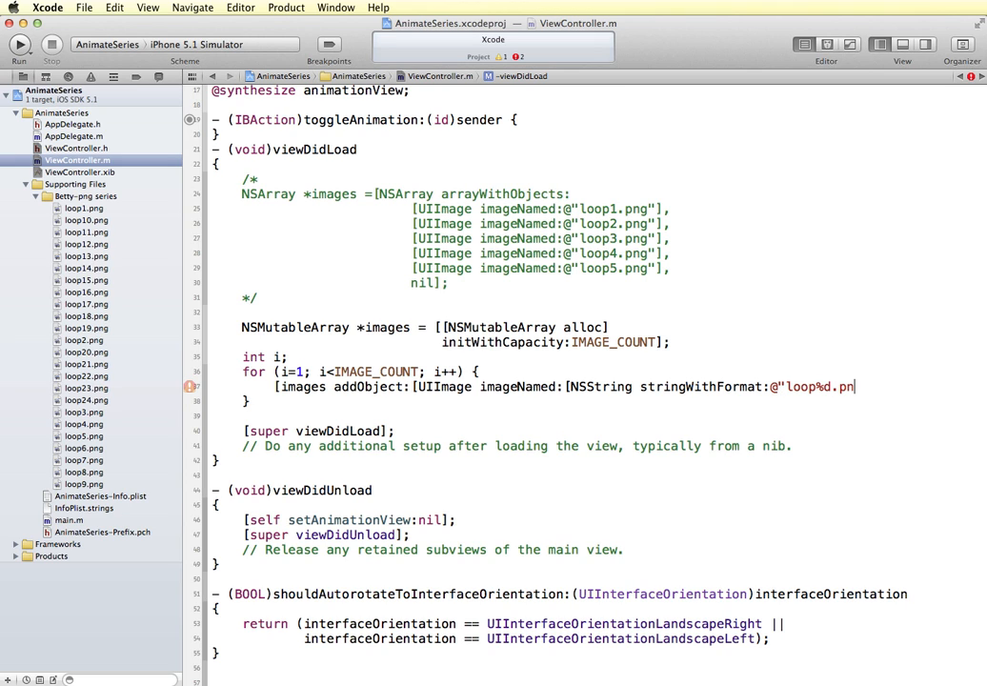
{"action": "type", "text": "g\","}
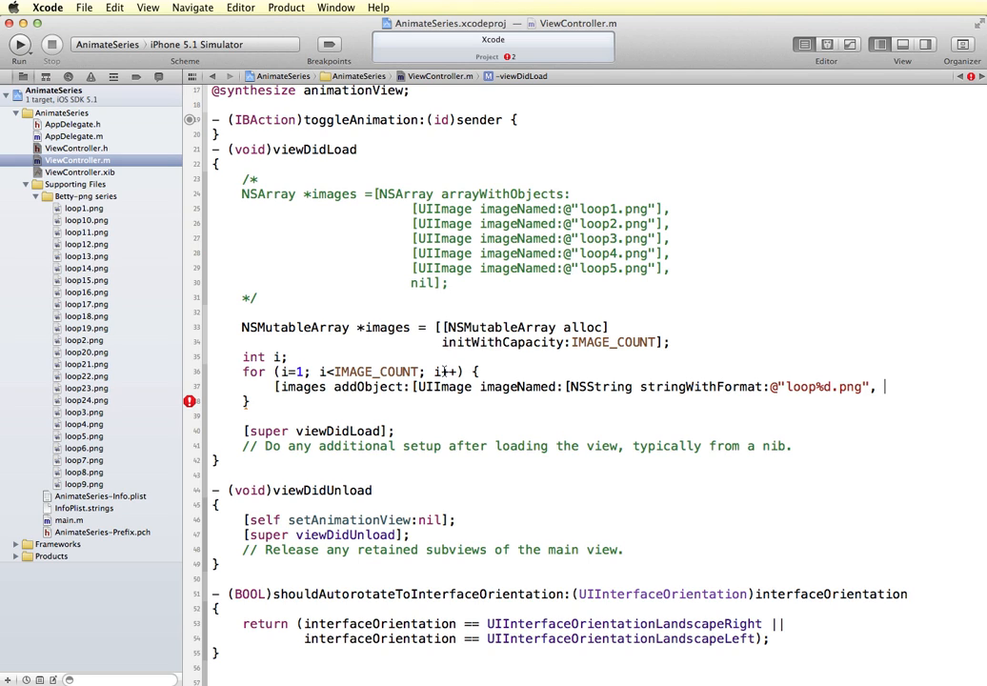
{"action": "type", "text": "i]]];"}
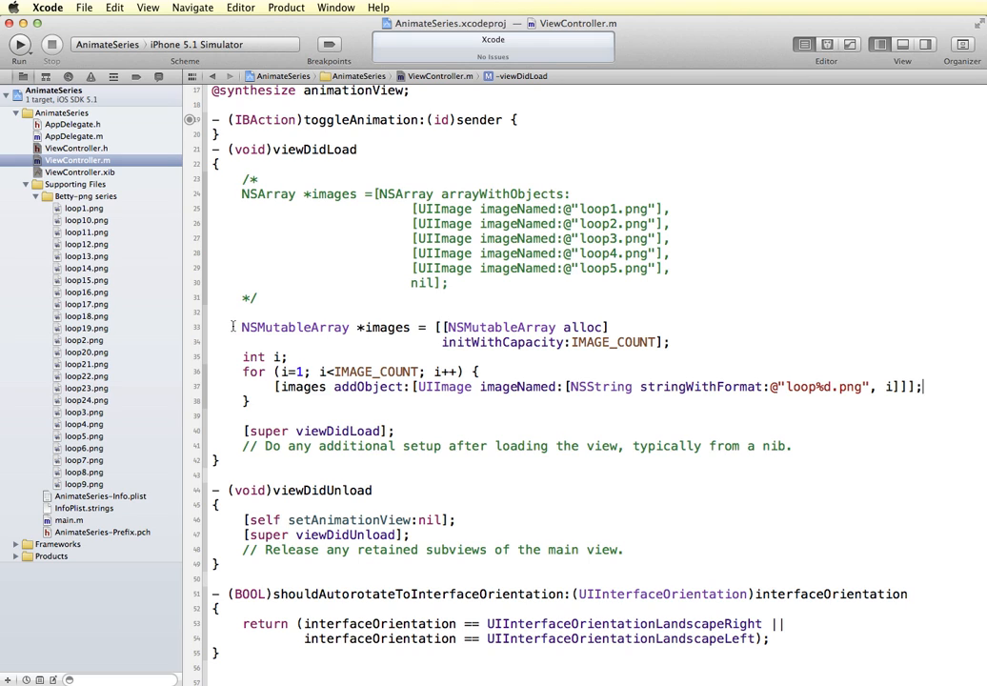
{"action": "left_click_drag", "start_coordinate": [242, 328], "coordinate": [250, 400]}
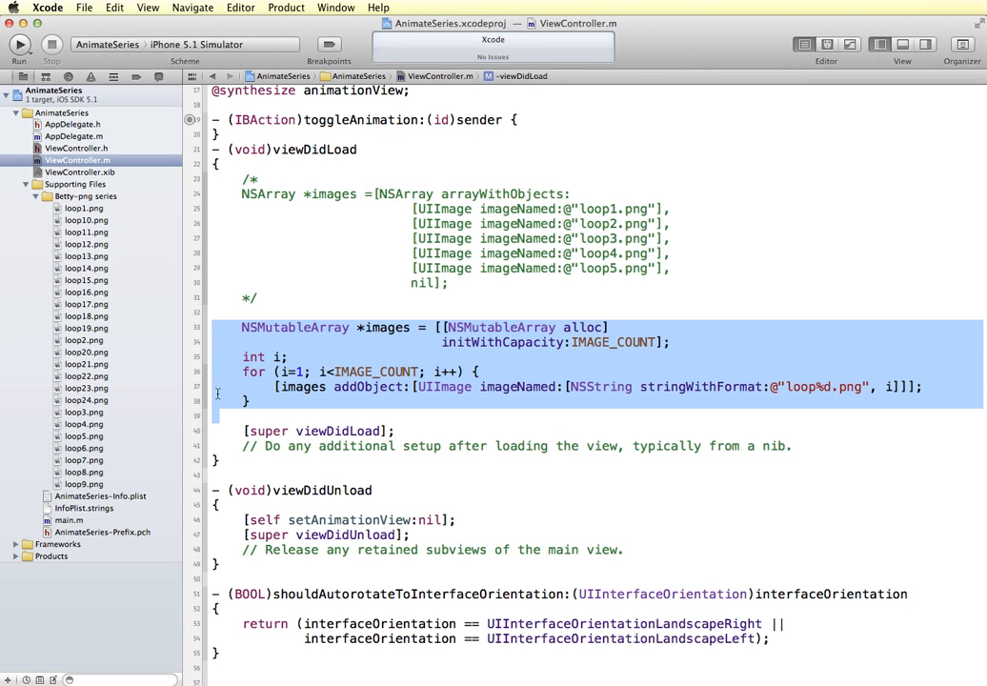
{"action": "mouse_move", "coordinate": [282, 196]}
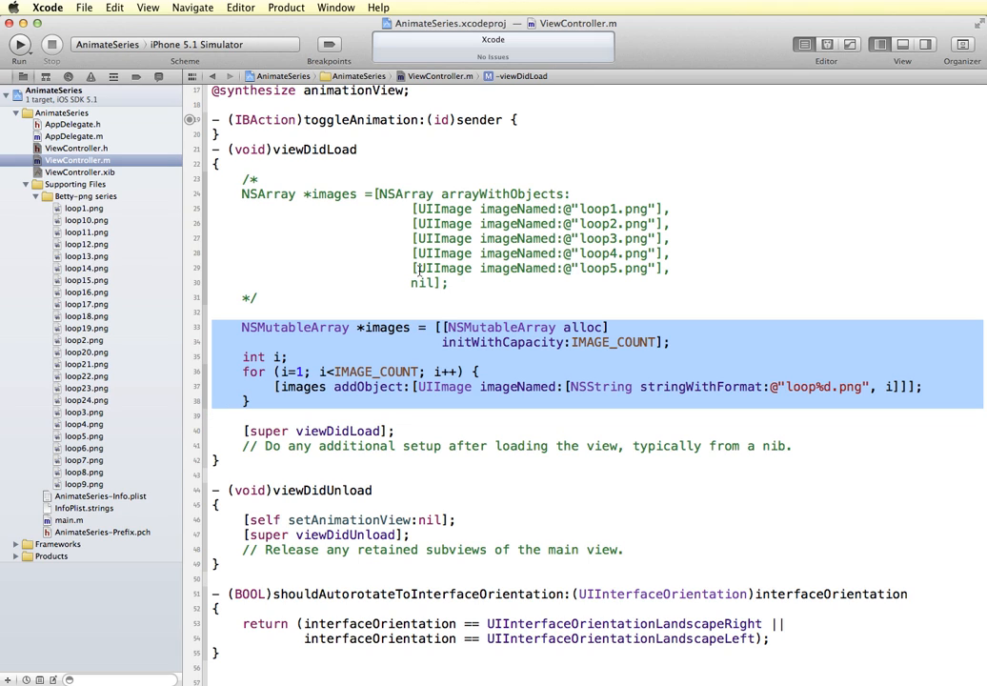
{"action": "mouse_move", "coordinate": [621, 294]}
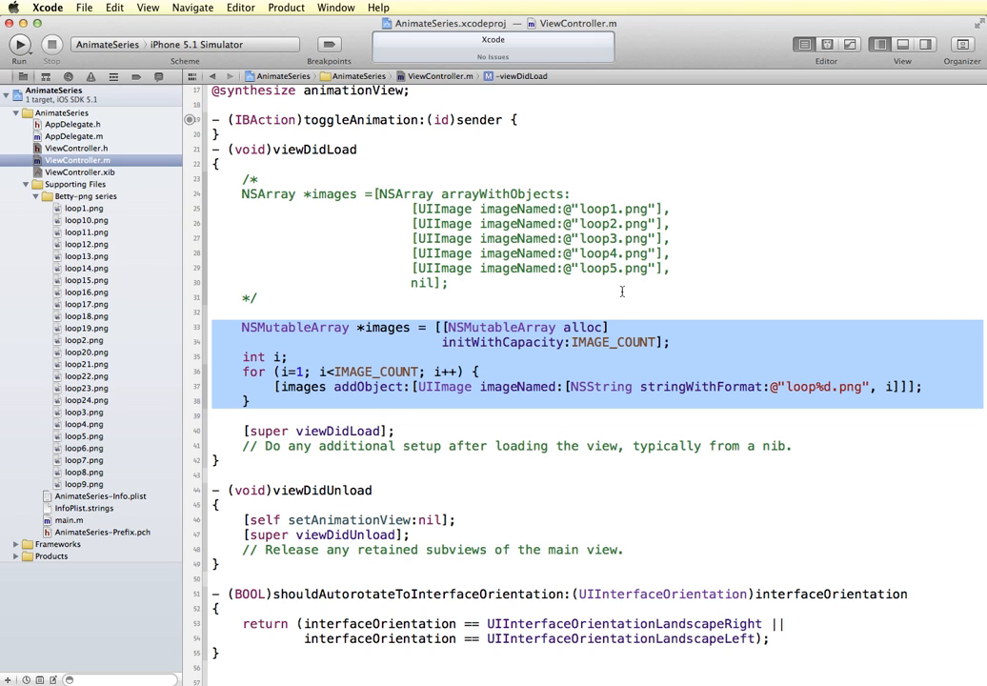
{"action": "mouse_move", "coordinate": [571, 357]}
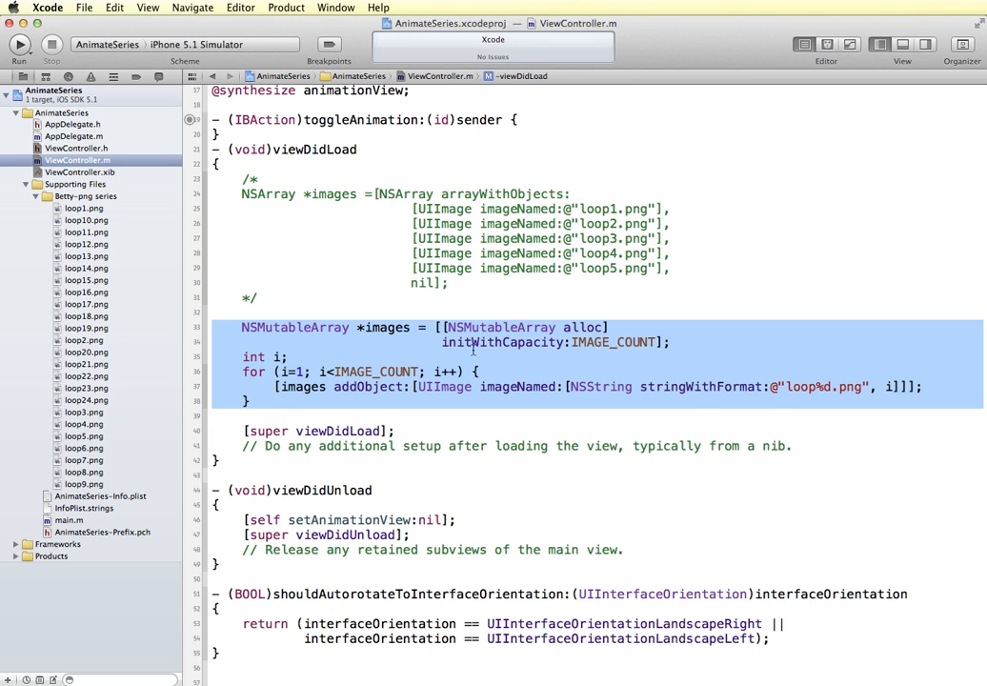
{"action": "left_click", "coordinate": [273, 415]}
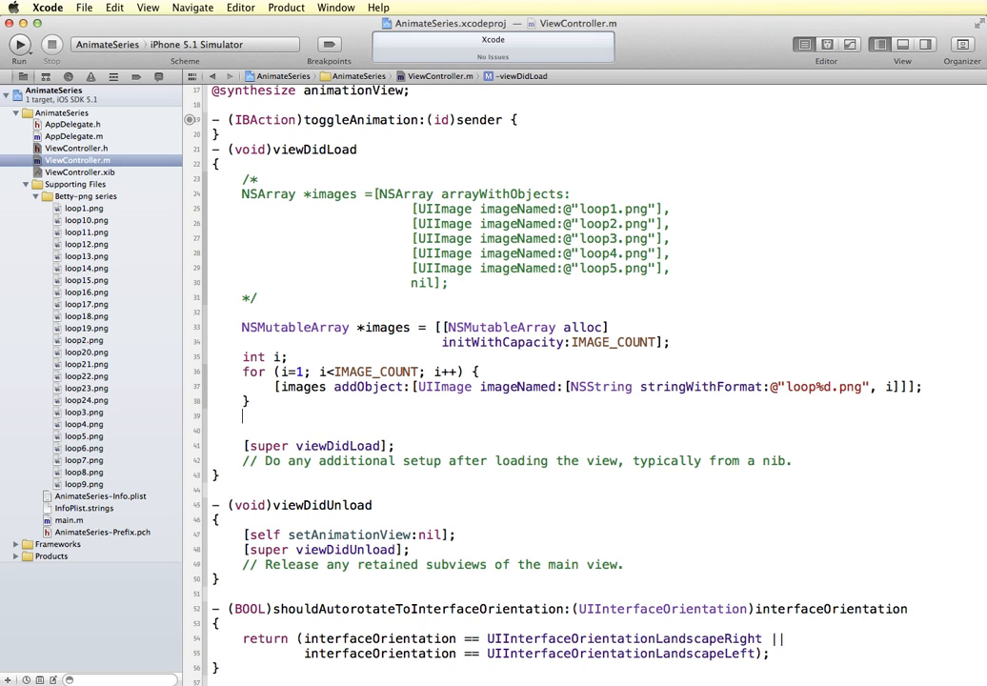
Step: Assign animationView.animationImages = [NSArray arrayWithArray:images]; after the loop
{"action": "type", "text": "animationView.animationImages"}
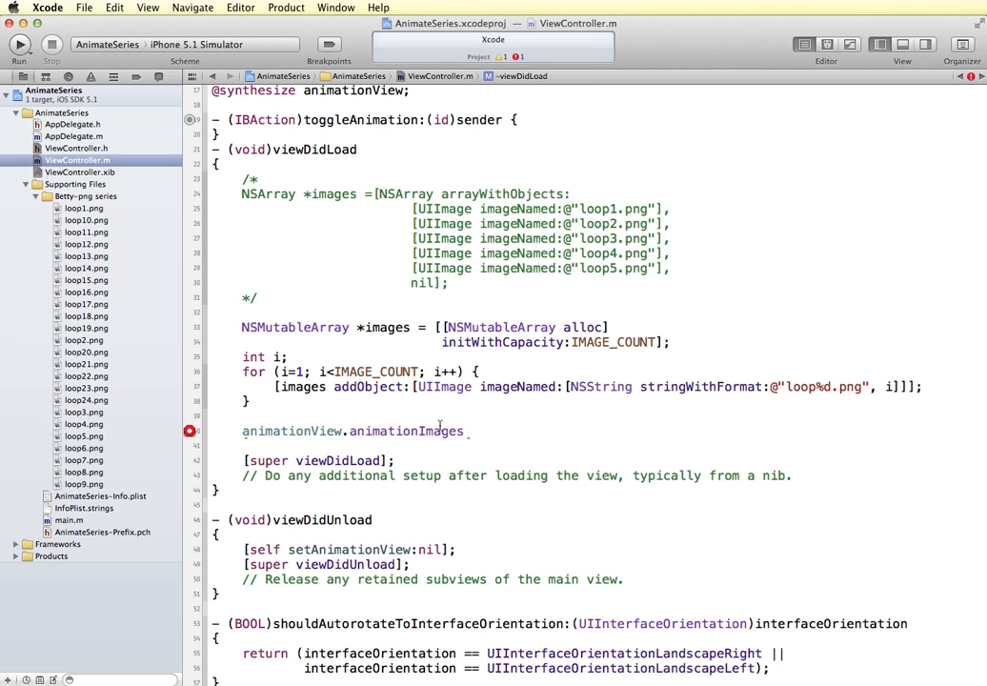
{"action": "type", "text": "="}
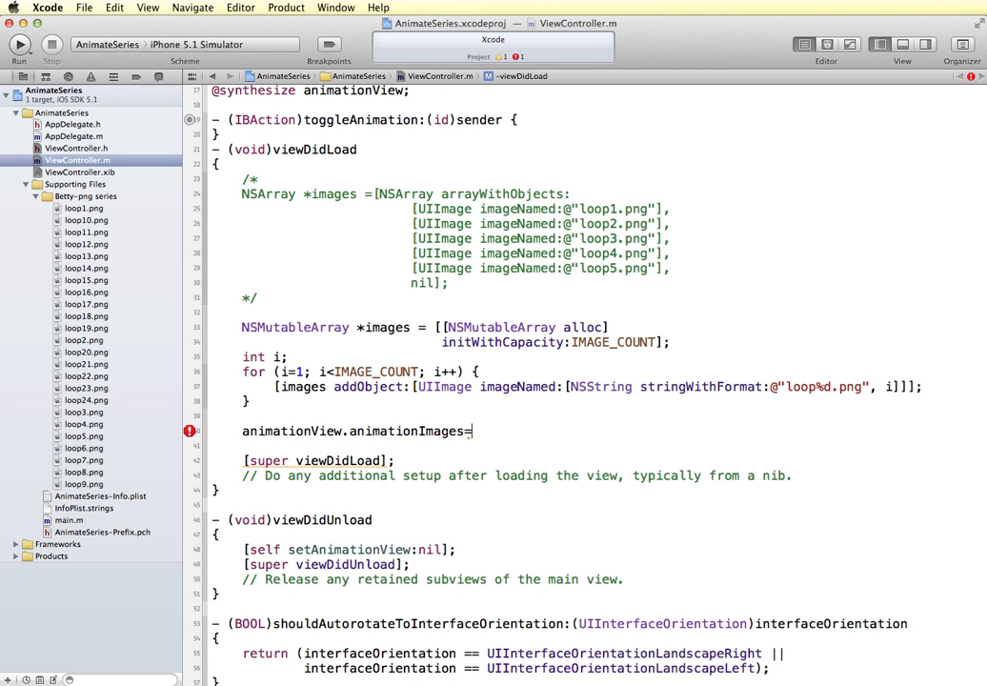
{"action": "type", "text": "[NSArray a"}
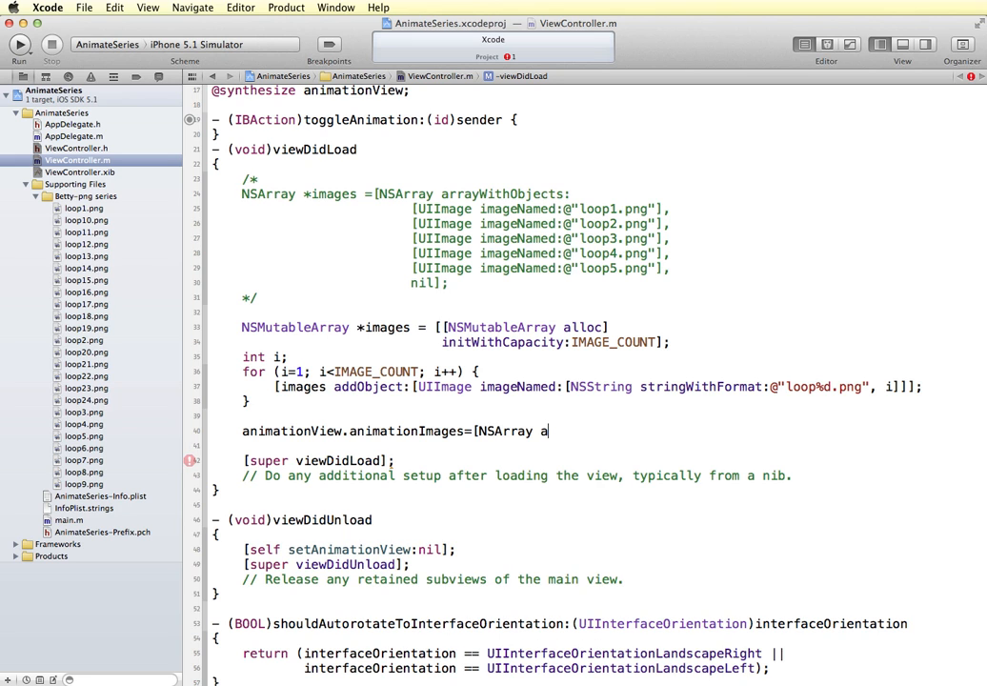
{"action": "type", "text": "rrayWithArray:"}
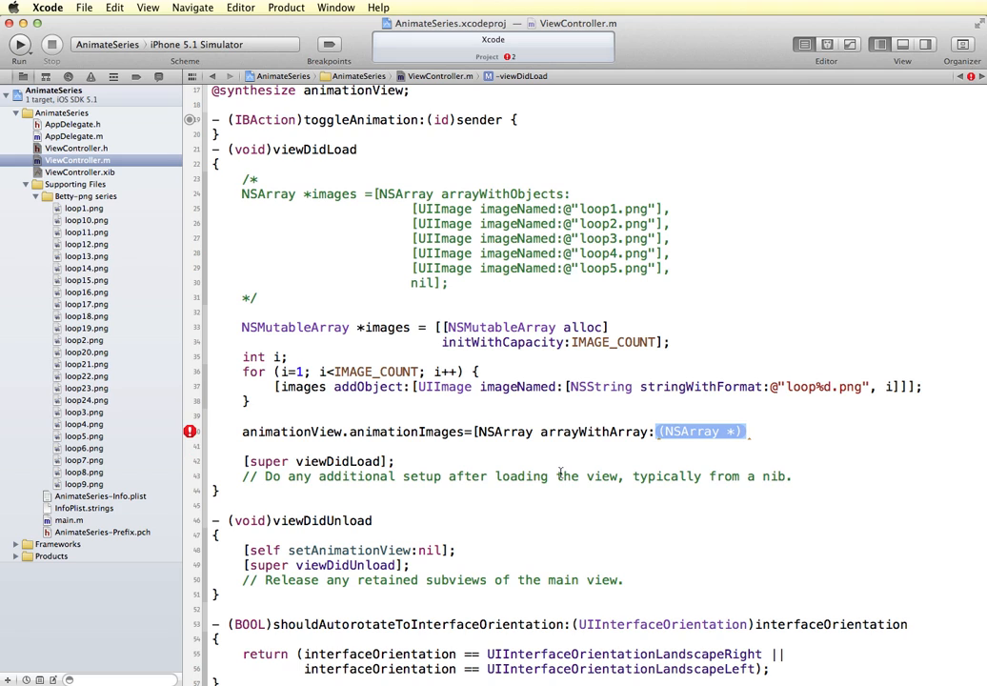
{"action": "type", "text": "im"}
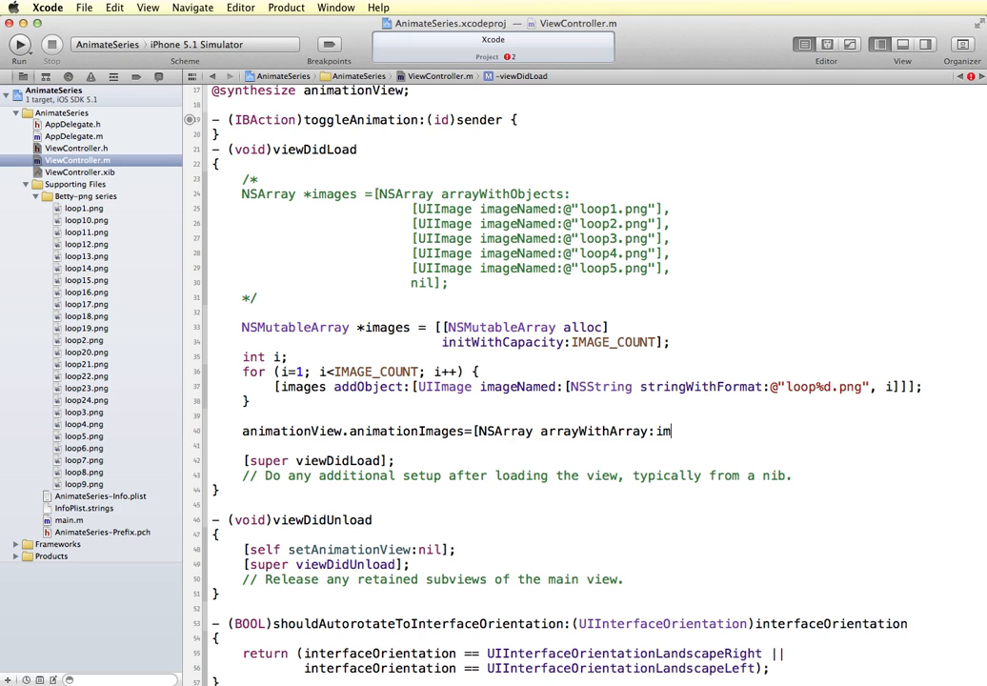
{"action": "type", "text": "ages];"}
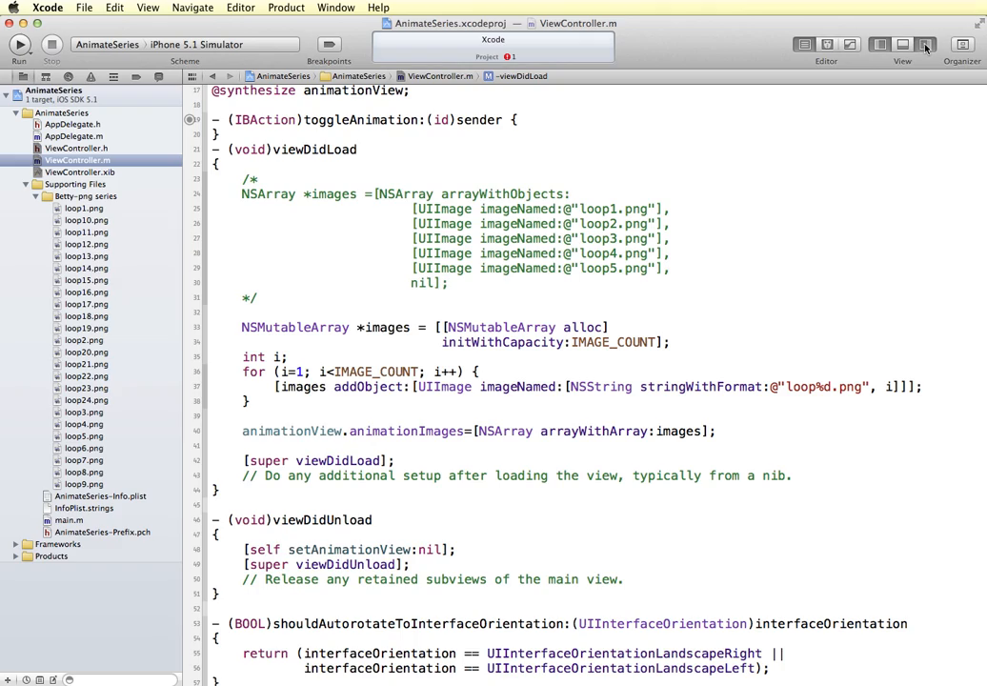
Step: Show Quick Help documentation for the animationImages property in the Utilities pane
{"action": "left_click", "coordinate": [922, 46]}
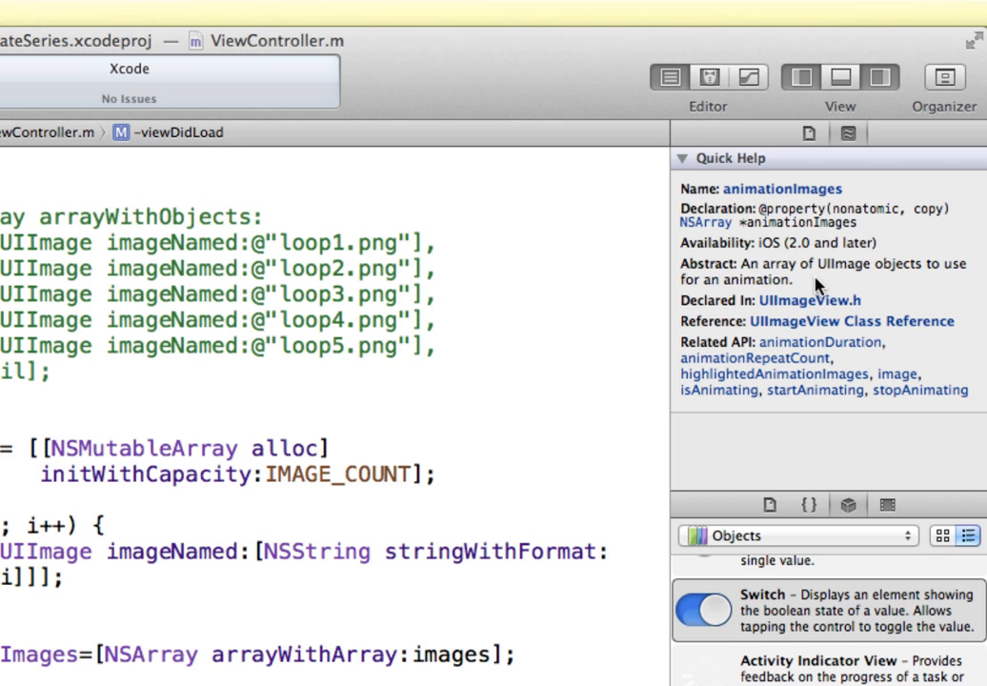
{"action": "mouse_move", "coordinate": [842, 274]}
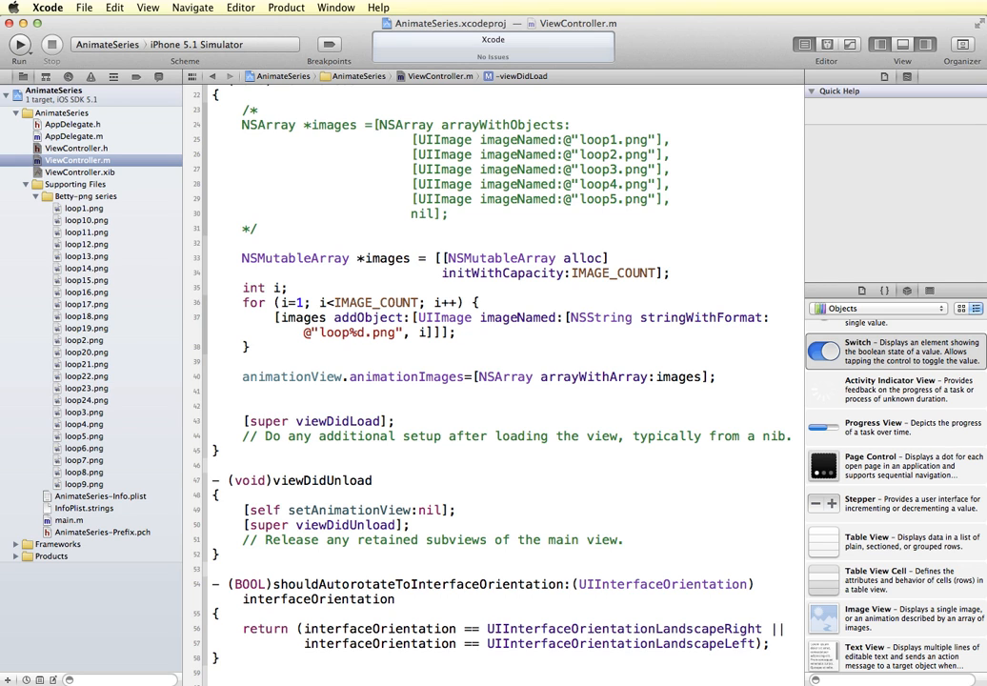
Step: Set animationView.animationDuration to 1 and call [animationView startAnimating]
{"action": "type", "text": "animationView.animationDuration="}
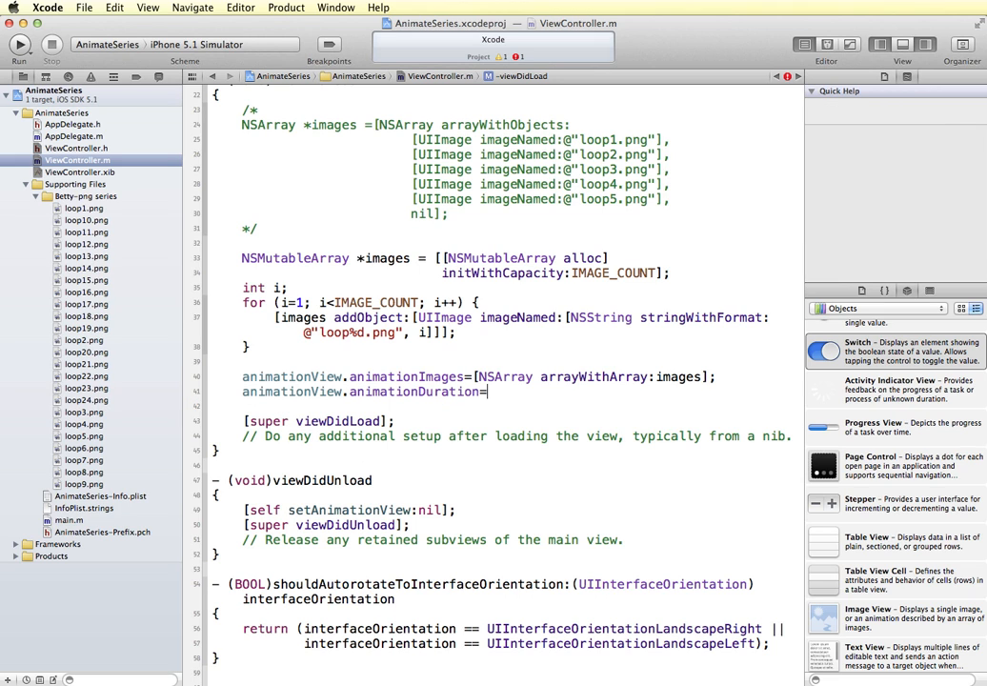
{"action": "type", "text": "1"}
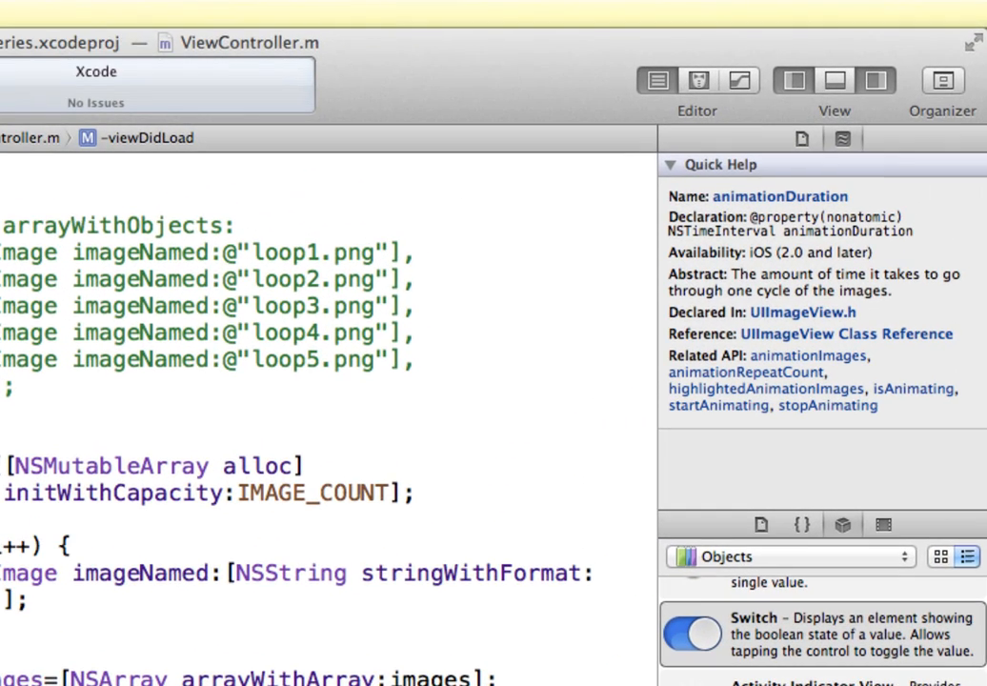
{"action": "mouse_move", "coordinate": [812, 292]}
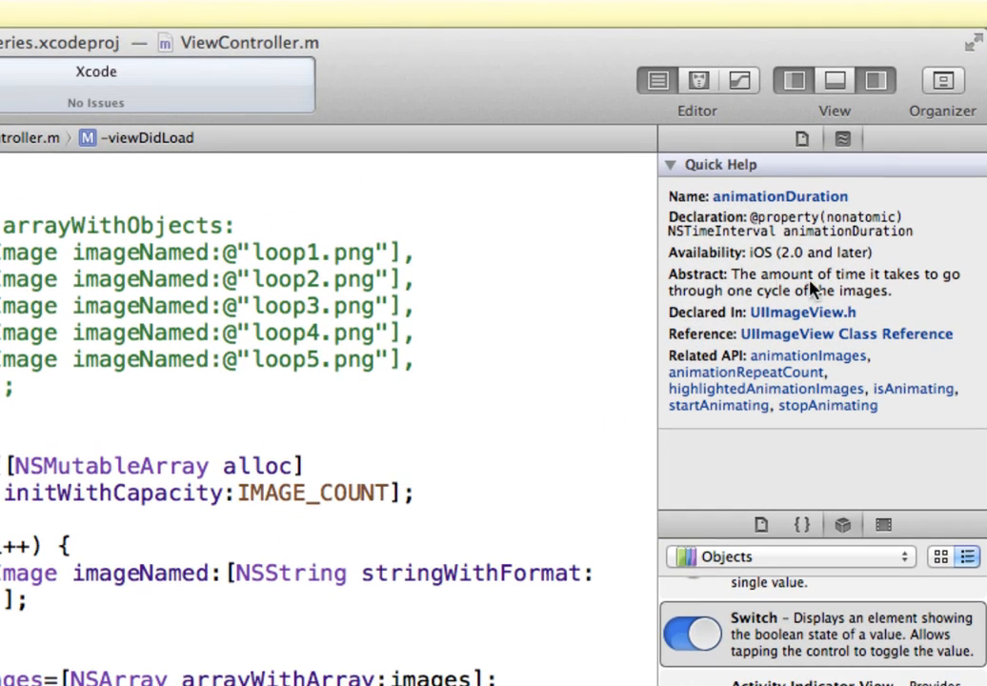
{"action": "mouse_move", "coordinate": [798, 303]}
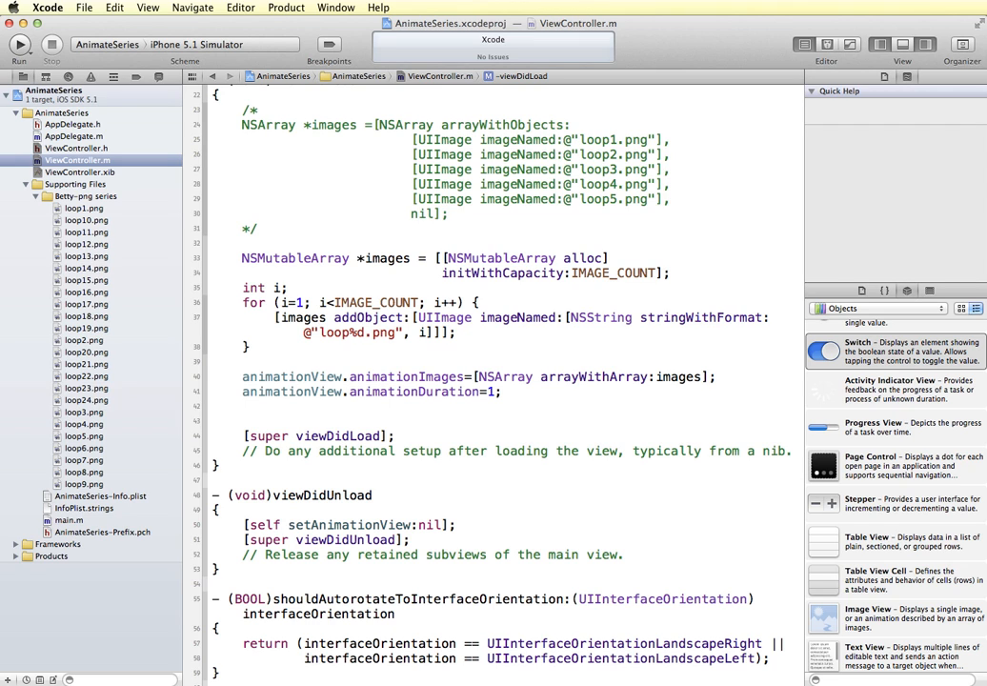
{"action": "type", "text": "[animationView startAnimating];"}
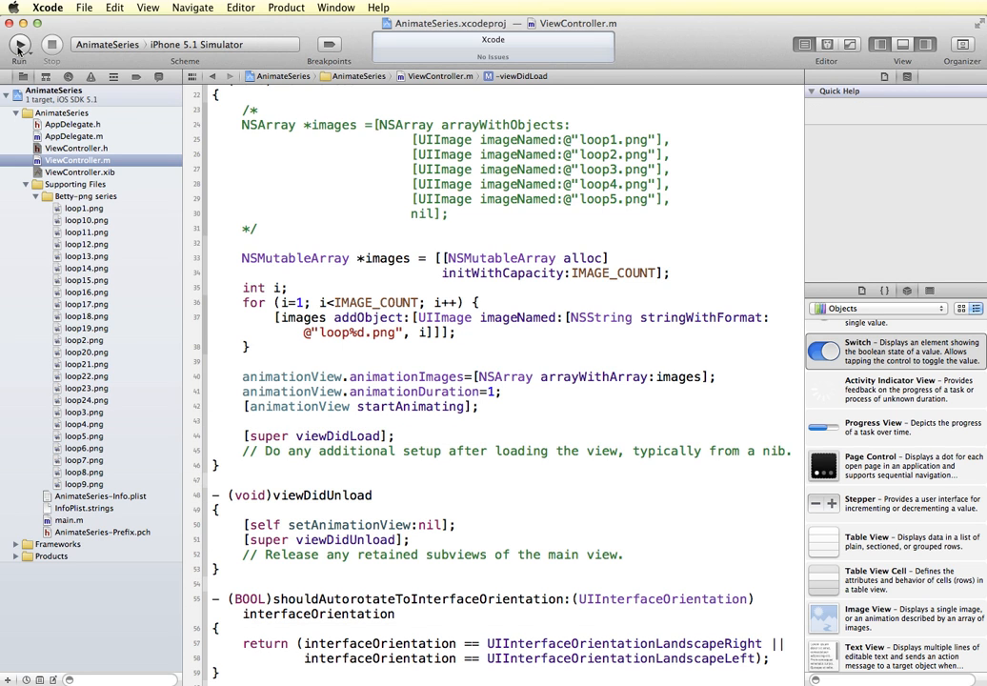
Step: Run AnimateSeries in the iPhone 5.1 Simulator, watch the skater animate, then return to the editor
{"action": "left_click", "coordinate": [19, 46]}
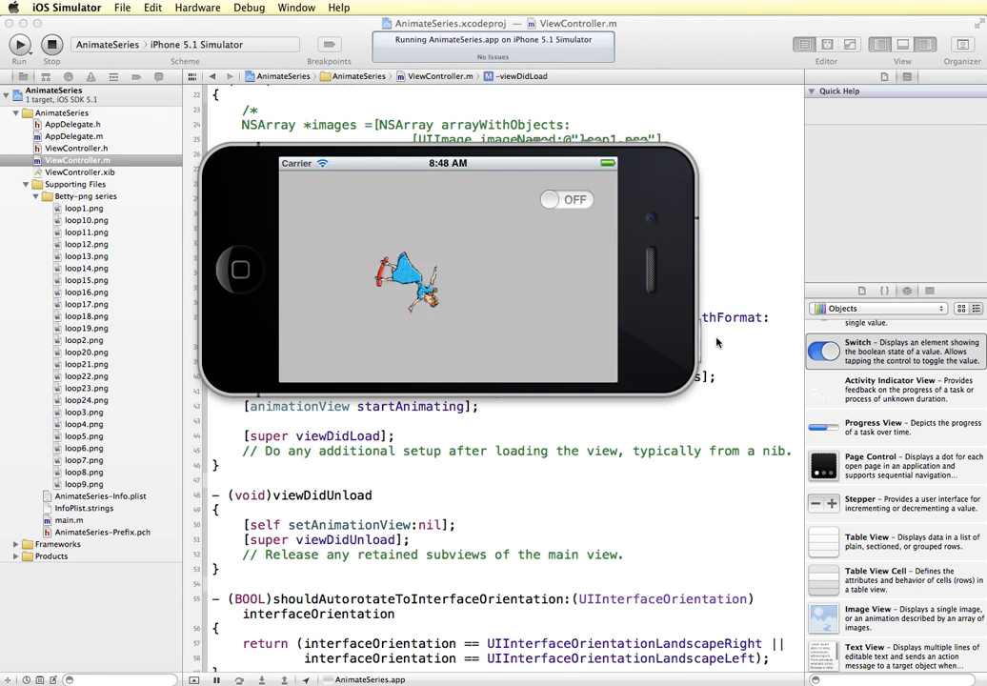
{"action": "left_click", "coordinate": [564, 200]}
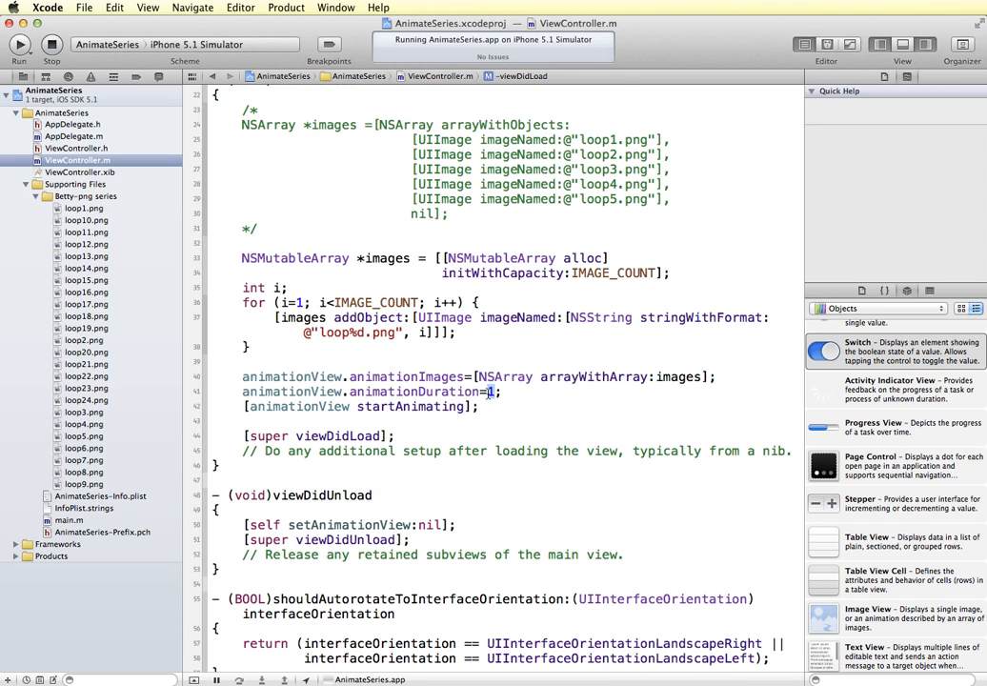
Step: Change animationDuration to 3 and go to the startAnimating line to comment it out
{"action": "type", "text": "3"}
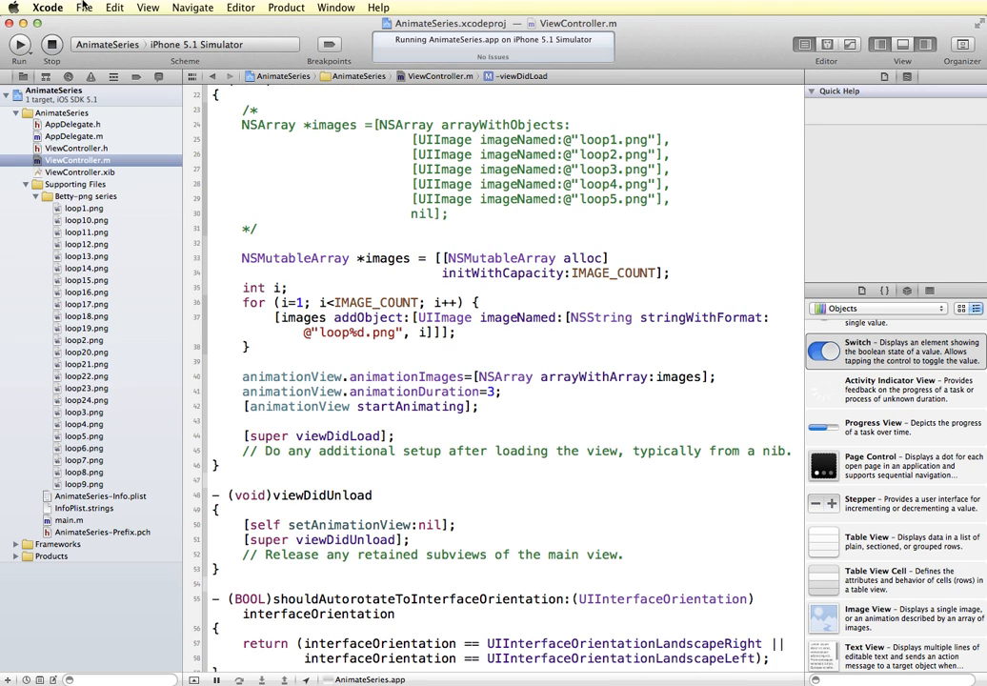
{"action": "left_click", "coordinate": [19, 49]}
{"action": "type", "text": "//"}
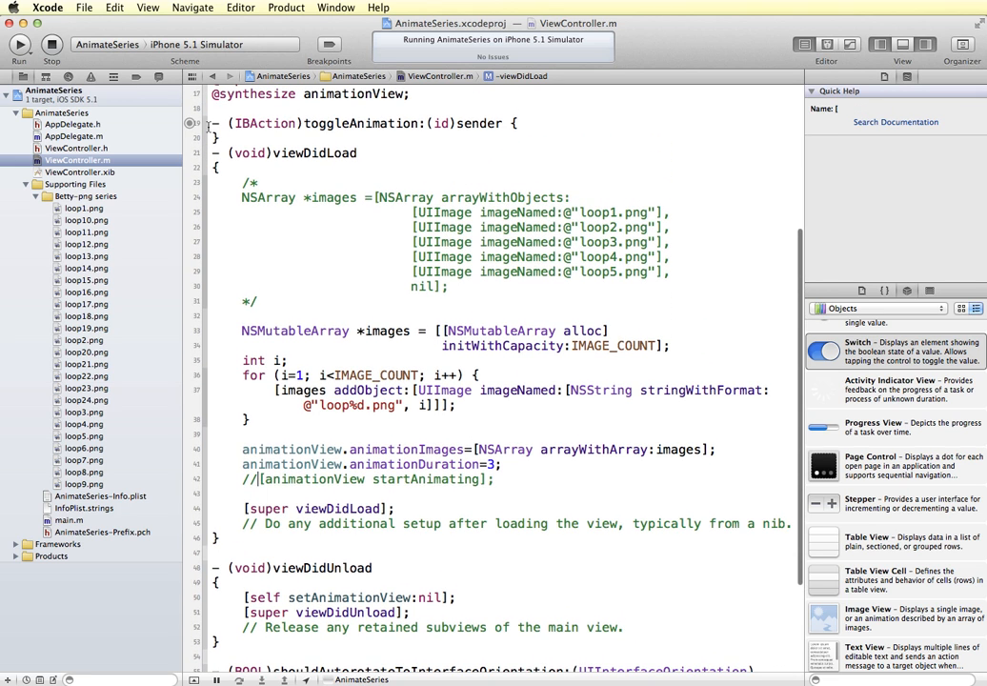
Step: Write if ([sender isOn]) startAnimating else [animationView stopAnimating]; inside toggleAnimation:
{"action": "double_click", "coordinate": [366, 122]}
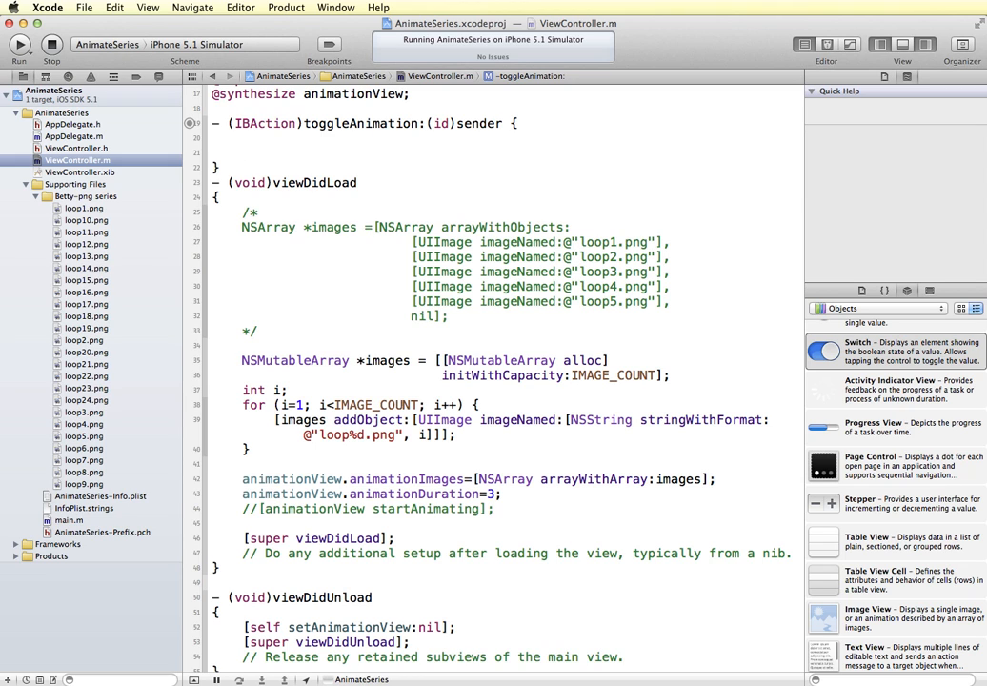
{"action": "type", "text": "if ([sender isOn) {"}
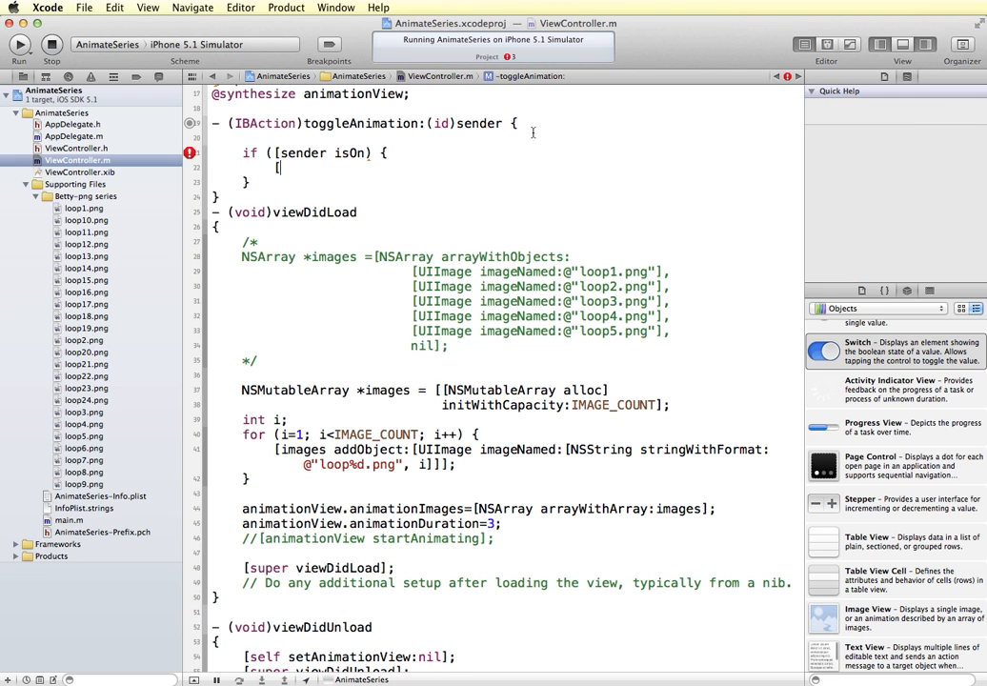
{"action": "double_click", "coordinate": [391, 538]}
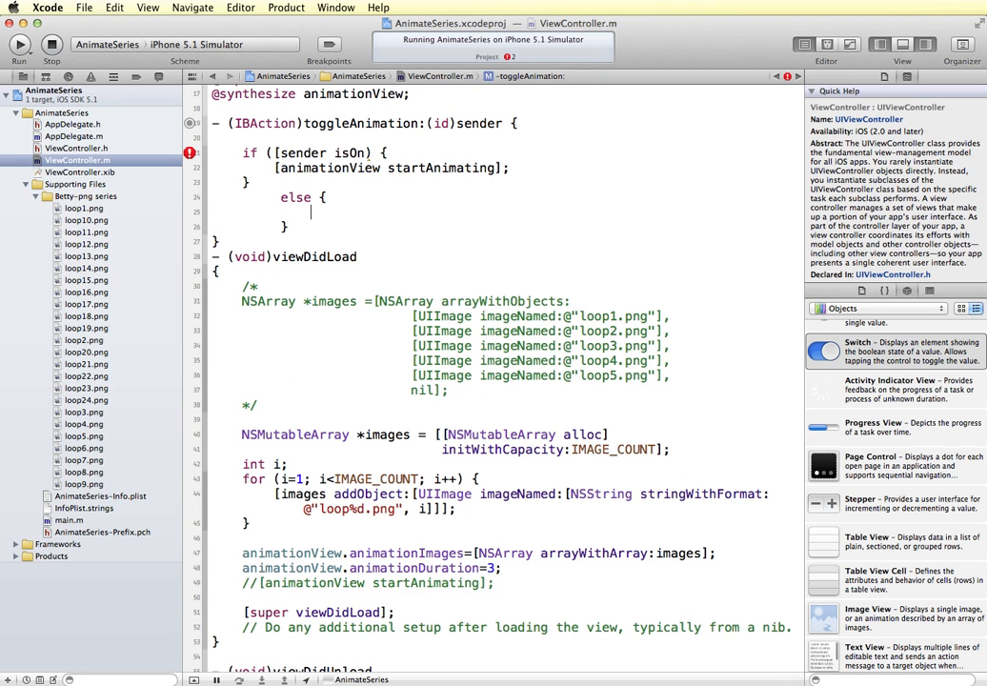
{"action": "type", "text": "[animationView st"}
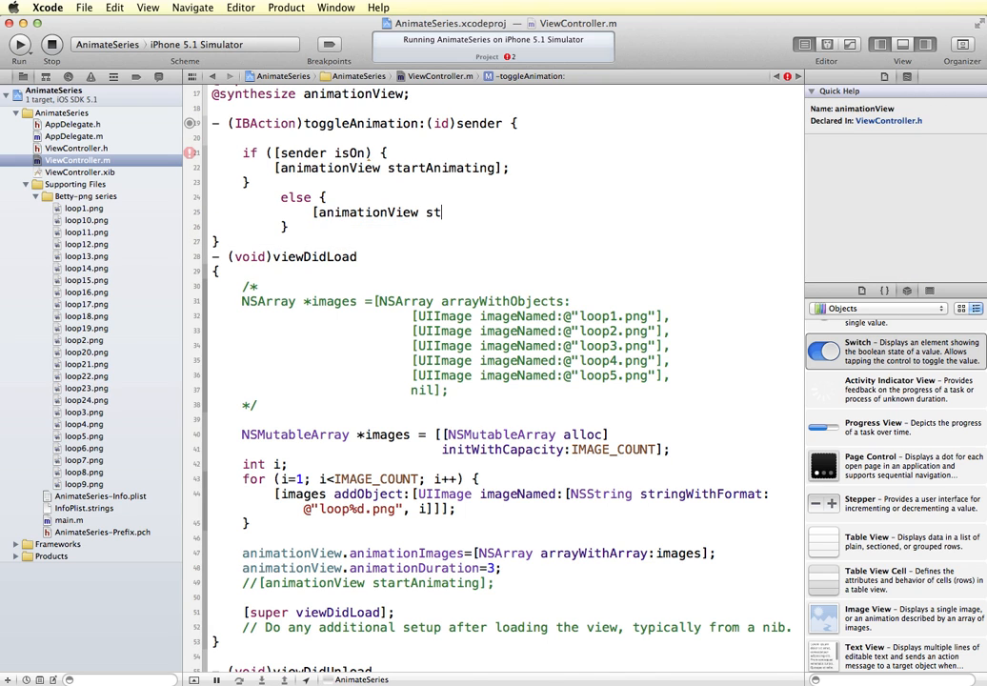
{"action": "type", "text": "opAnimating];"}
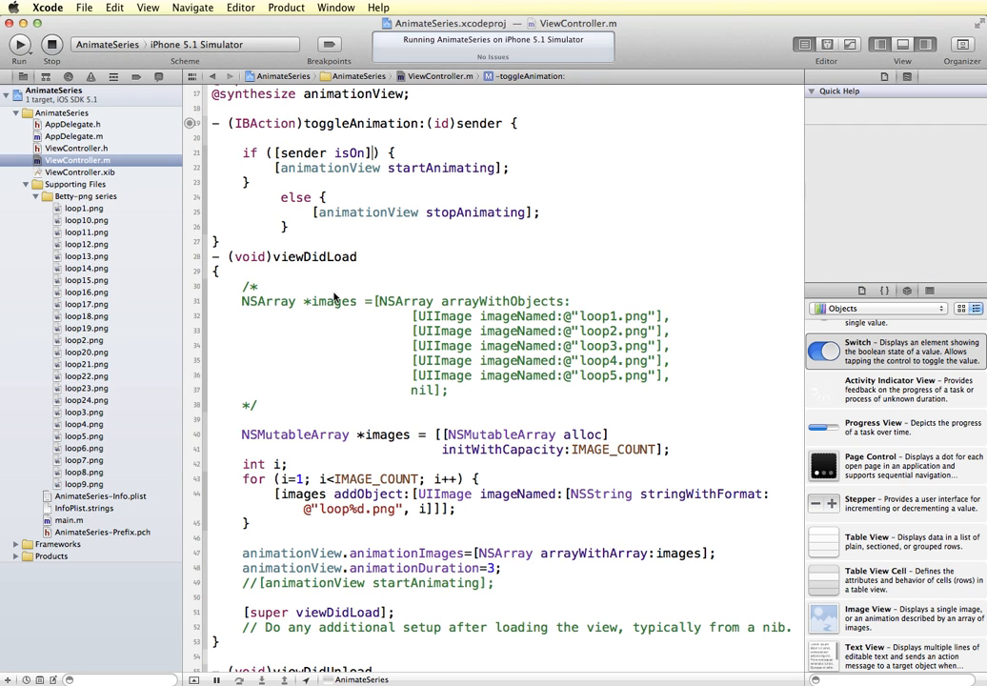
Step: Stop and relaunch the app, then turn the switch ON and OFF to verify the skater starts and stops
{"action": "left_click", "coordinate": [50, 43]}
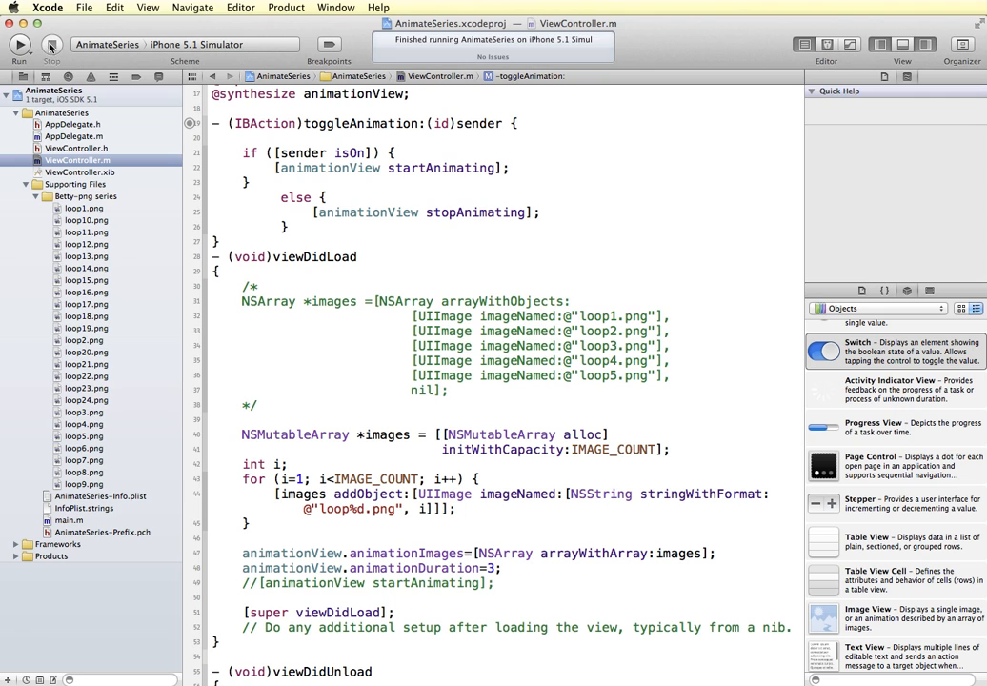
{"action": "left_click", "coordinate": [17, 46]}
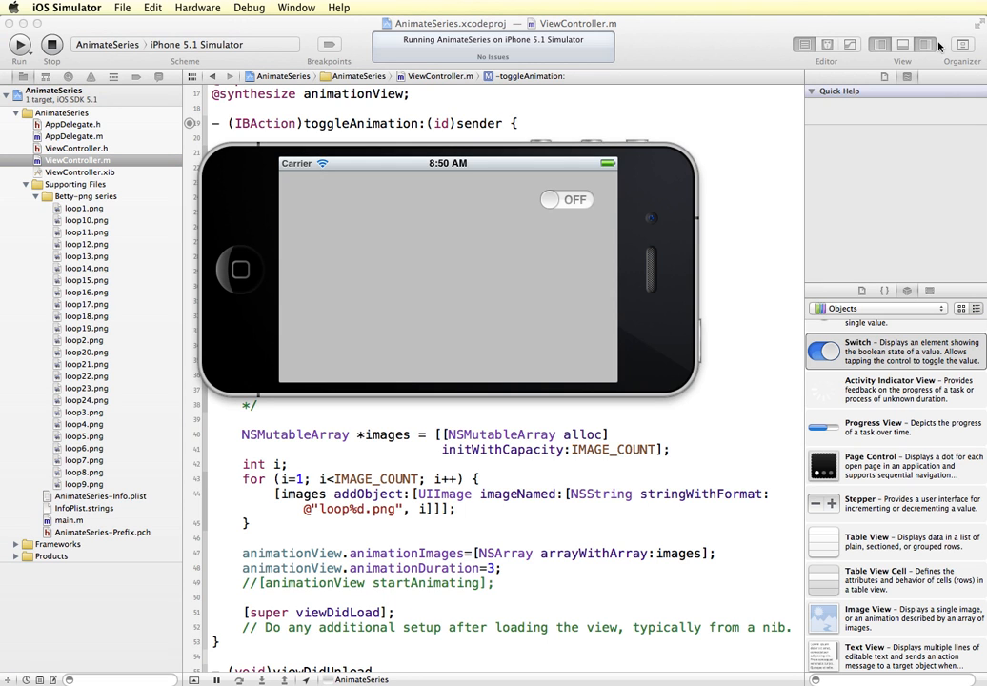
{"action": "mouse_move", "coordinate": [393, 278]}
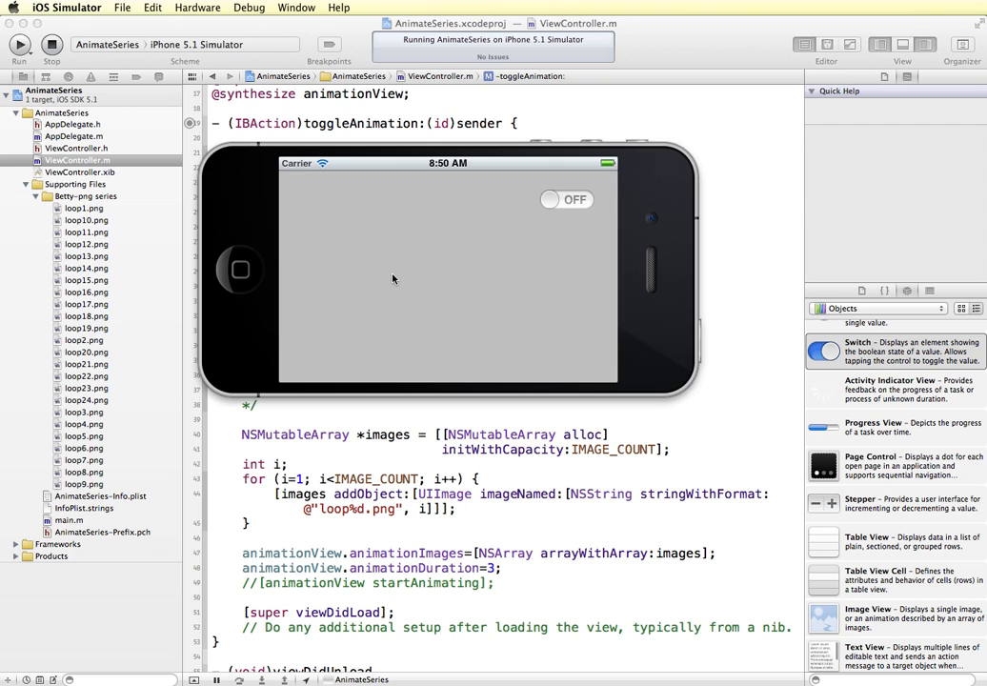
{"action": "mouse_move", "coordinate": [528, 248]}
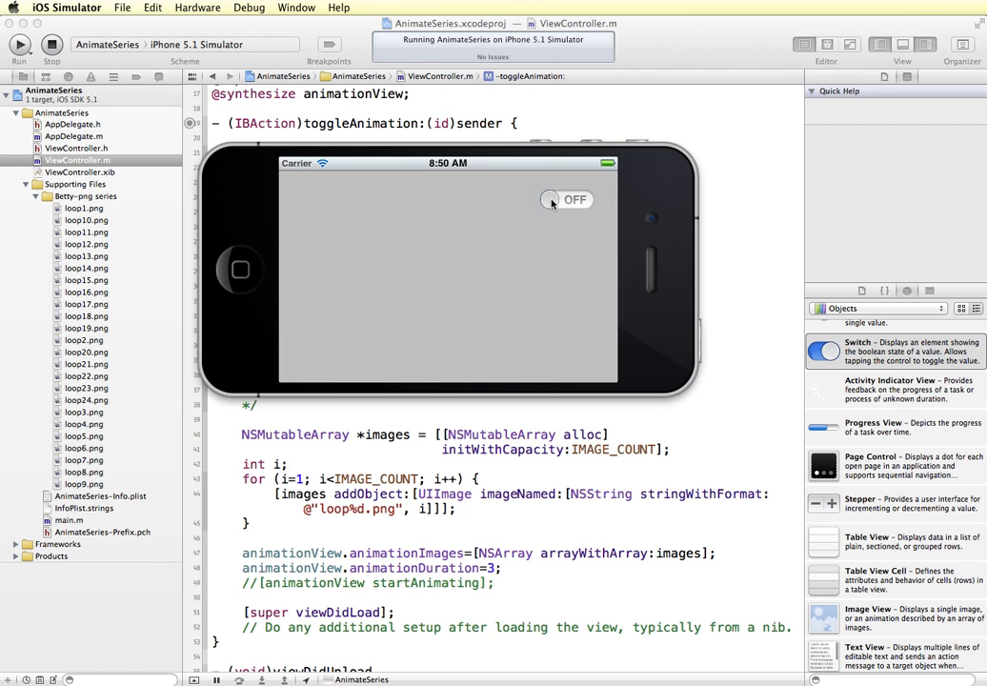
{"action": "left_click", "coordinate": [566, 200]}
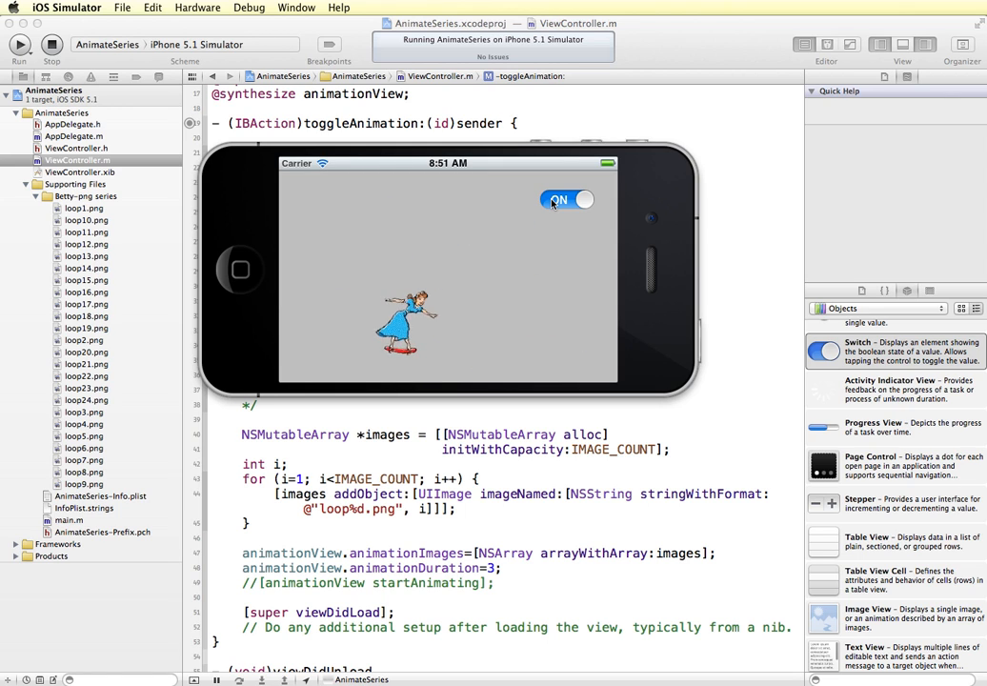
{"action": "left_click", "coordinate": [568, 200]}
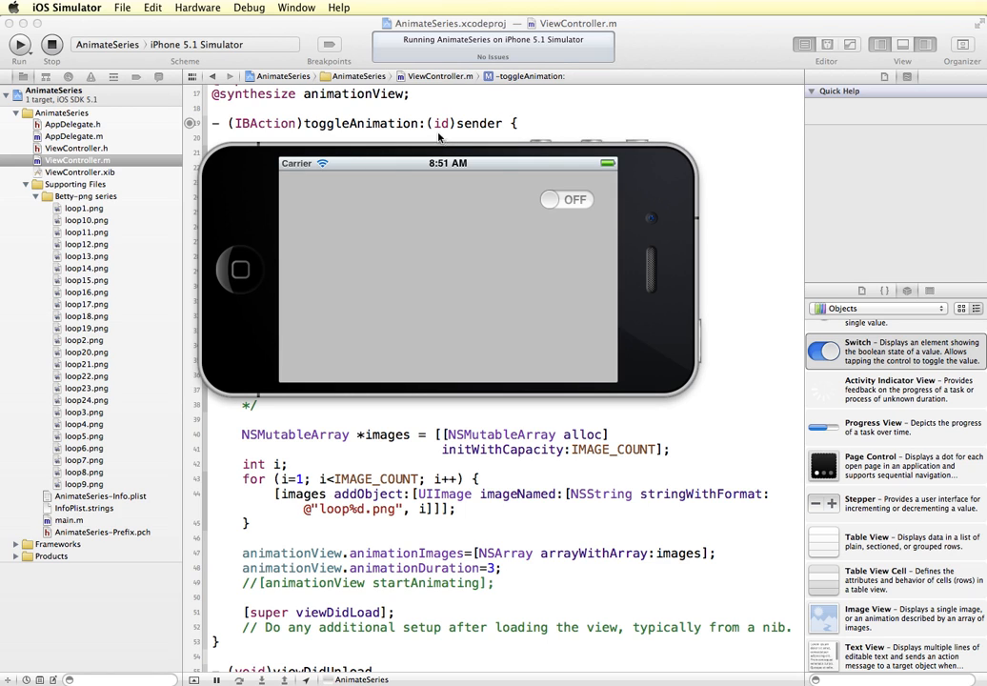
{"action": "mouse_move", "coordinate": [320, 305]}
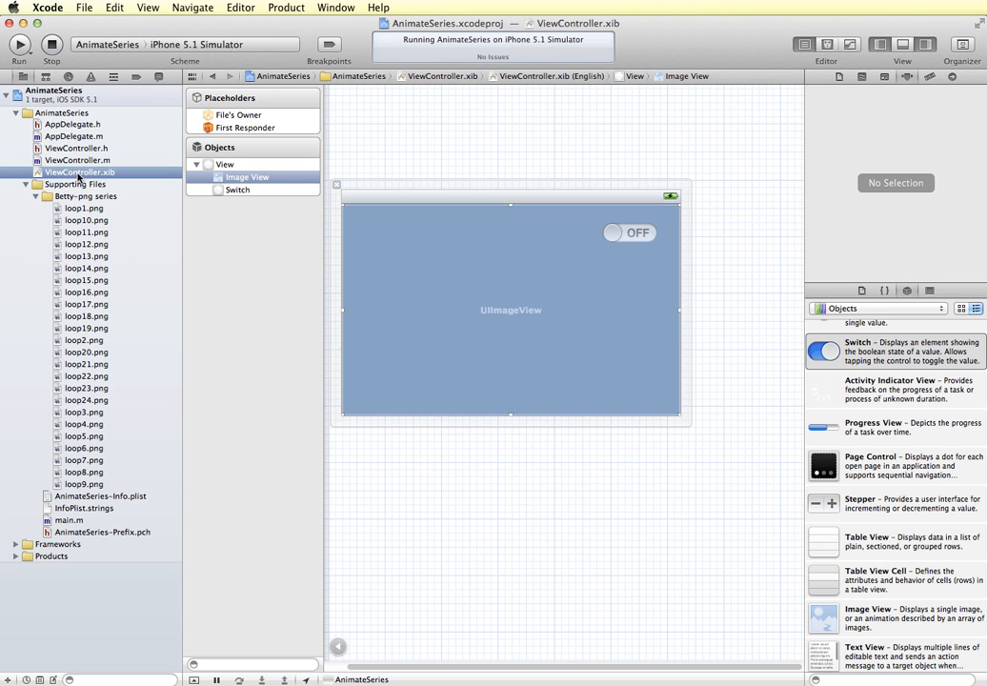
{"action": "mouse_move", "coordinate": [507, 308]}
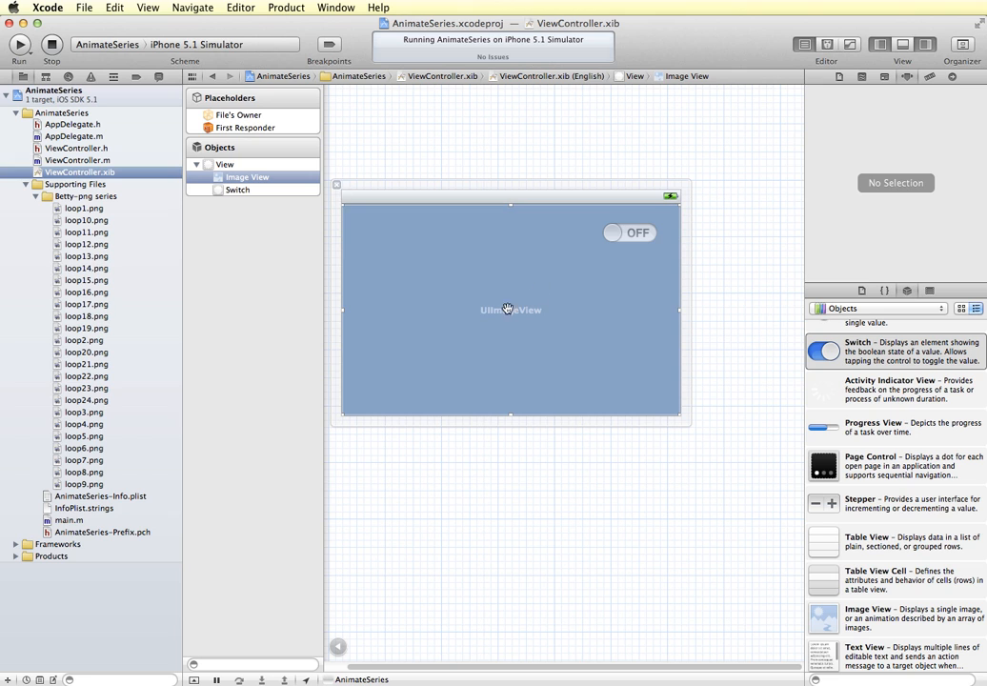
Step: Set the Image View's default image to loop1.png and the main view's background to Dark Text Color
{"action": "left_click", "coordinate": [511, 309]}
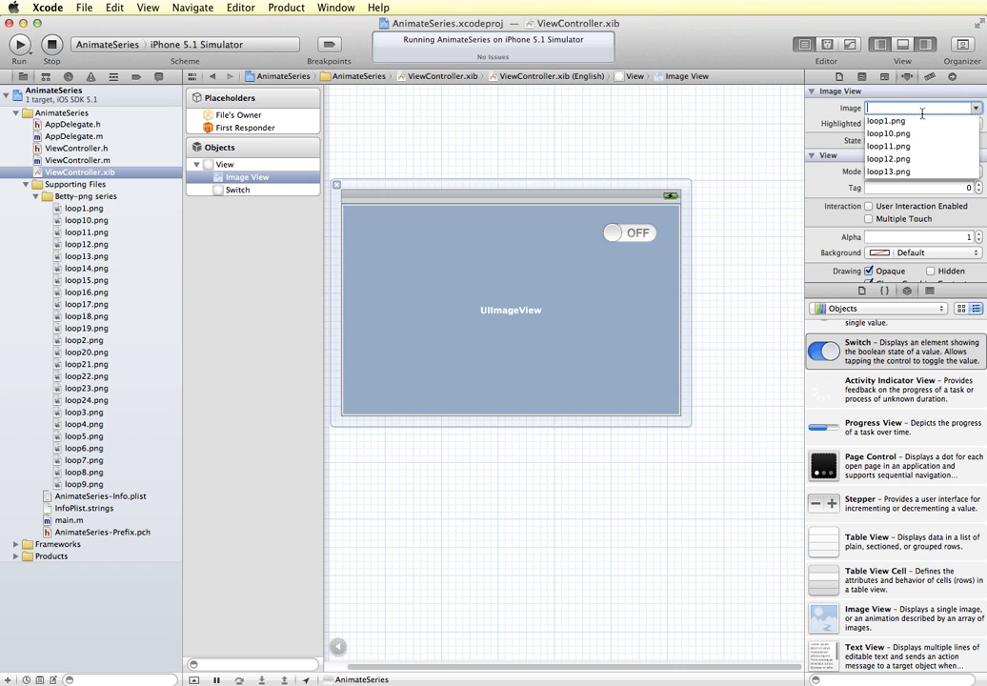
{"action": "left_click", "coordinate": [883, 122]}
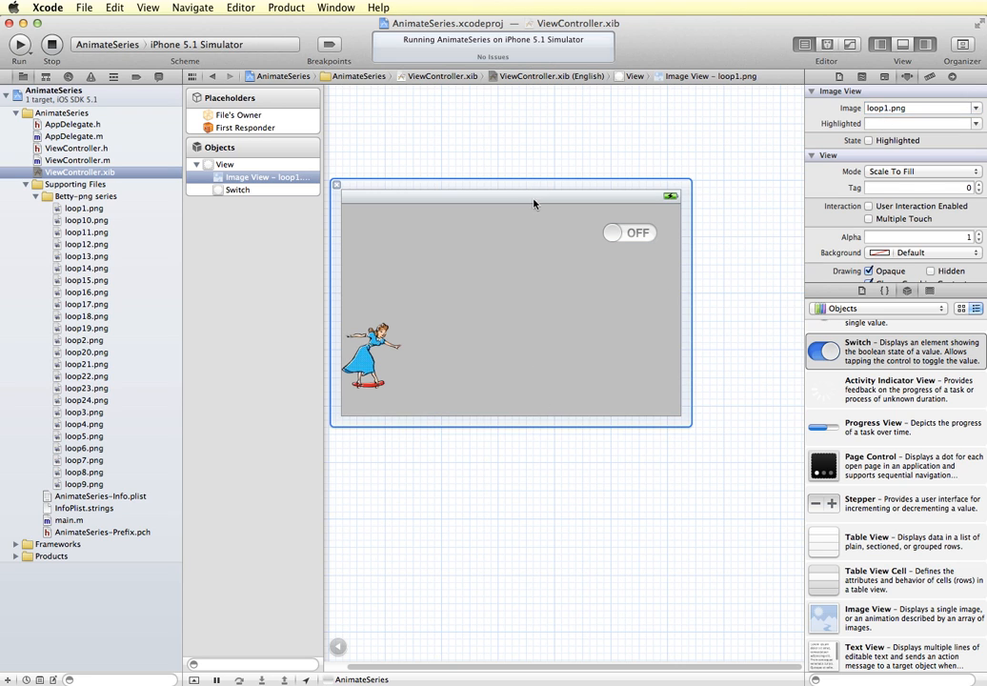
{"action": "left_click", "coordinate": [225, 164]}
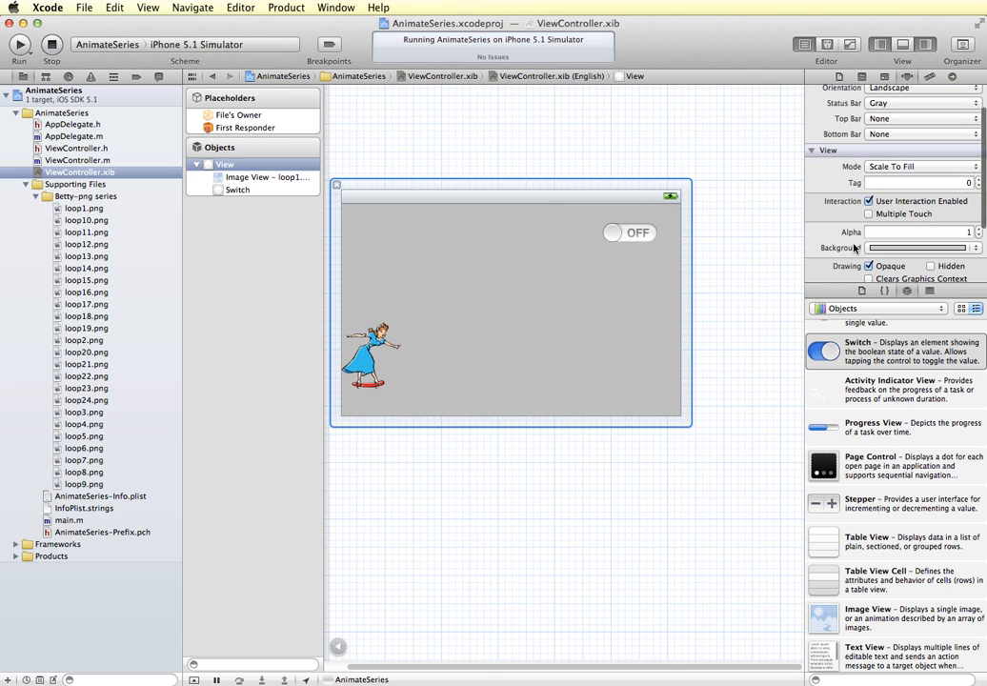
{"action": "left_click", "coordinate": [919, 248]}
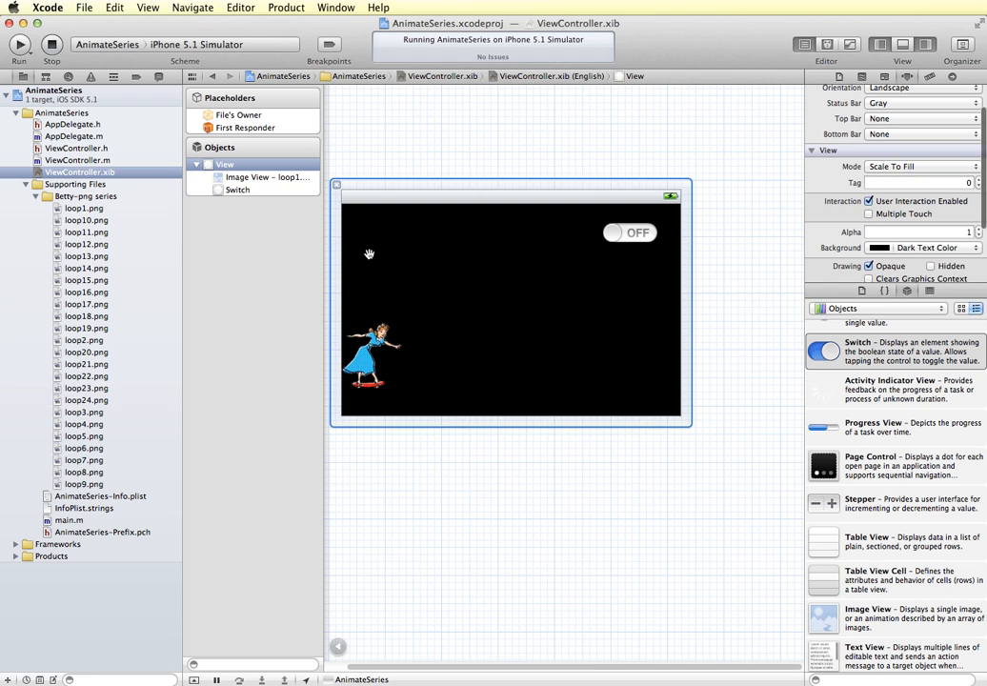
{"action": "mouse_move", "coordinate": [336, 122]}
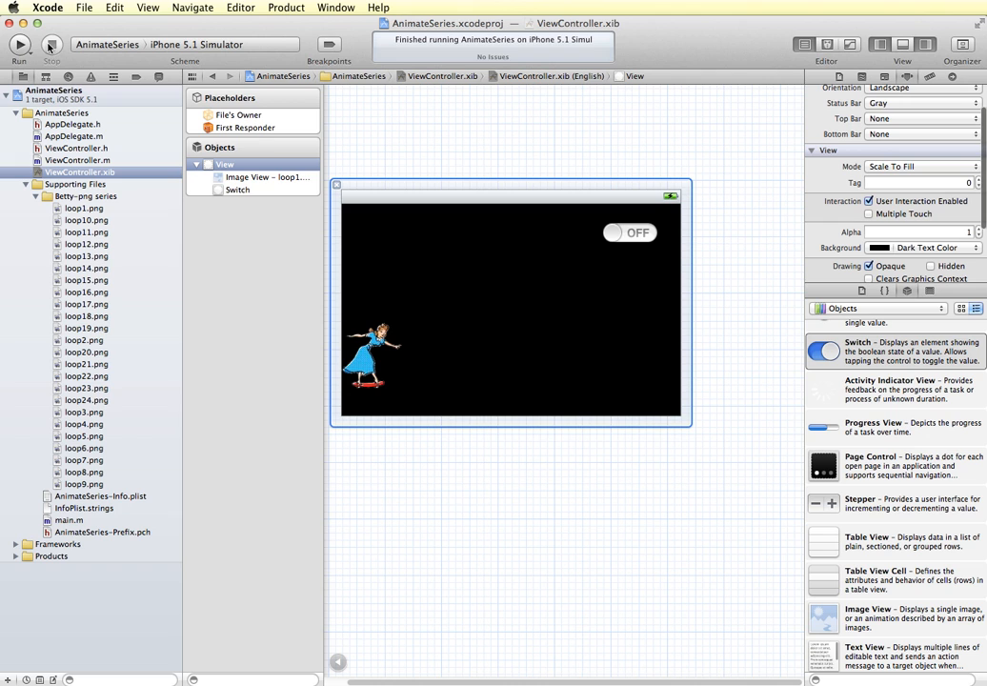
Step: Run AnimateSeries and toggle the switch ON then OFF to start and stop the skater
{"action": "left_click", "coordinate": [17, 42]}
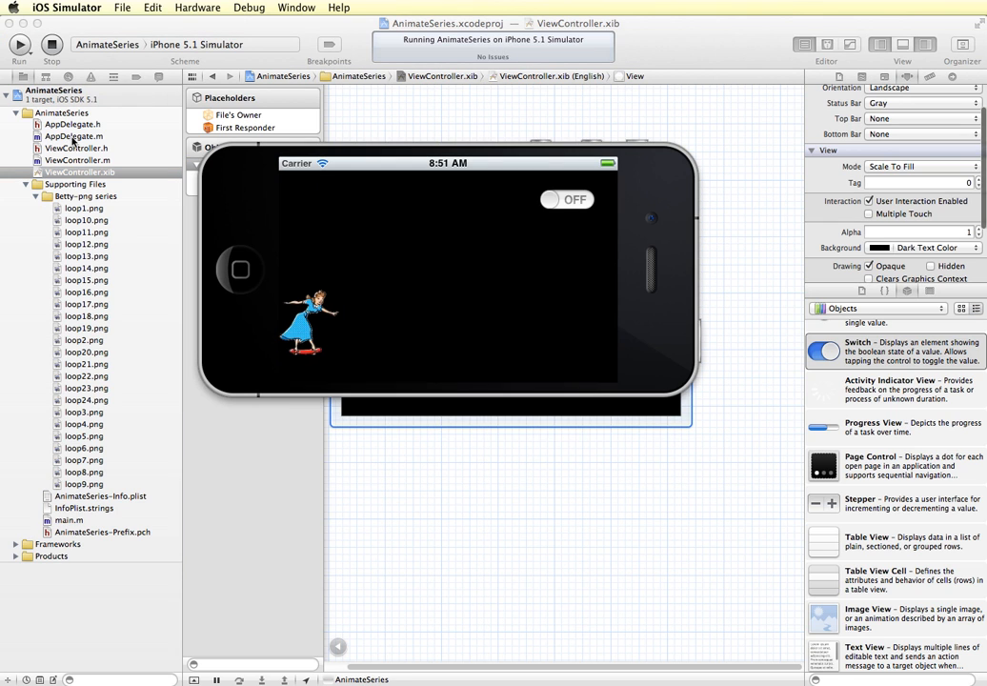
{"action": "mouse_move", "coordinate": [560, 219]}
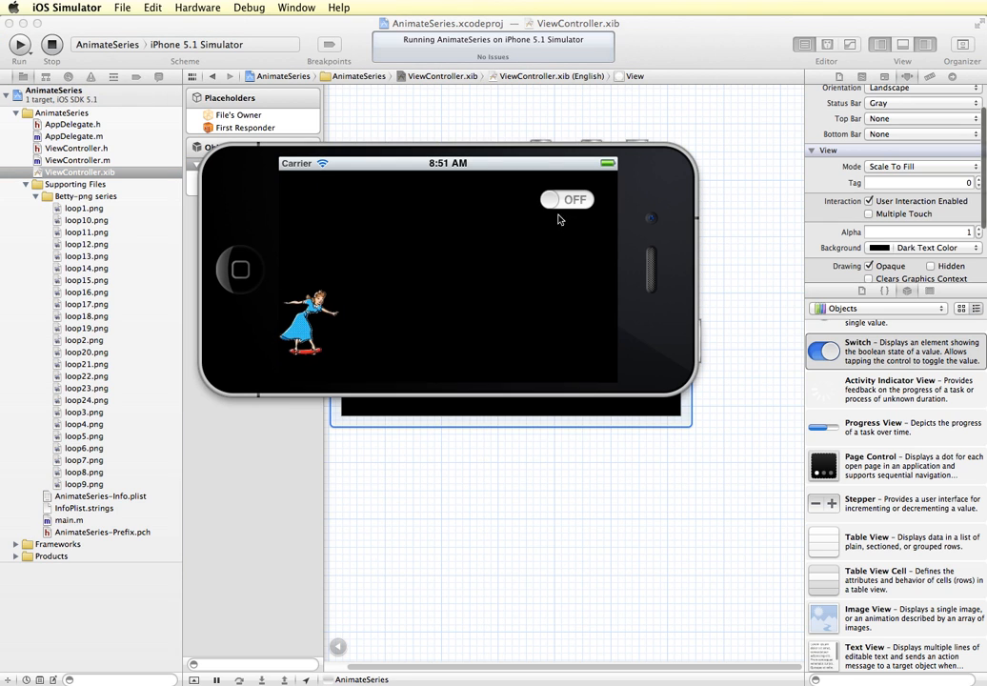
{"action": "left_click", "coordinate": [568, 200]}
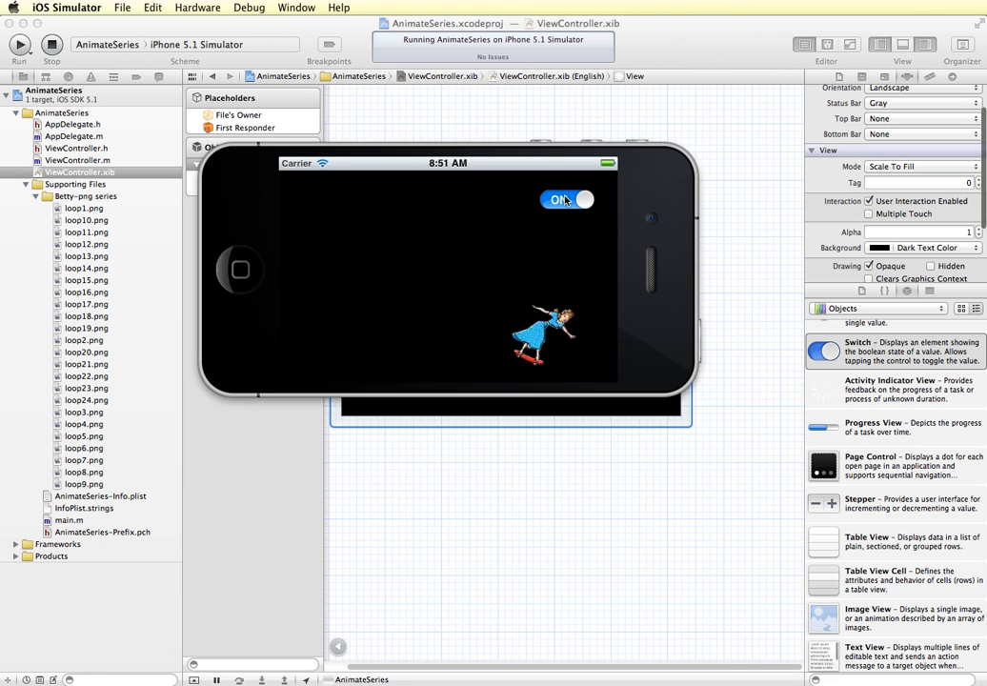
{"action": "left_click", "coordinate": [566, 200]}
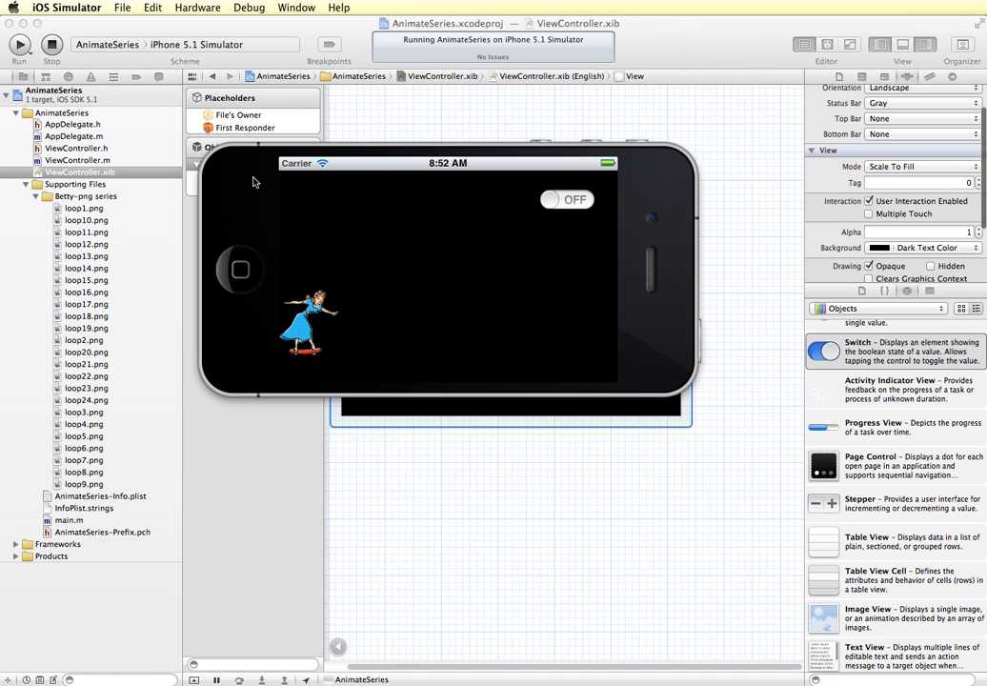
{"action": "mouse_move", "coordinate": [233, 178]}
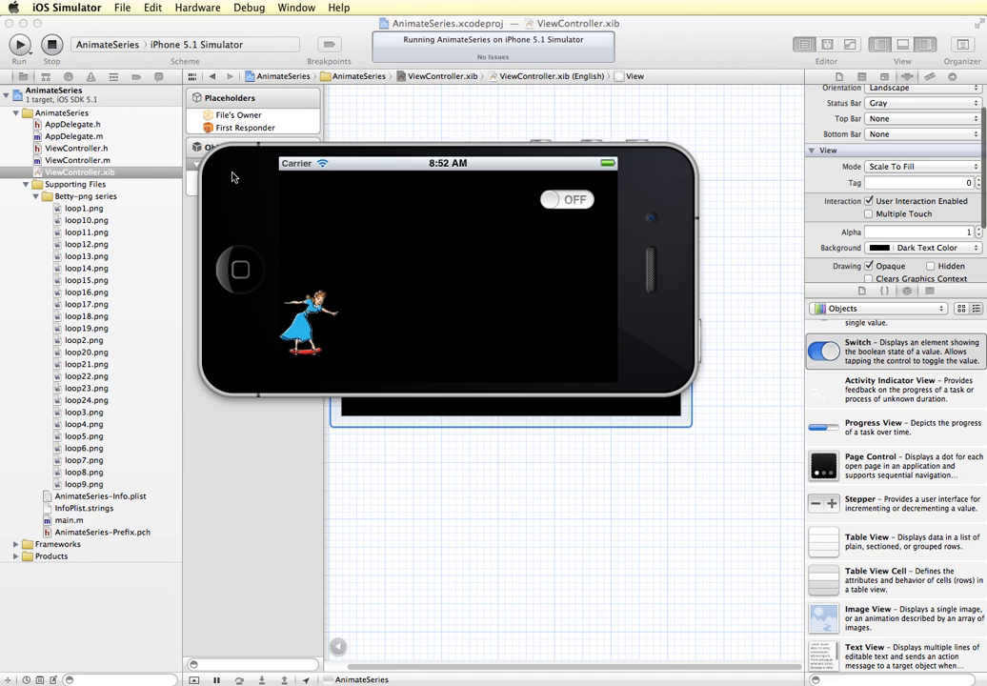
{"action": "mouse_move", "coordinate": [318, 322]}
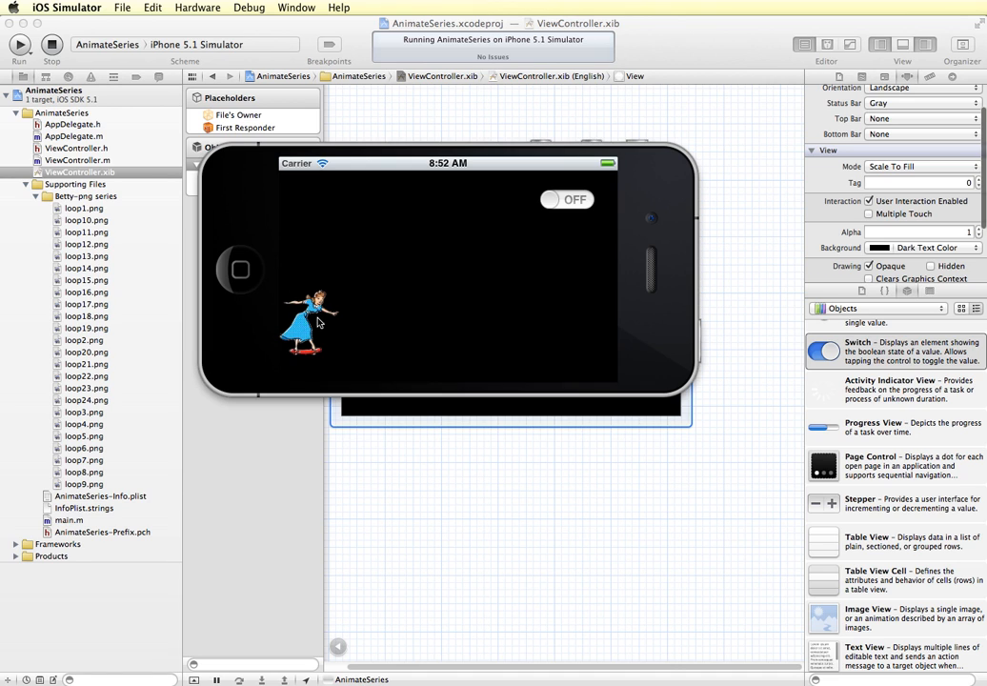